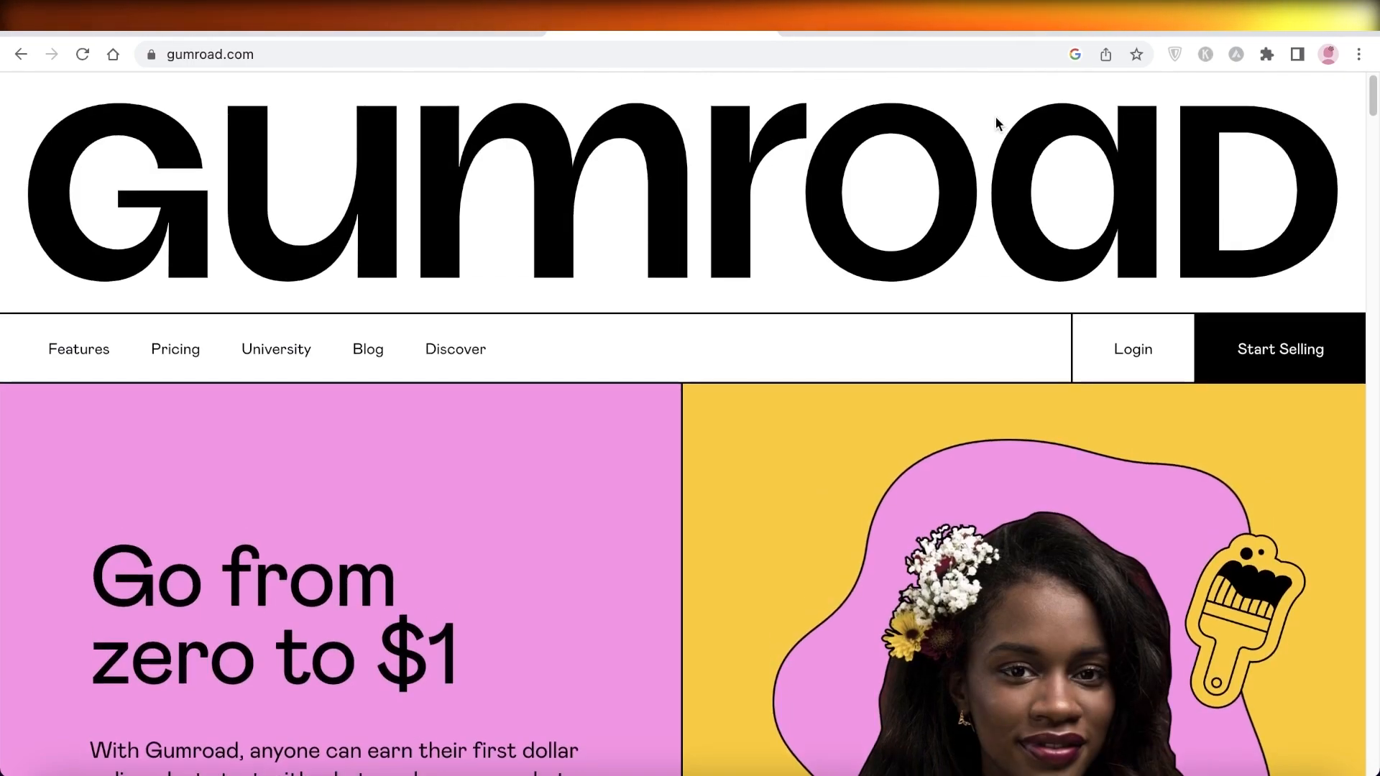
- Scroll through the Gumroad landing page and begin signing up as a seller via Start Selling
{"action": "scroll", "scroll_direction": "down", "scroll_amount": 3}
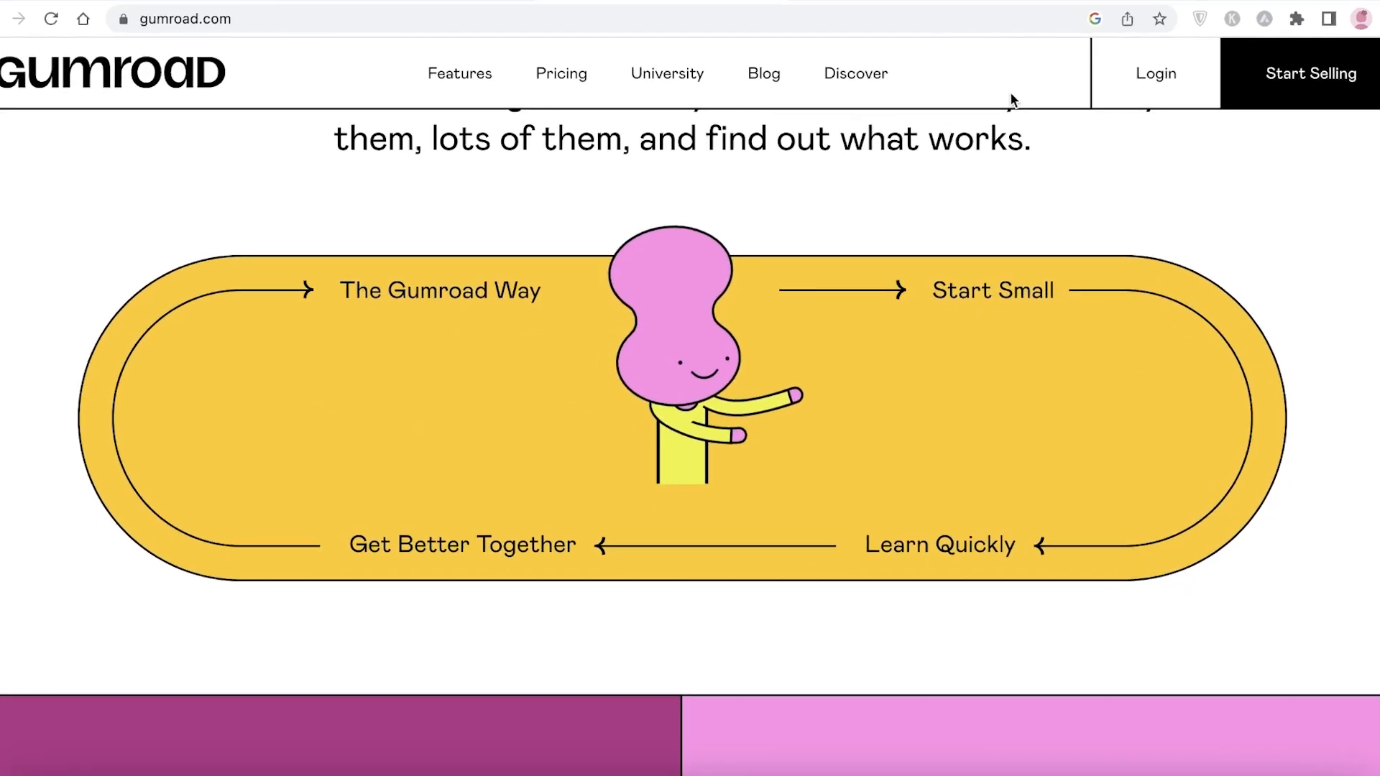
{"action": "scroll", "scroll_direction": "down", "scroll_amount": 3}
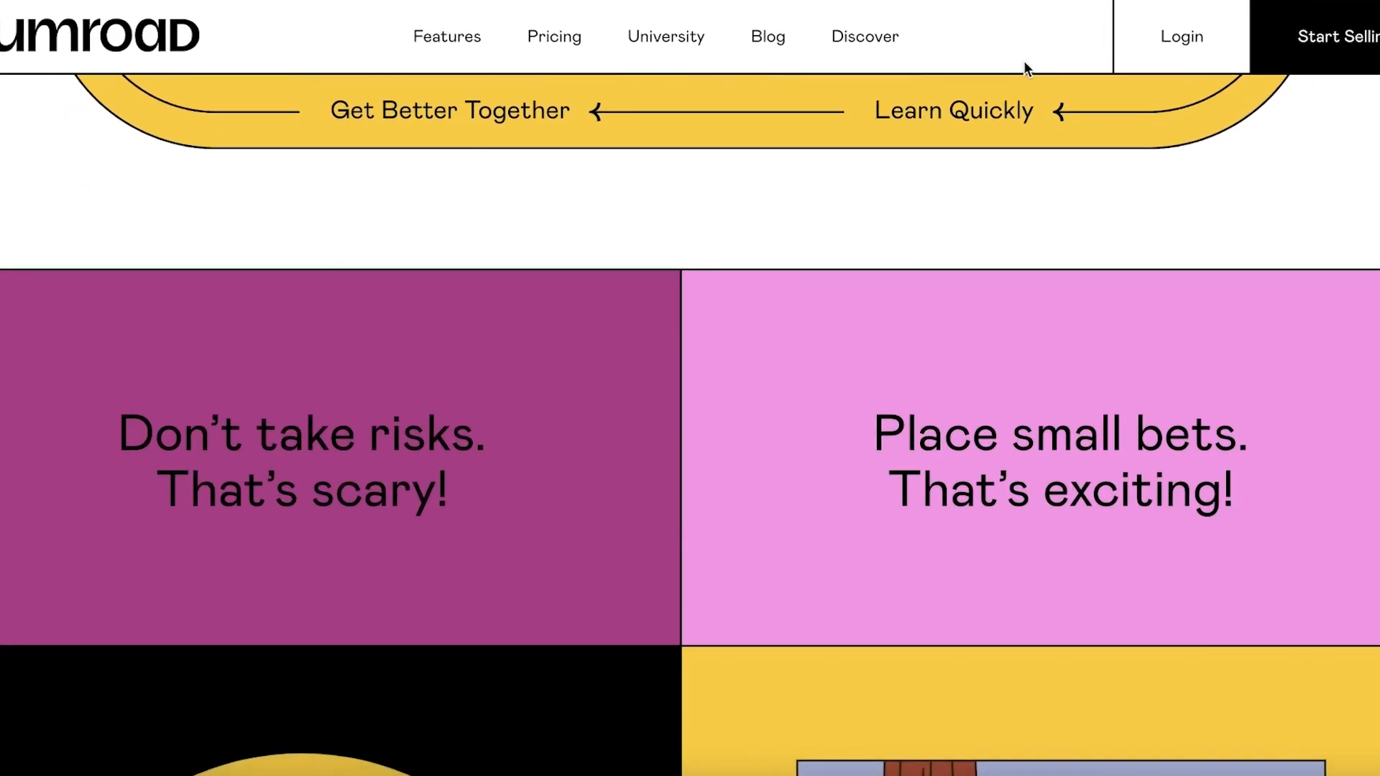
{"action": "scroll", "scroll_direction": "down", "scroll_amount": 3}
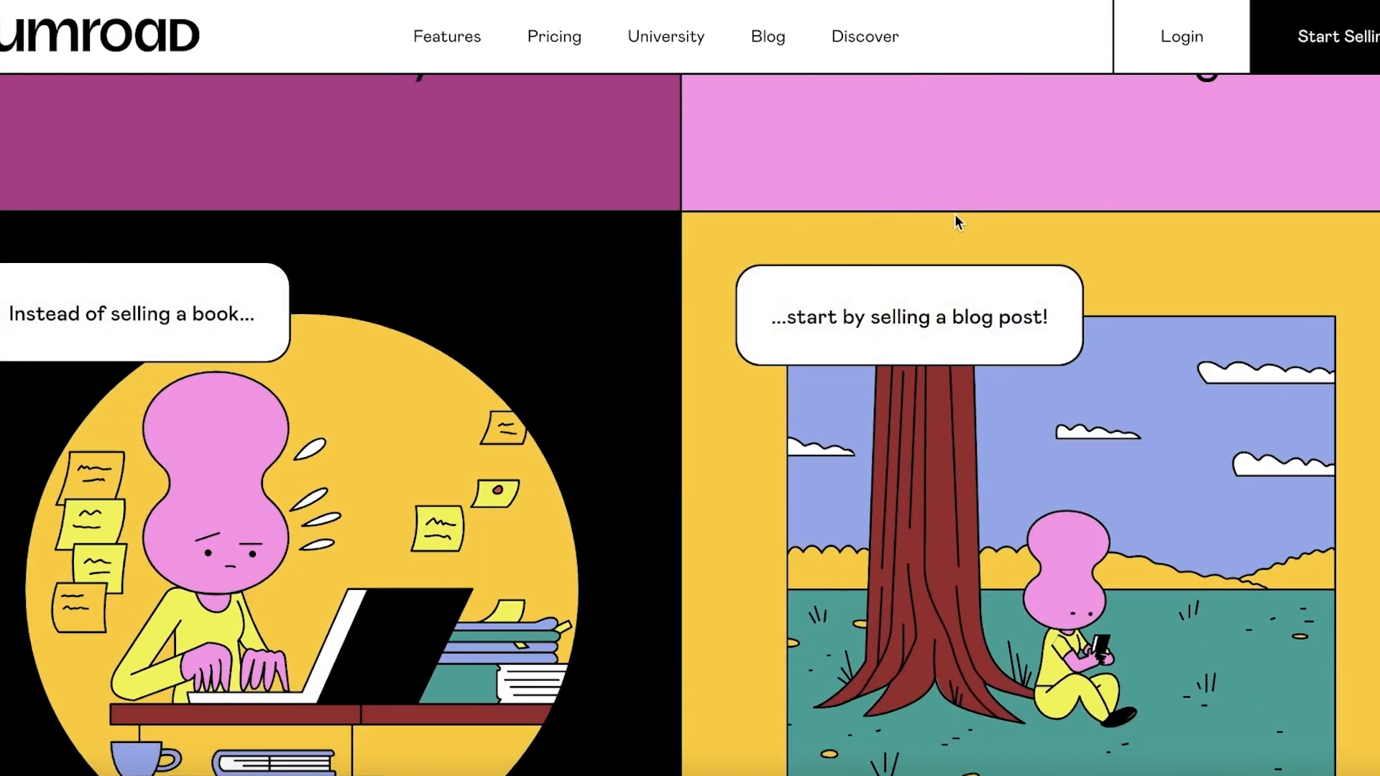
{"action": "scroll", "scroll_direction": "down", "scroll_amount": 3}
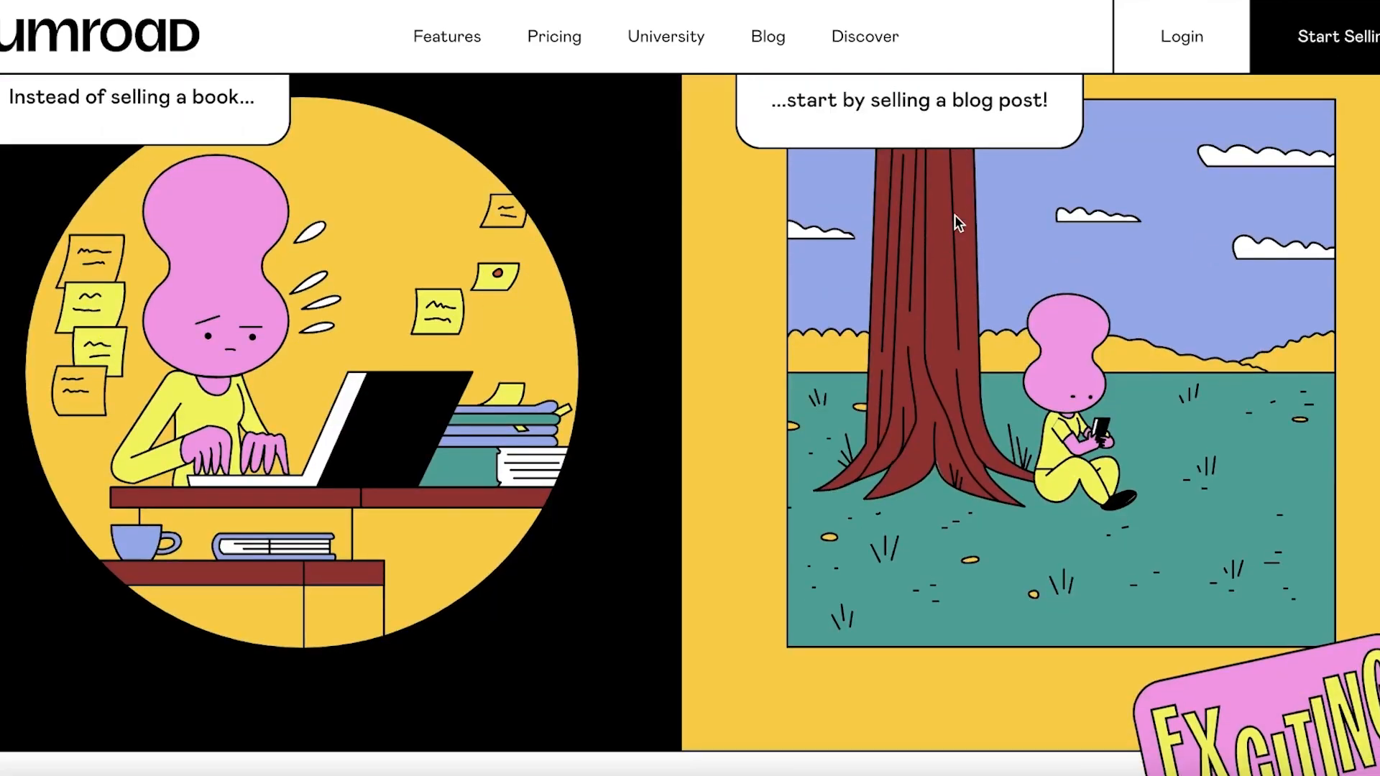
{"action": "scroll", "scroll_direction": "down", "scroll_amount": 3}
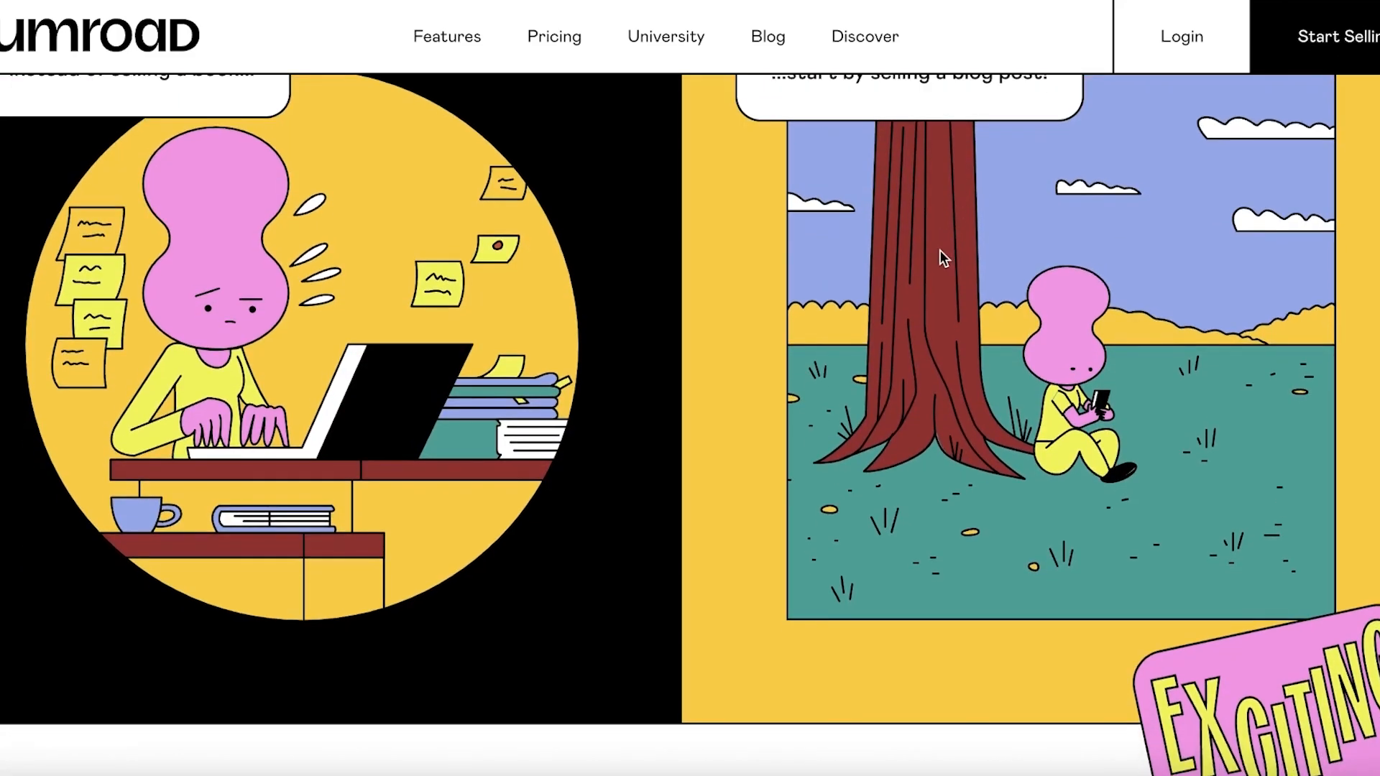
{"action": "scroll", "scroll_direction": "down", "scroll_amount": 3}
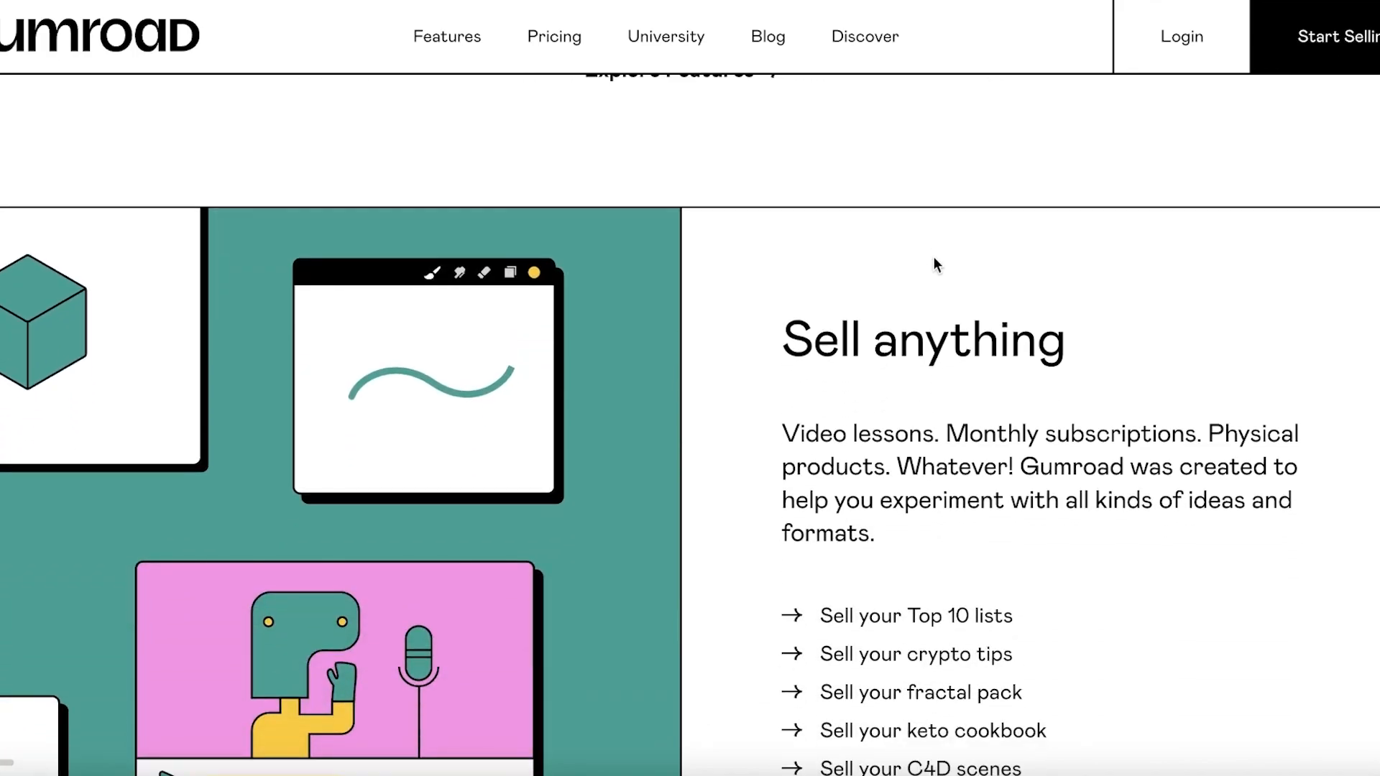
{"action": "scroll", "scroll_direction": "down", "scroll_amount": 3}
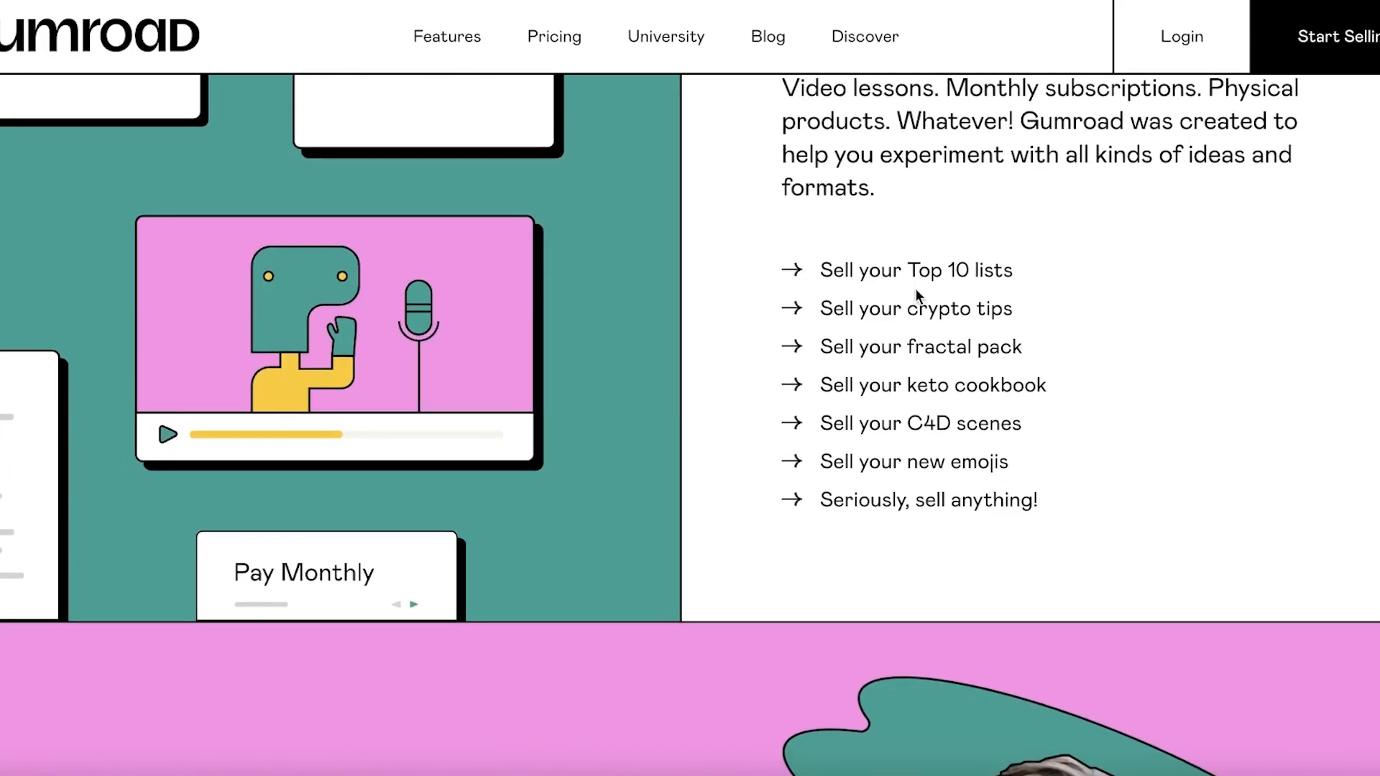
{"action": "scroll", "scroll_direction": "down", "scroll_amount": 3}
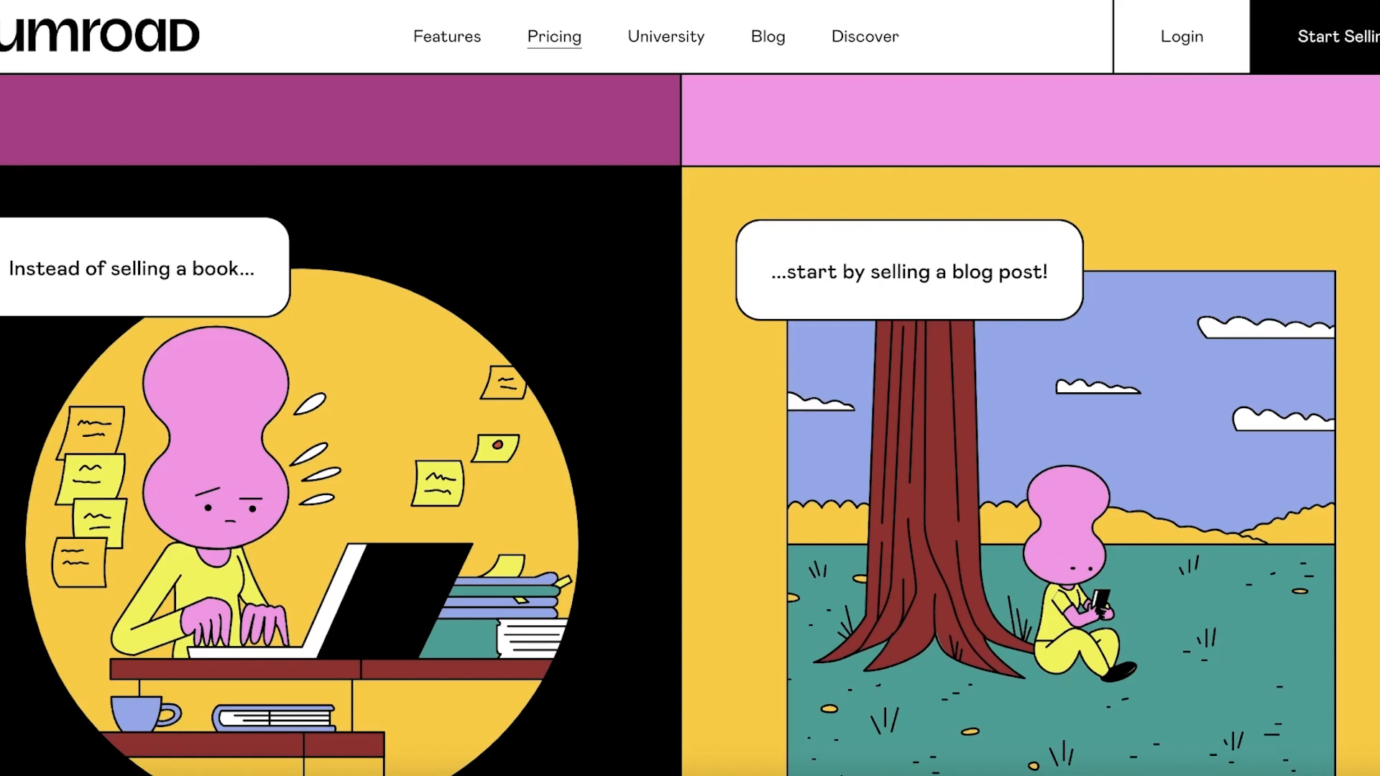
{"action": "scroll", "scroll_direction": "down", "scroll_amount": 3}
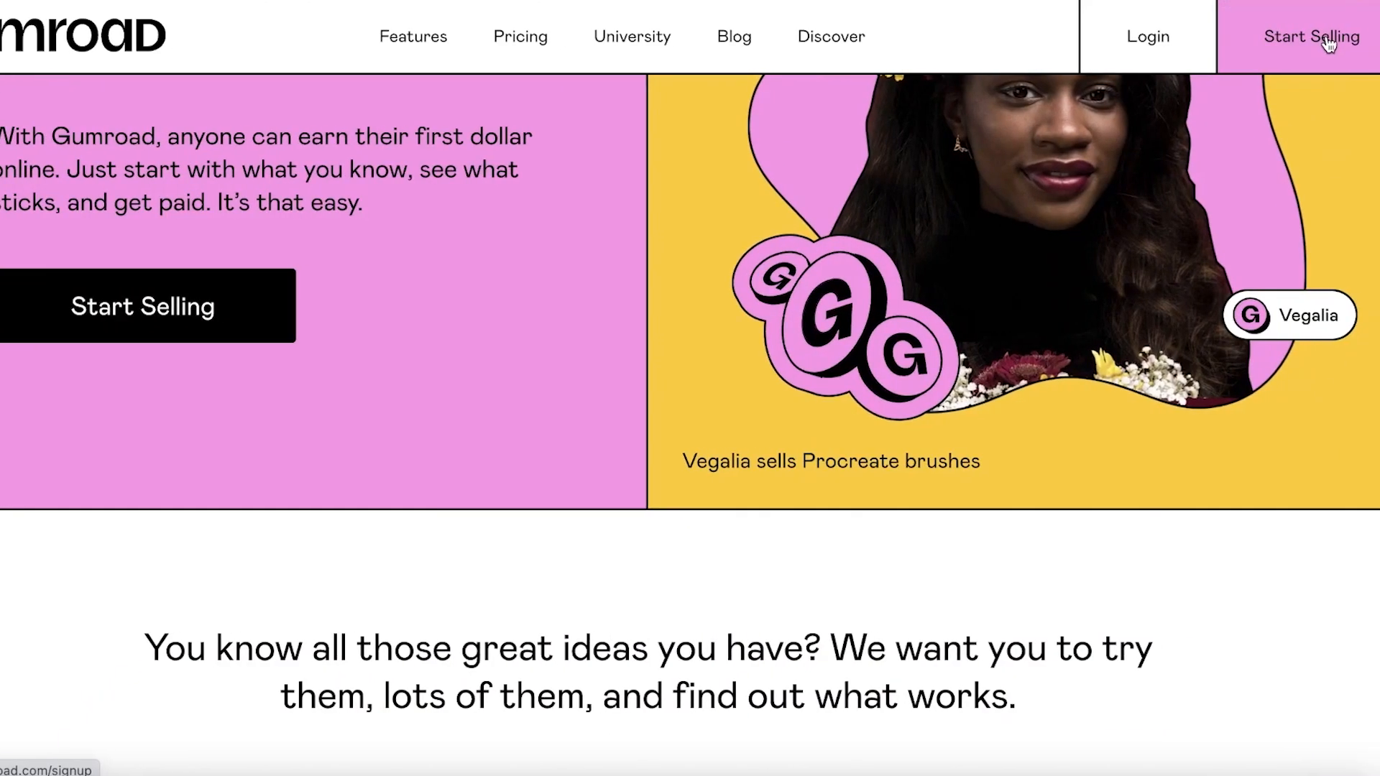
{"action": "left_click", "coordinate": [1314, 34]}
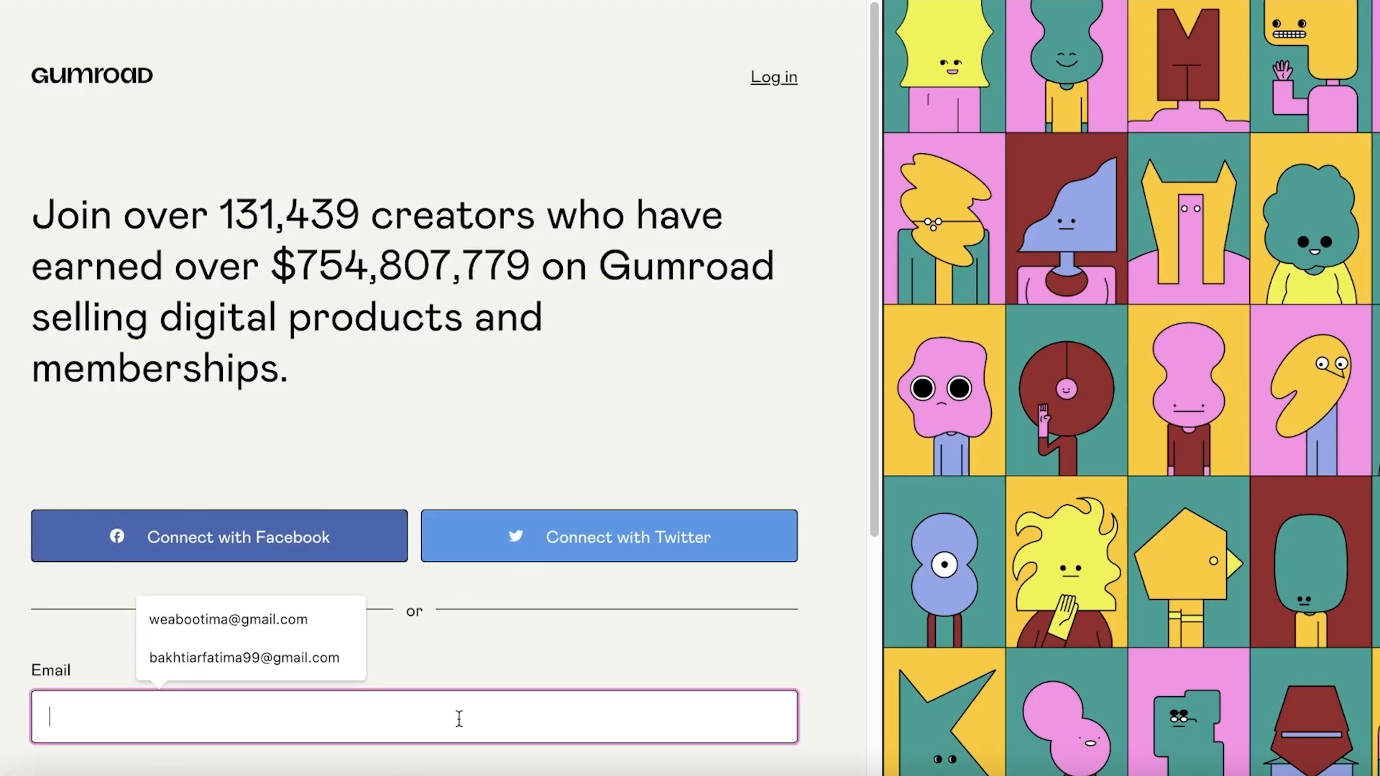
- Fill the saved email address and submit the login form to reach two-factor authentication
{"action": "left_click", "coordinate": [229, 620]}
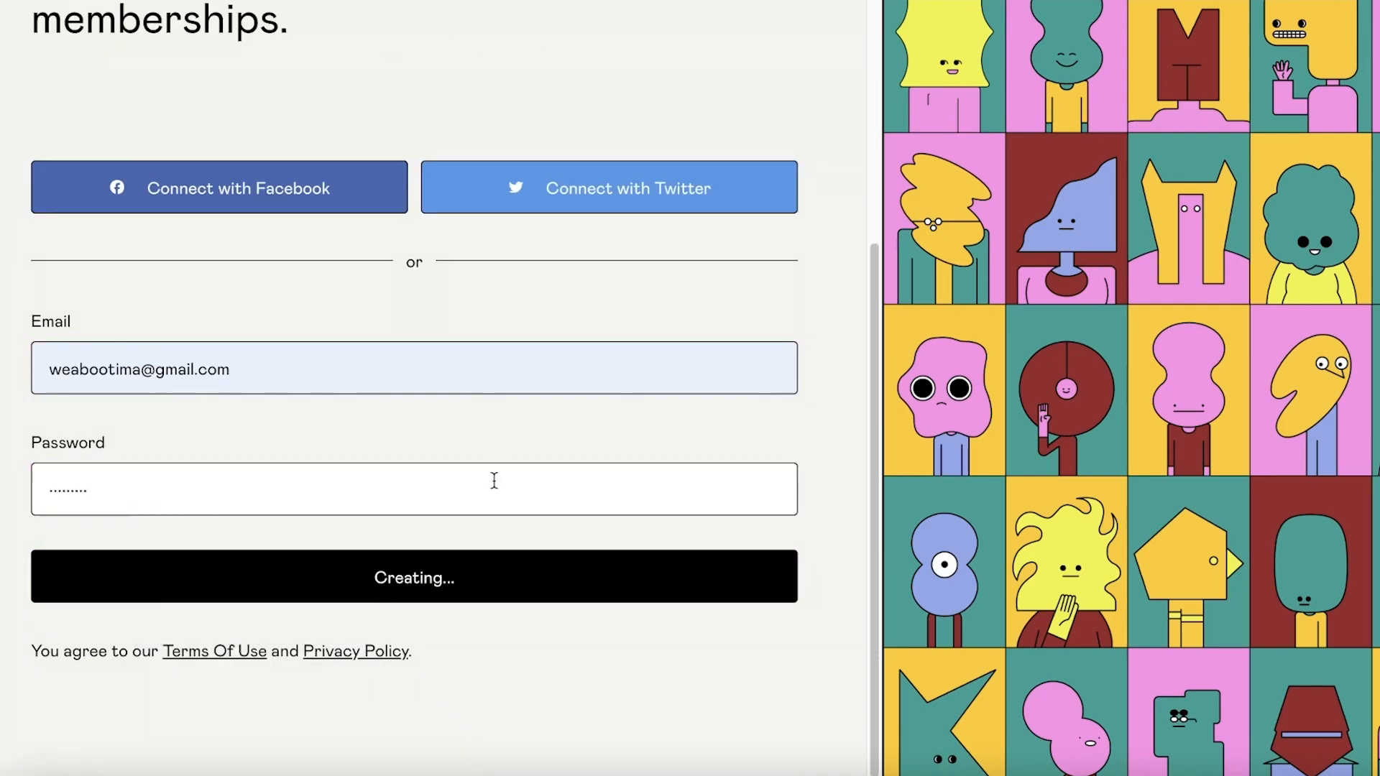
{"action": "left_click", "coordinate": [414, 578]}
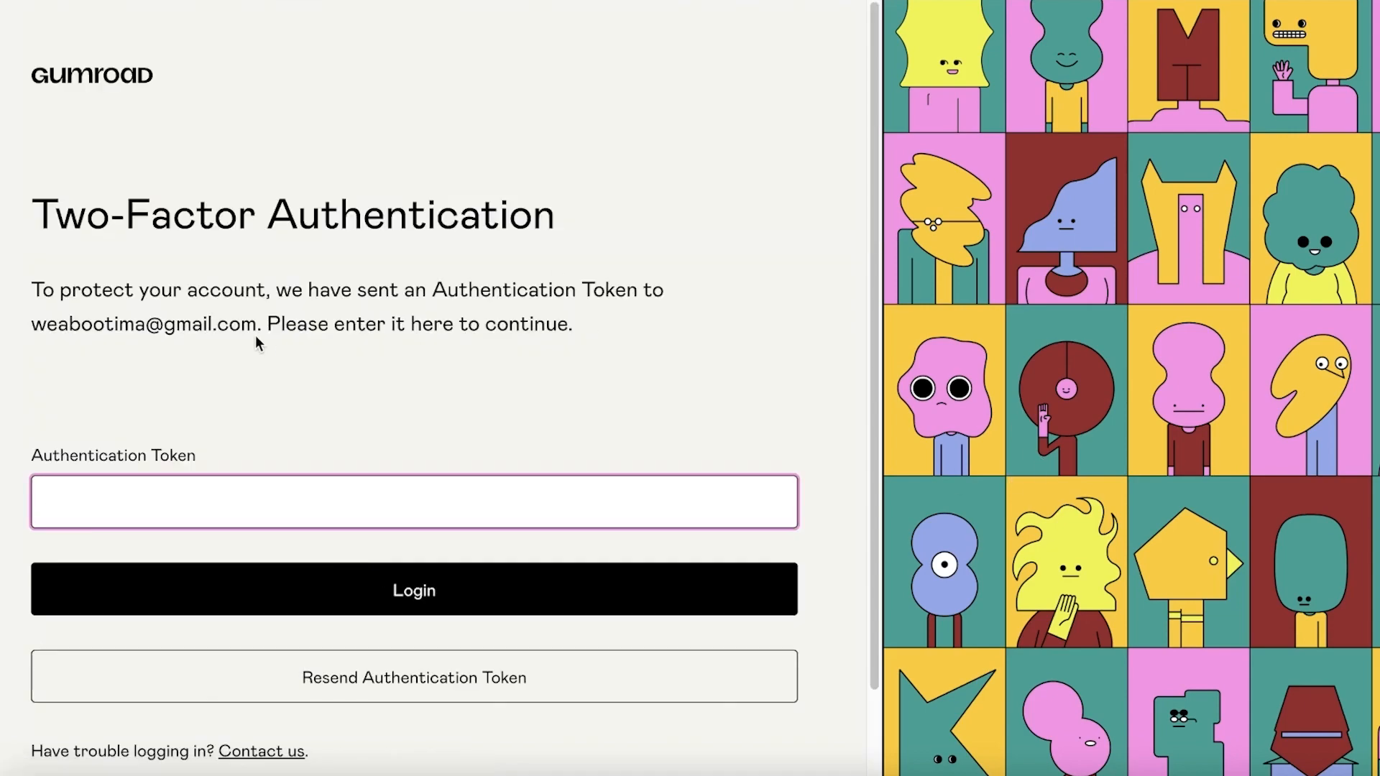
{"action": "mouse_move", "coordinate": [1368, 26]}
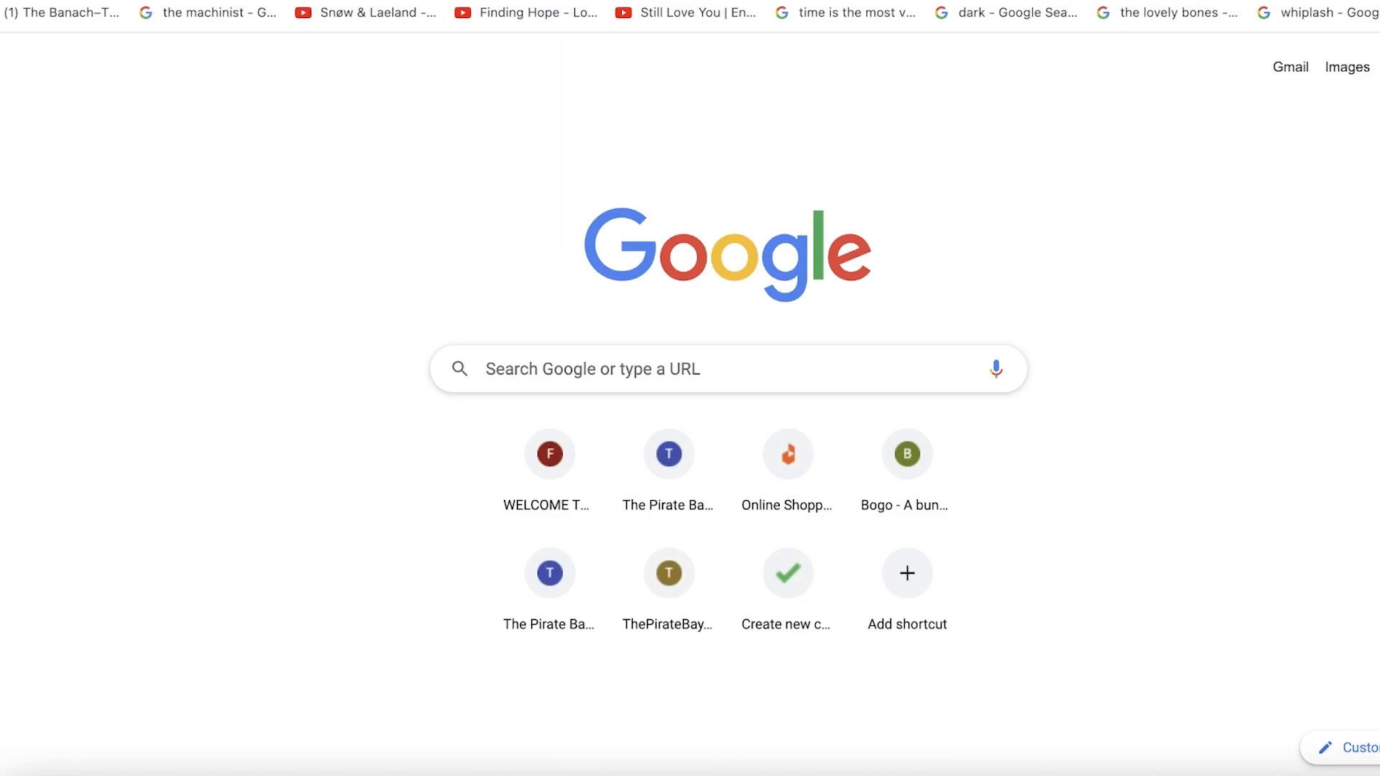
- Open a new Chrome tab to fetch the two-factor authentication token
{"action": "left_click", "coordinate": [1287, 66]}
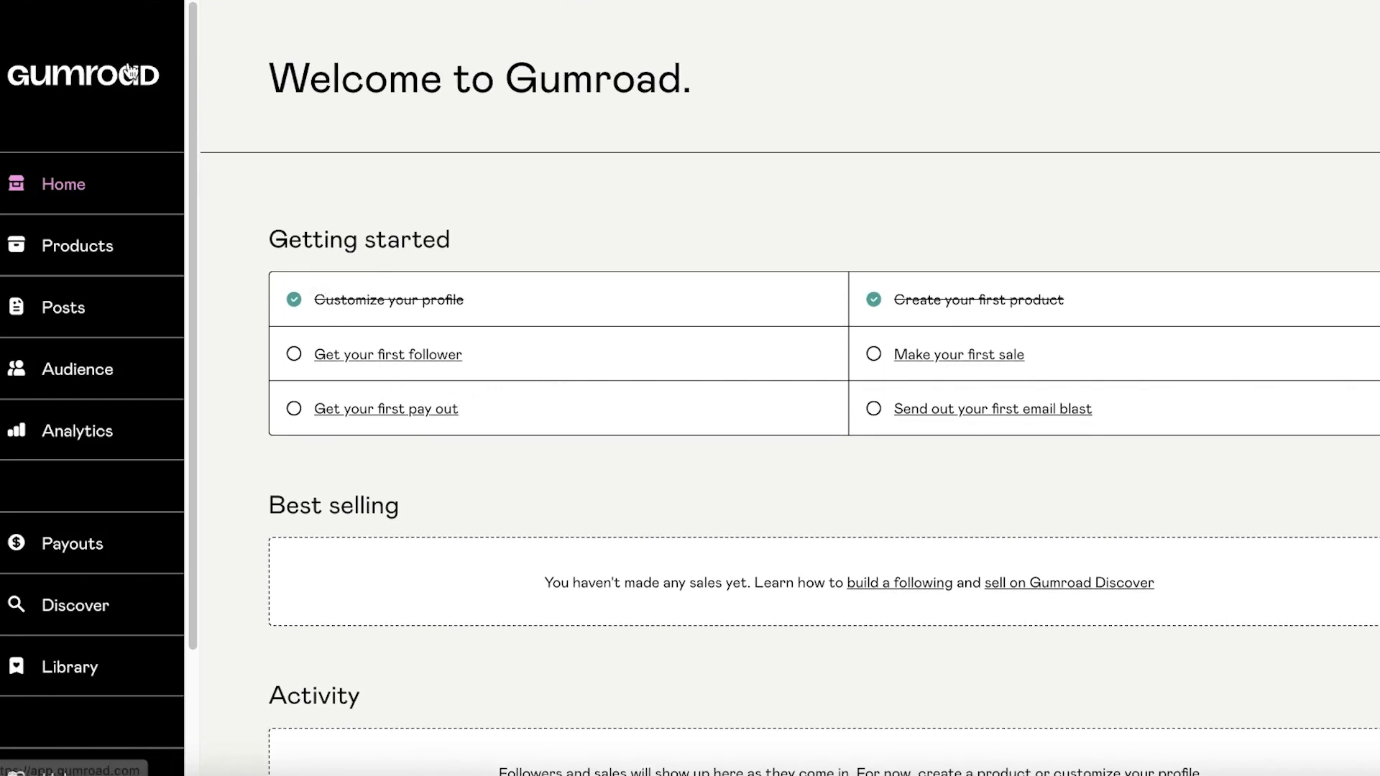
- Navigate between Home and Products, ending on the Products list with Re:Healing and Satiating Meals
{"action": "scroll", "scroll_direction": "down", "scroll_amount": 3}
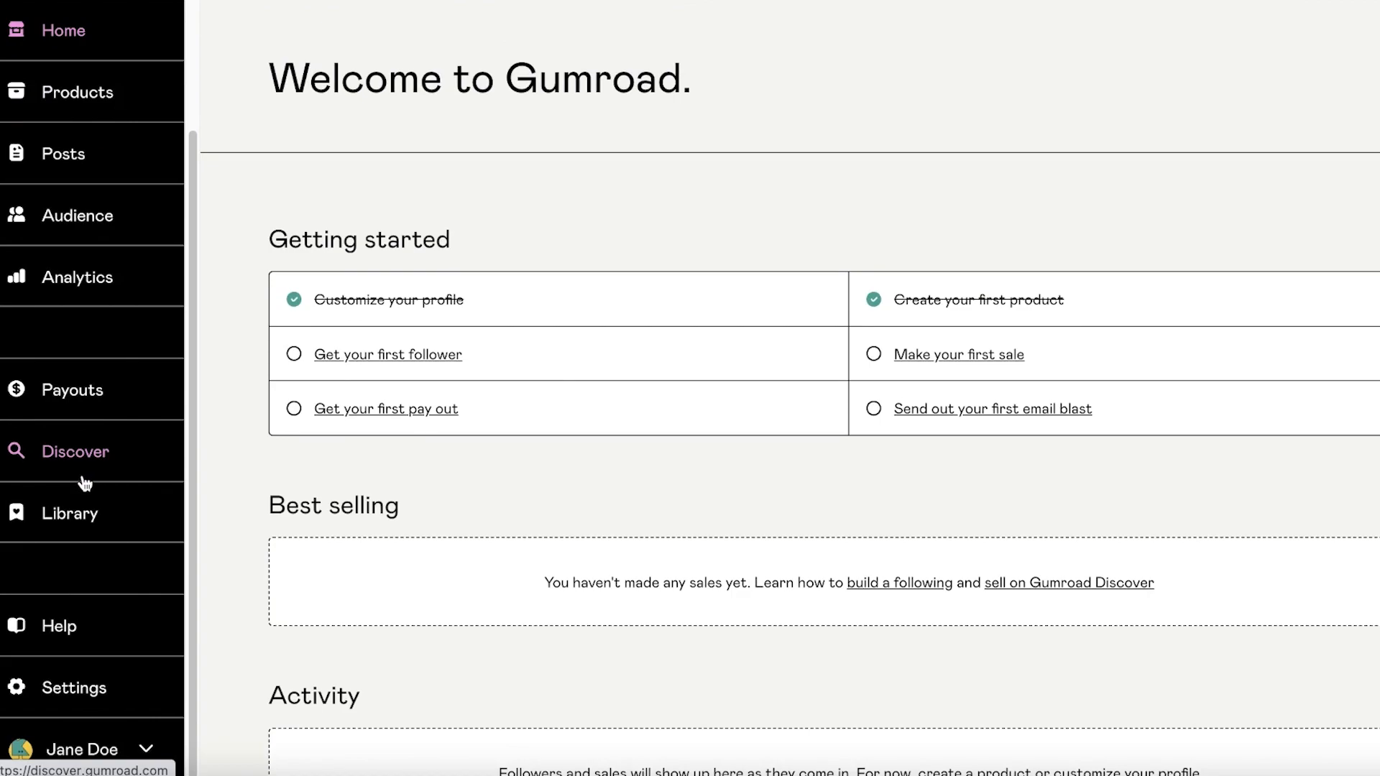
{"action": "mouse_move", "coordinate": [138, 145]}
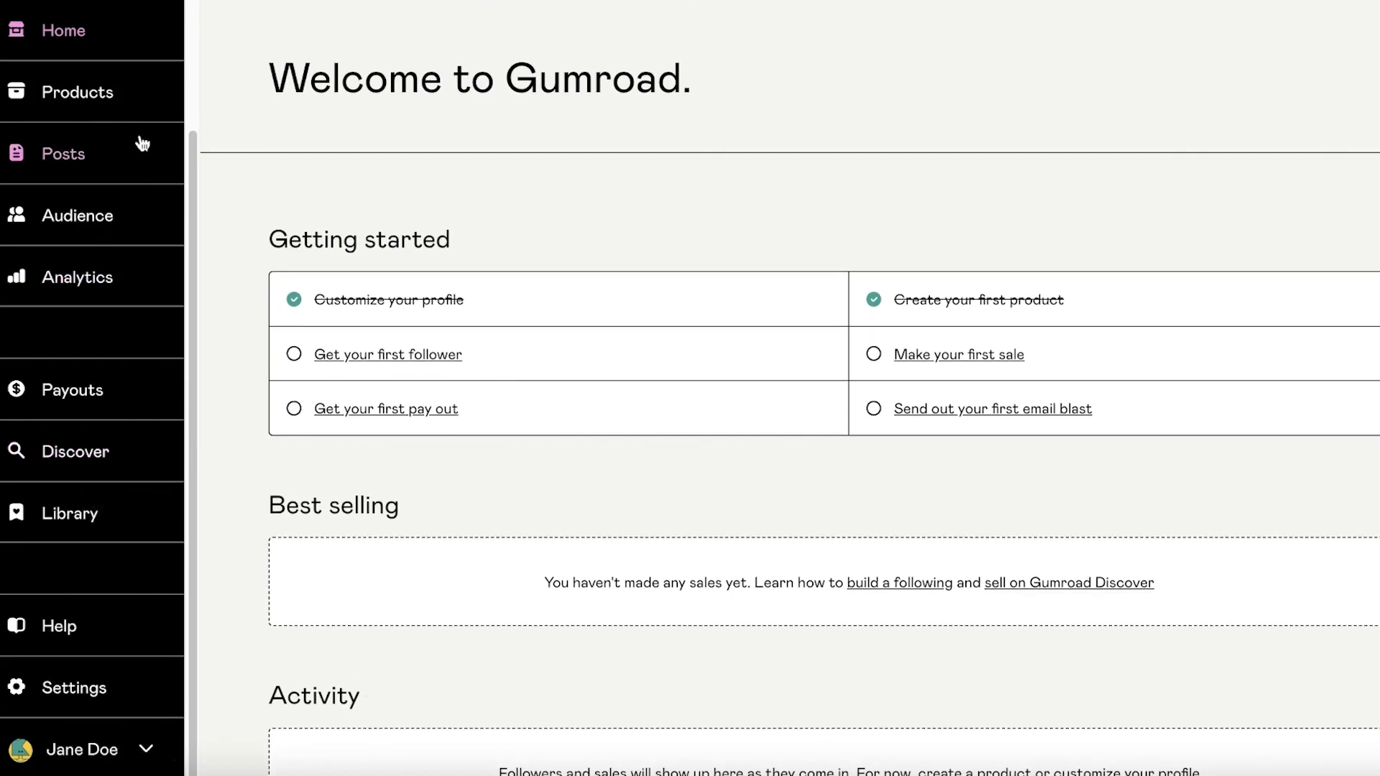
{"action": "left_click", "coordinate": [78, 92]}
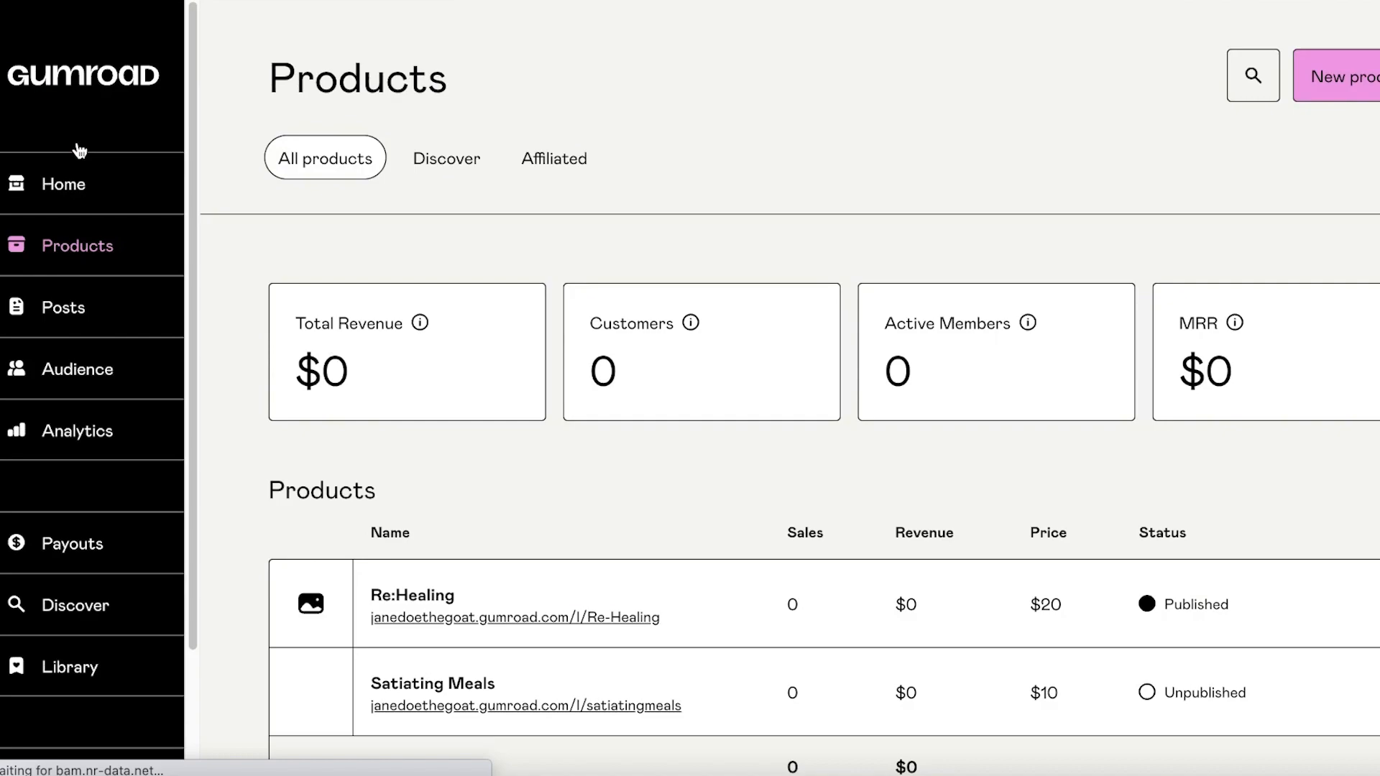
{"action": "scroll", "scroll_direction": "down", "scroll_amount": 3}
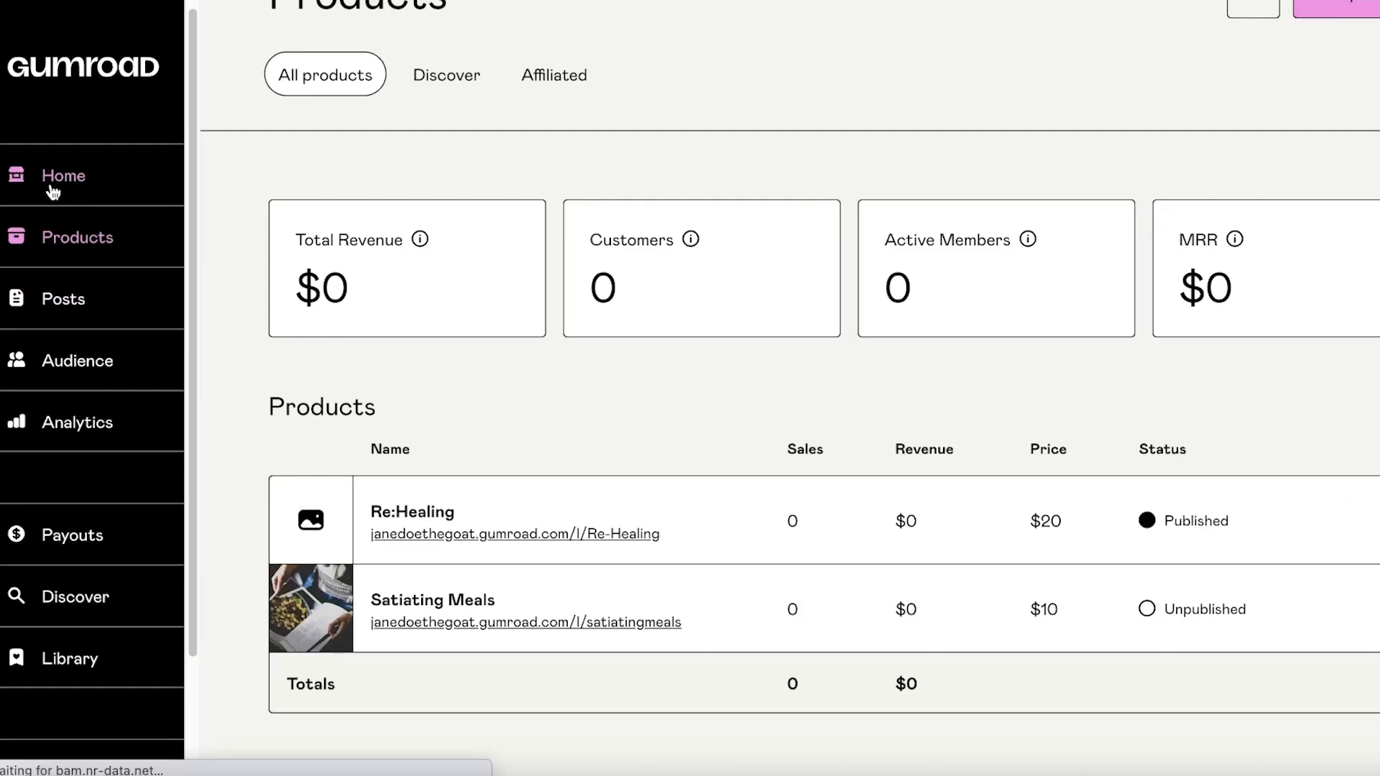
{"action": "left_click", "coordinate": [63, 176]}
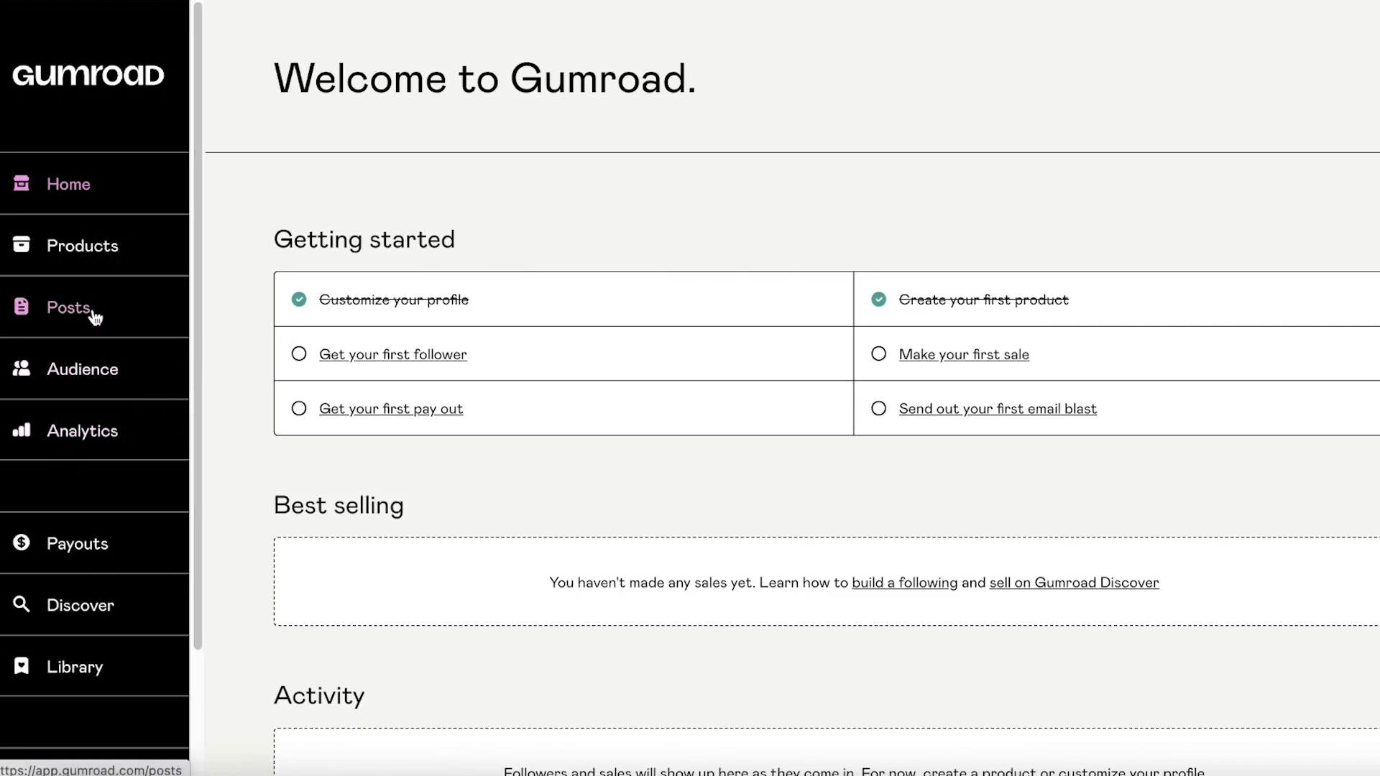
{"action": "left_click", "coordinate": [72, 245]}
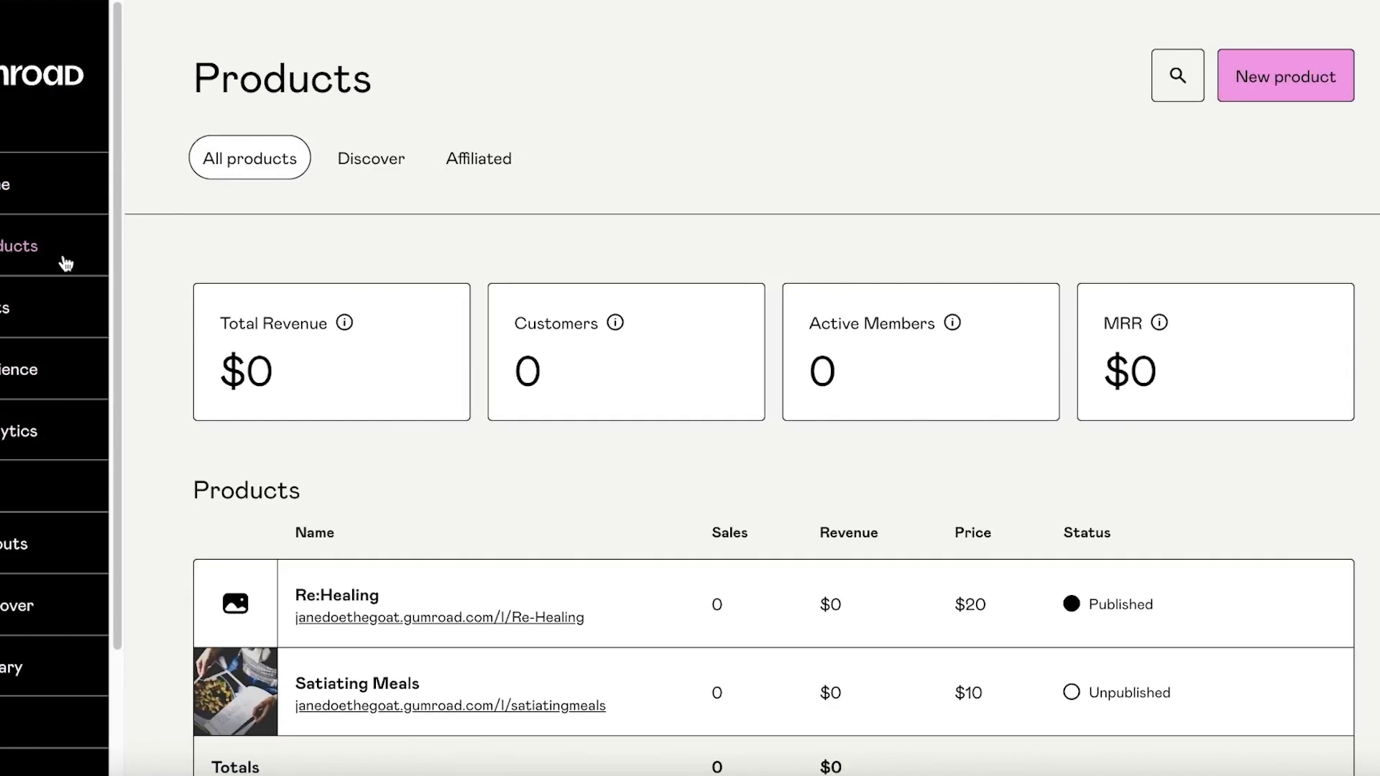
{"action": "left_click", "coordinate": [1283, 74]}
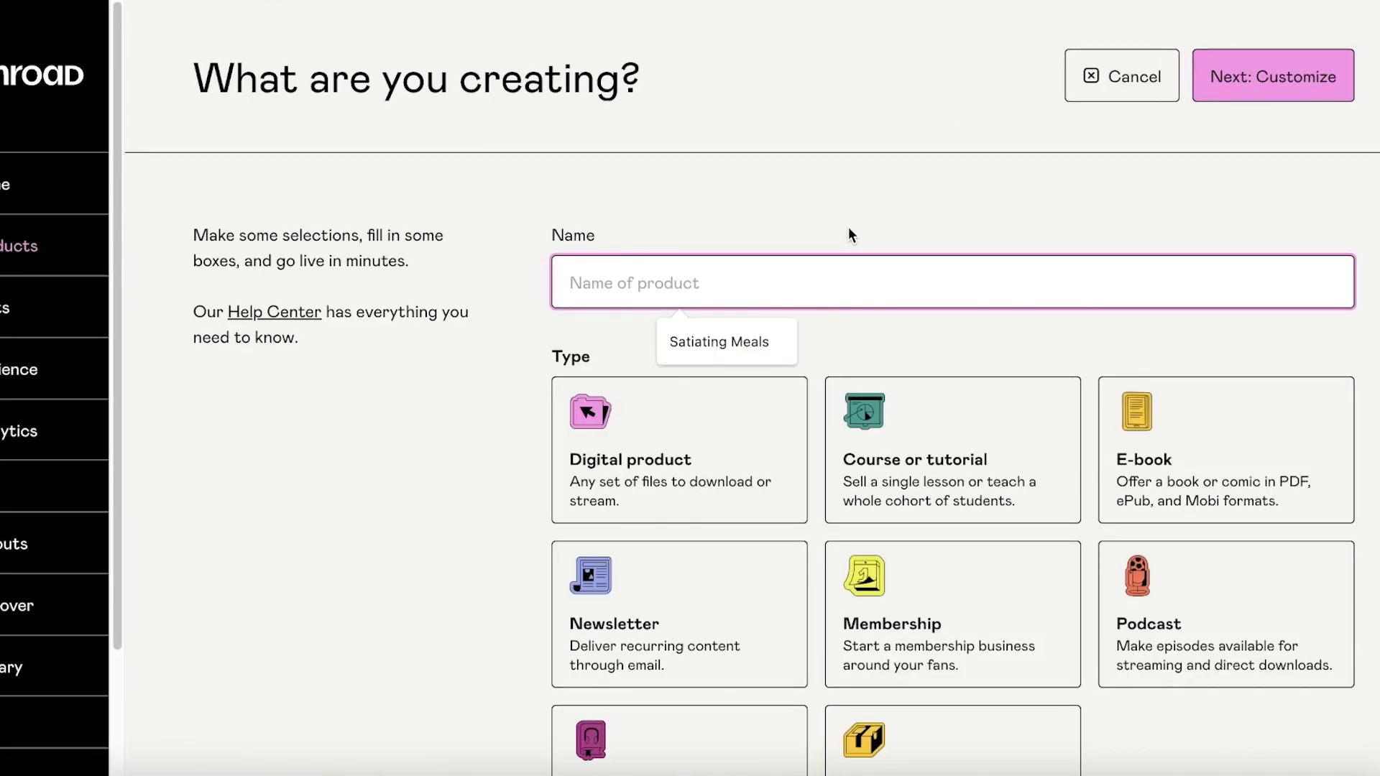
{"action": "scroll", "scroll_direction": "down", "scroll_amount": 3}
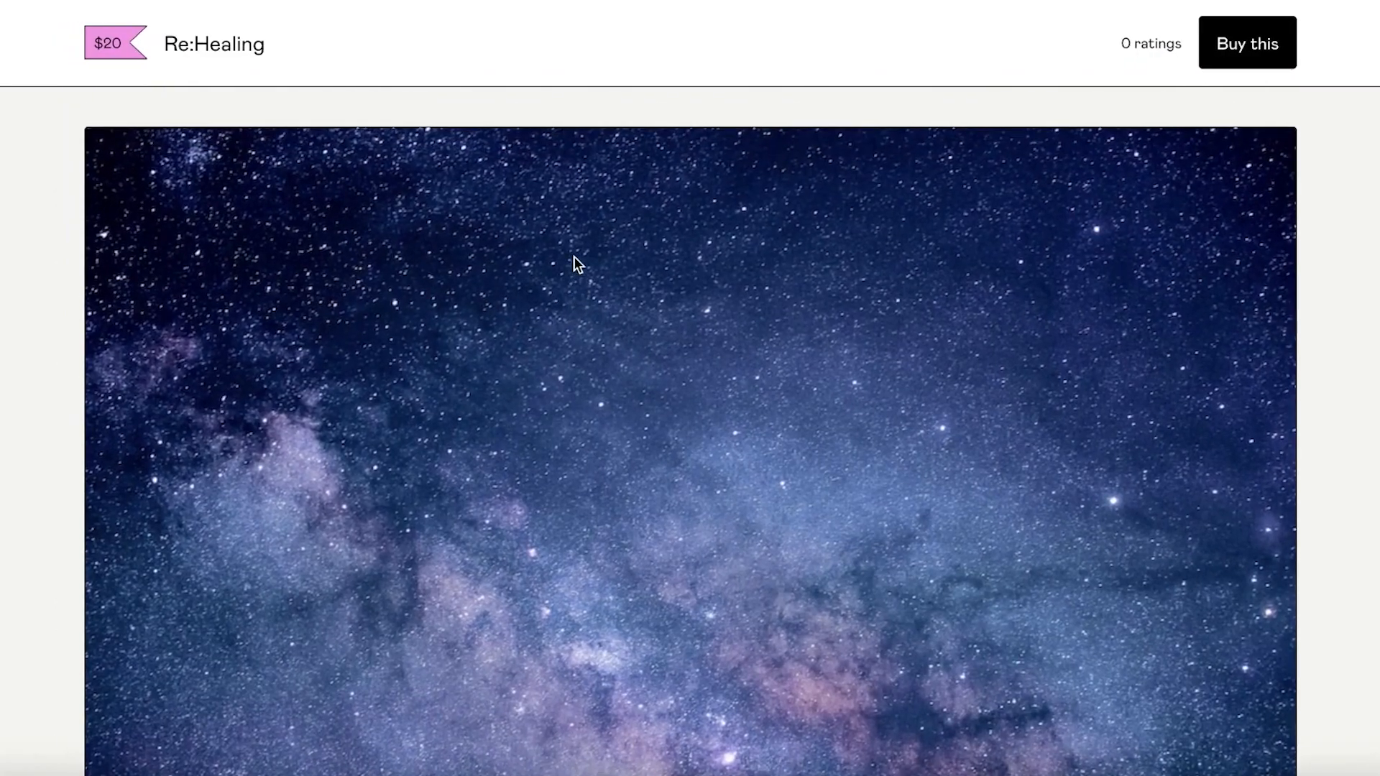
{"action": "scroll", "scroll_direction": "down", "scroll_amount": 3}
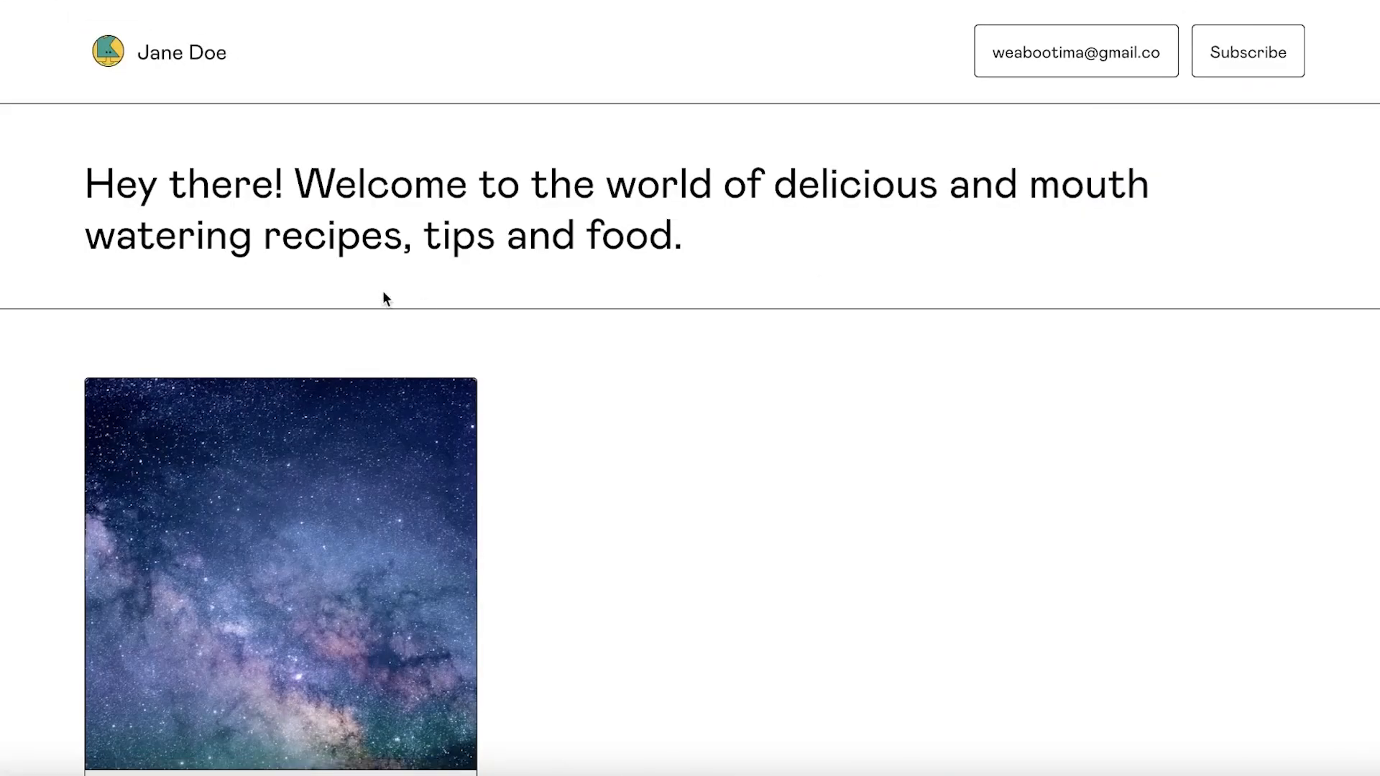
{"action": "scroll", "scroll_direction": "down", "scroll_amount": 3}
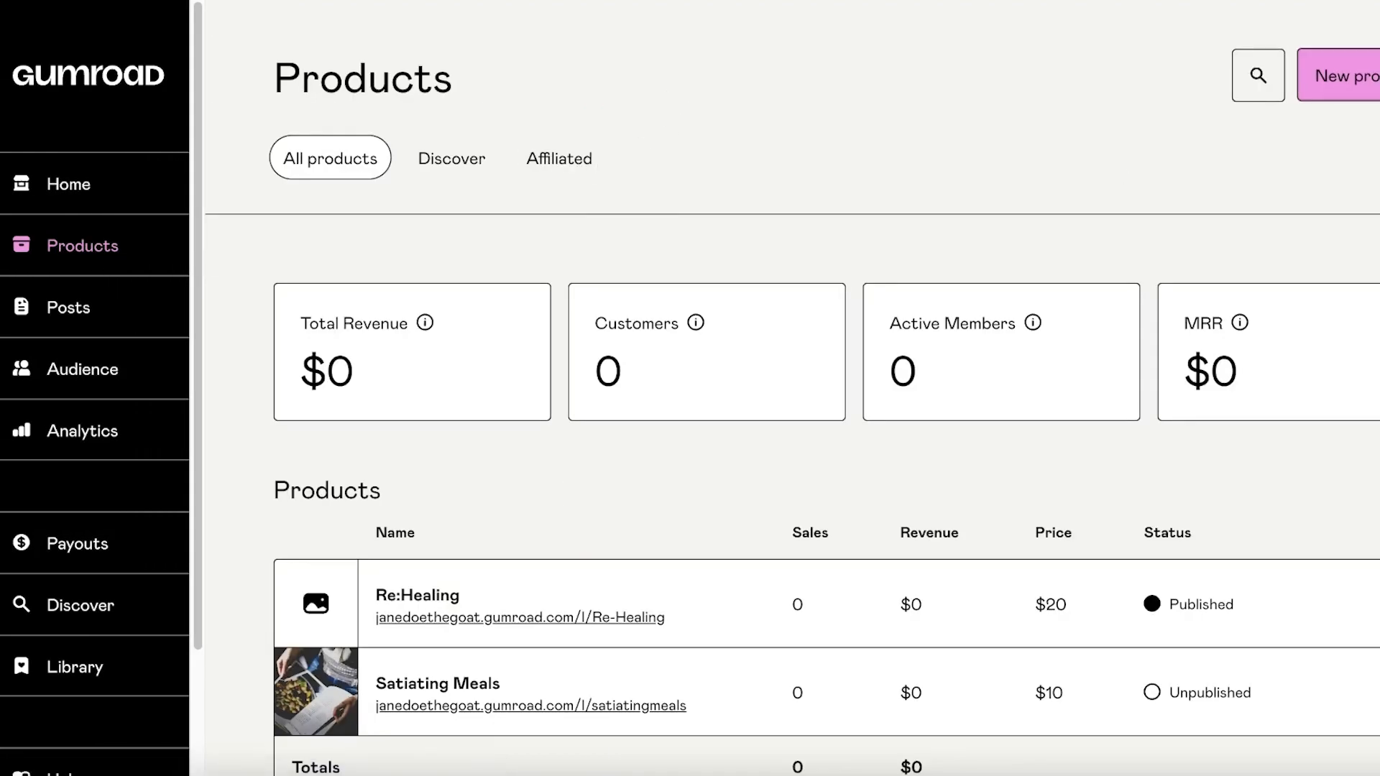
- Start a new product and name it 'Eat More, Stay fit.'
{"action": "left_click", "coordinate": [1348, 77]}
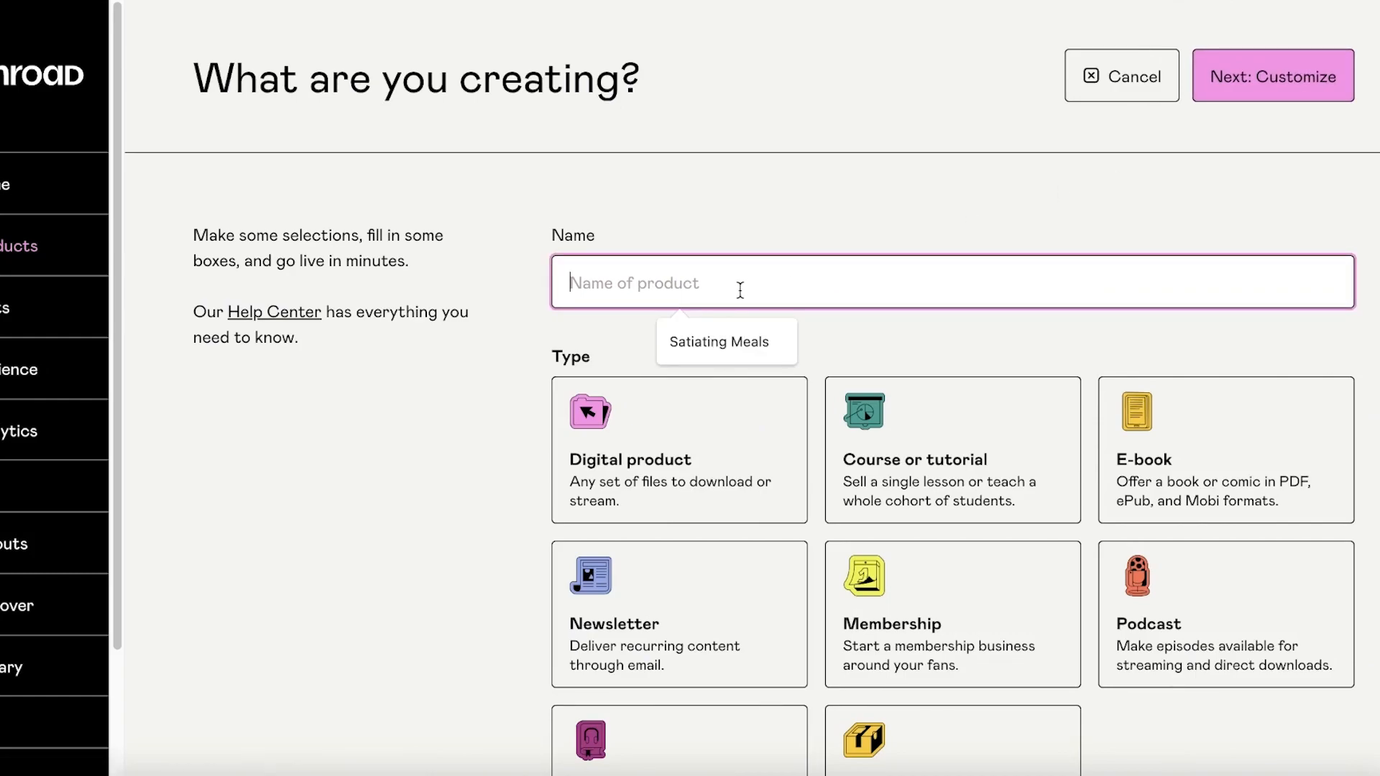
{"action": "scroll", "scroll_direction": "down", "scroll_amount": 3}
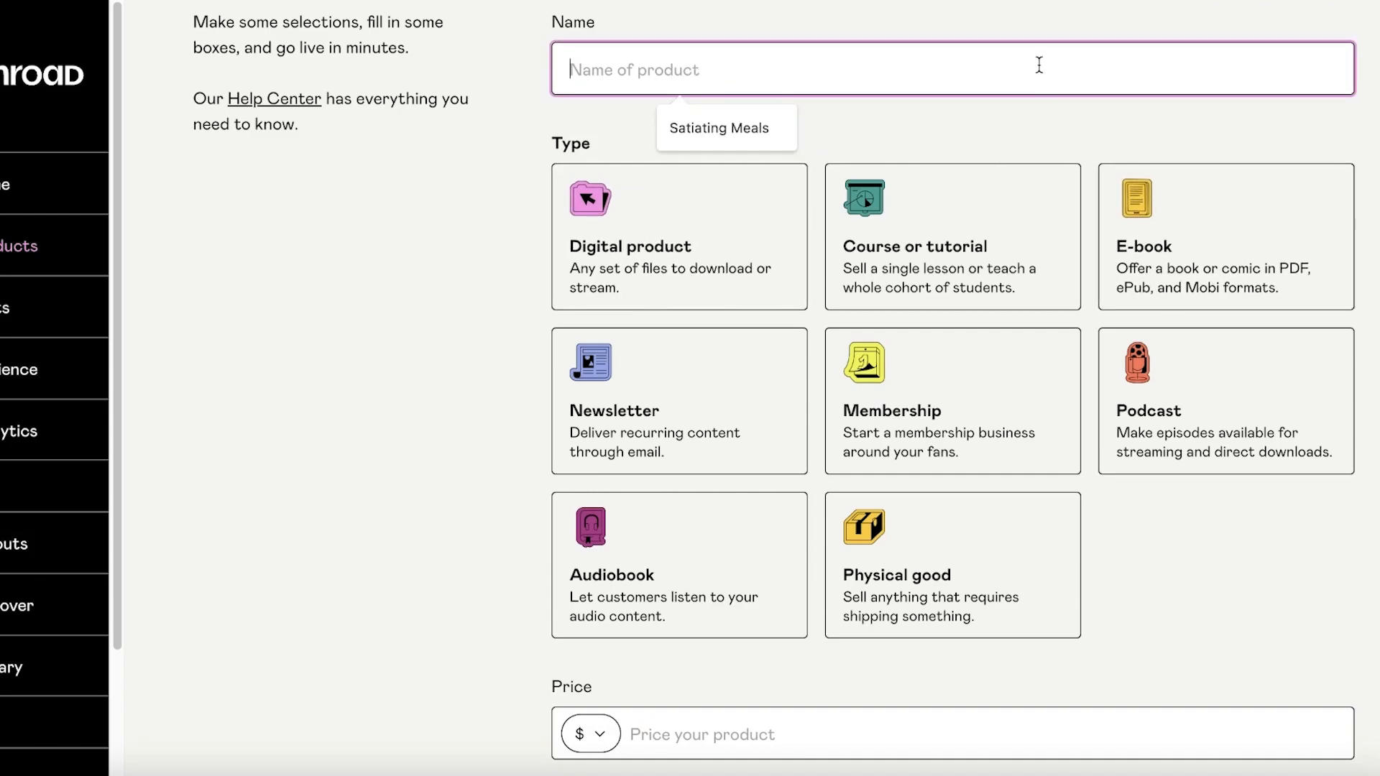
{"action": "type", "text": "Eat More, Stay fit"}
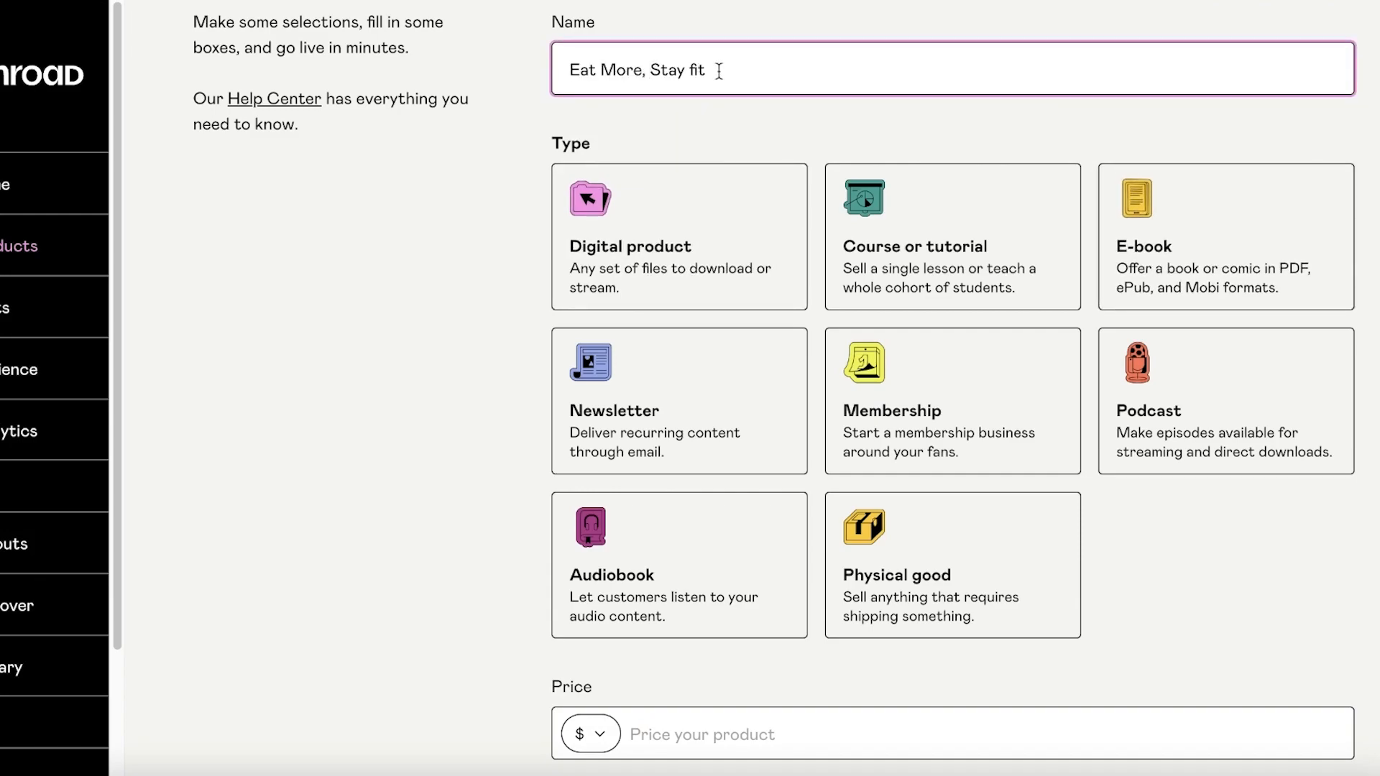
{"action": "type", "text": "."}
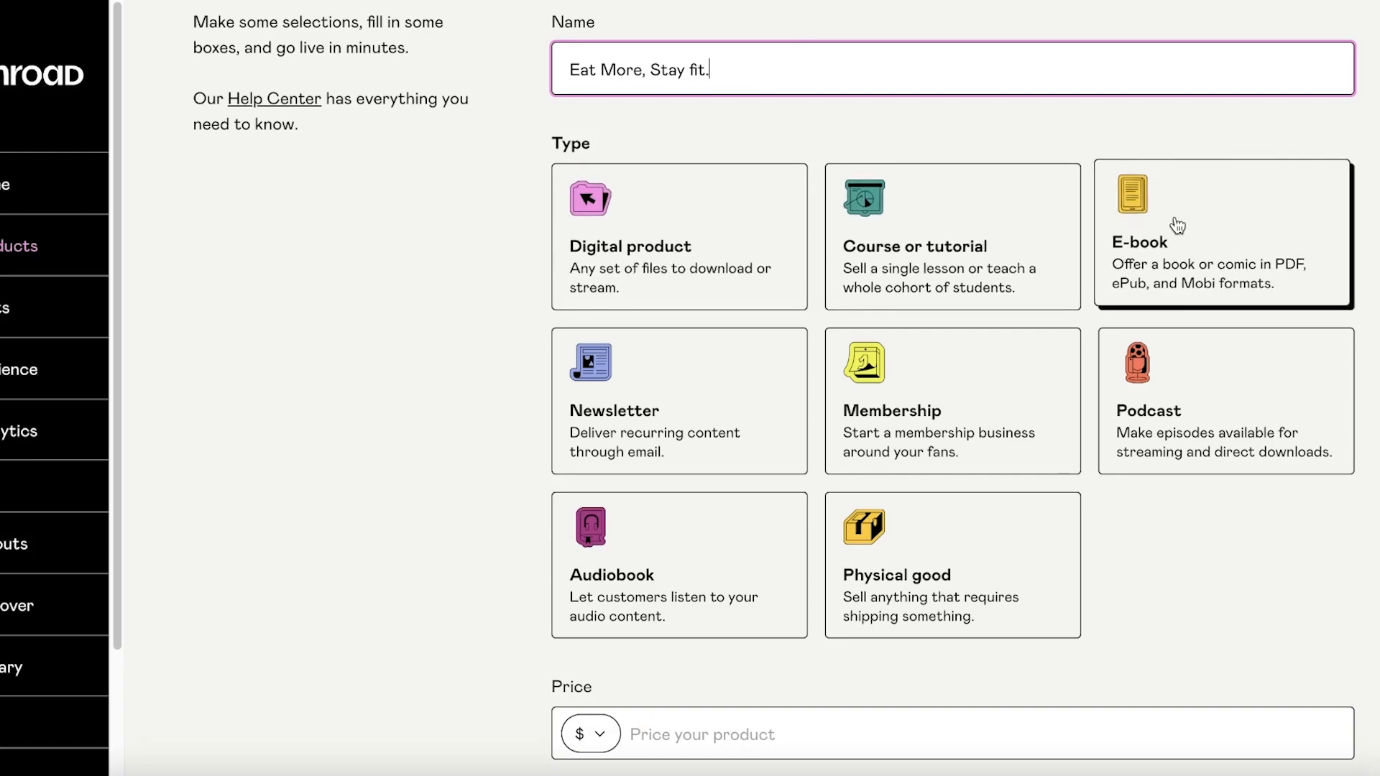
{"action": "scroll", "scroll_direction": "down", "scroll_amount": 3}
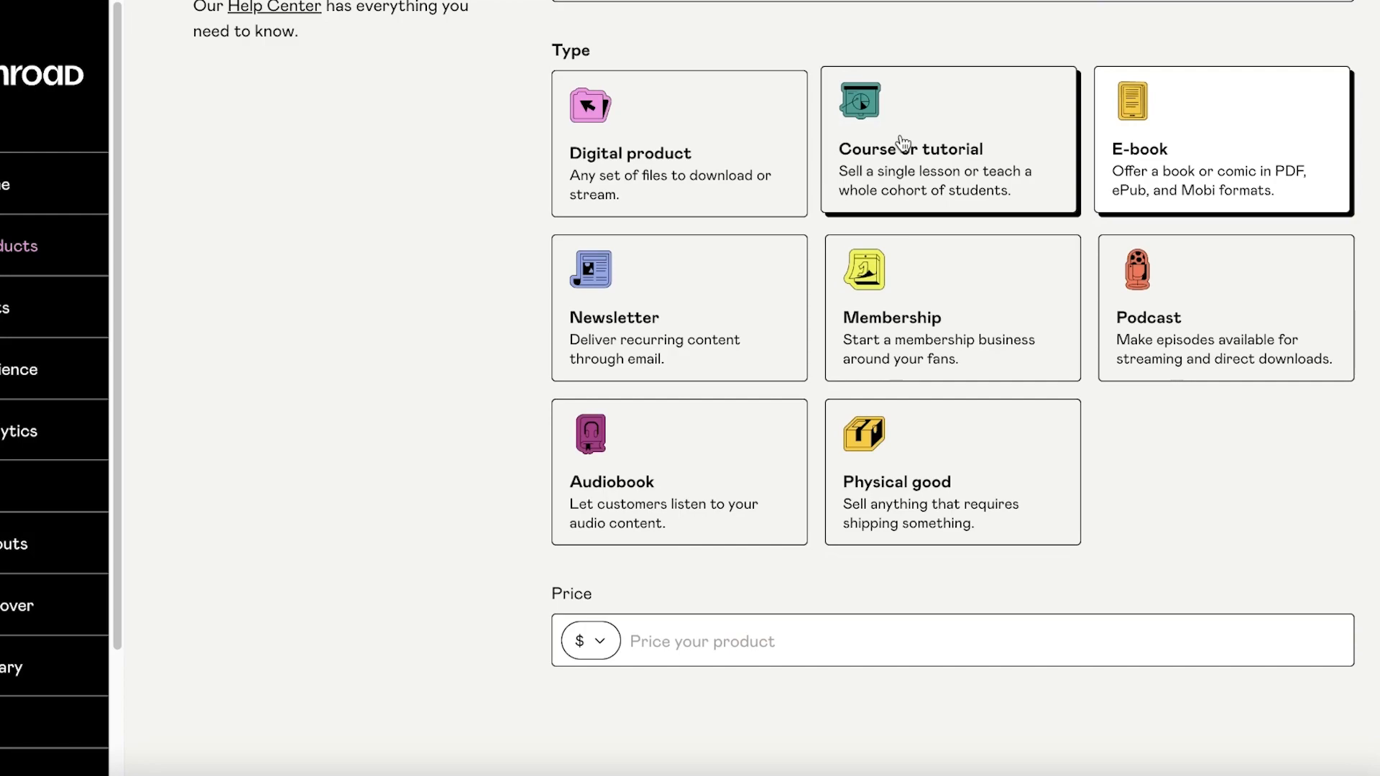
{"action": "mouse_move", "coordinate": [902, 144]}
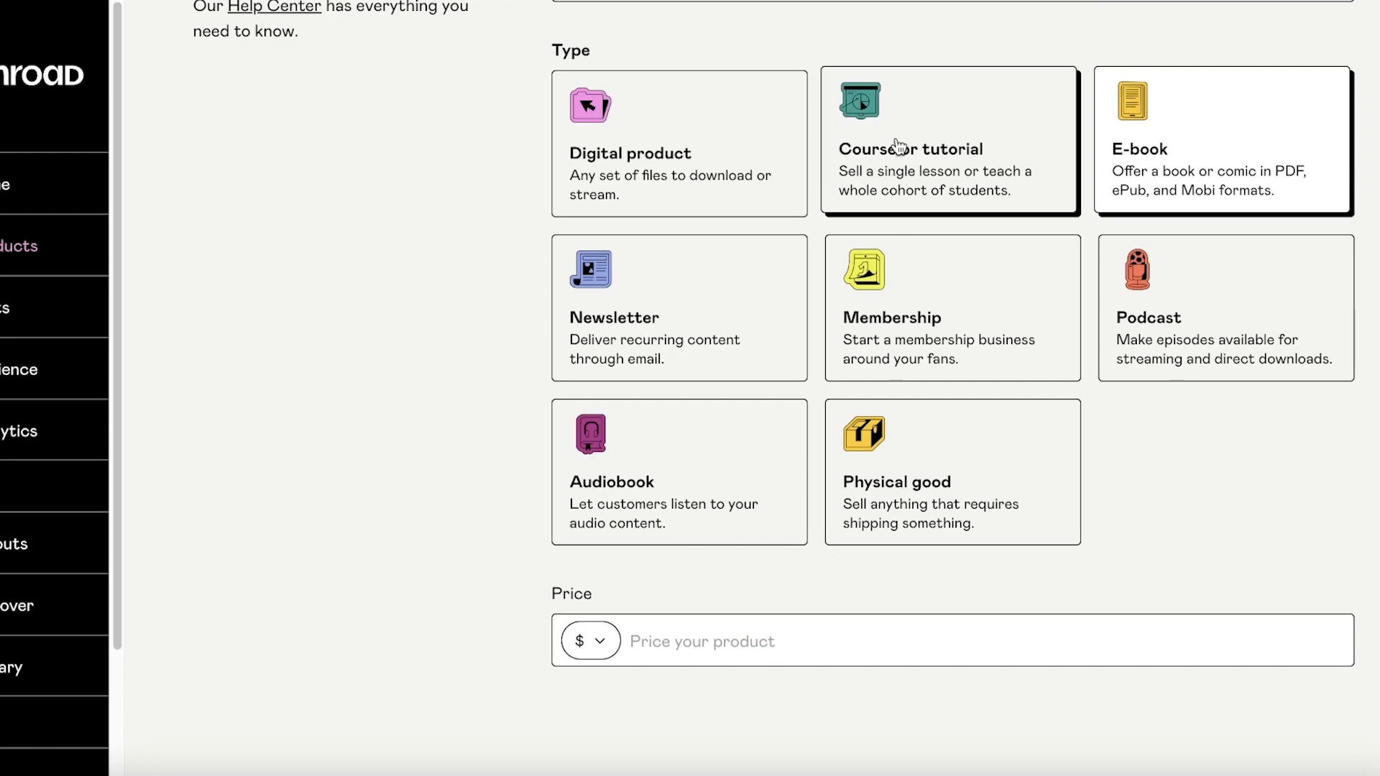
{"action": "mouse_move", "coordinate": [891, 141]}
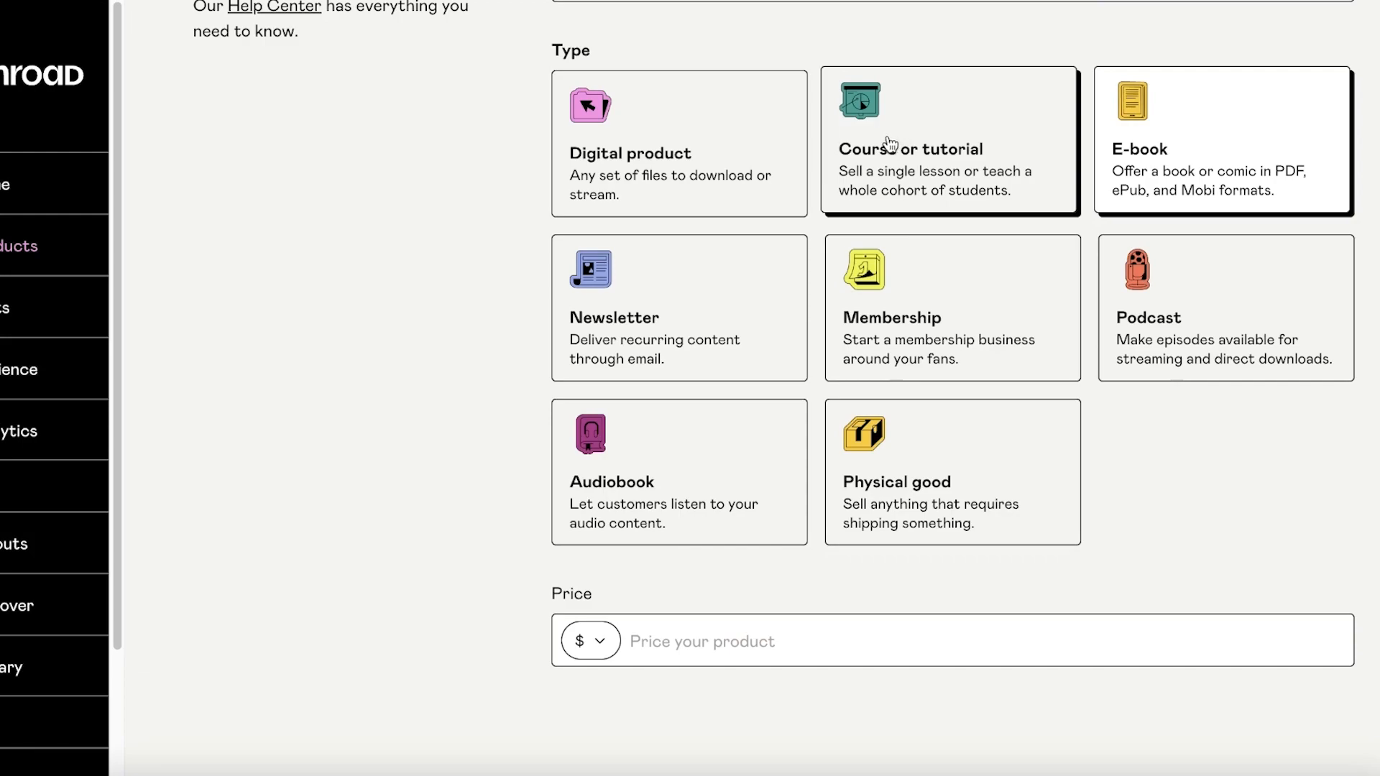
{"action": "mouse_move", "coordinate": [900, 129]}
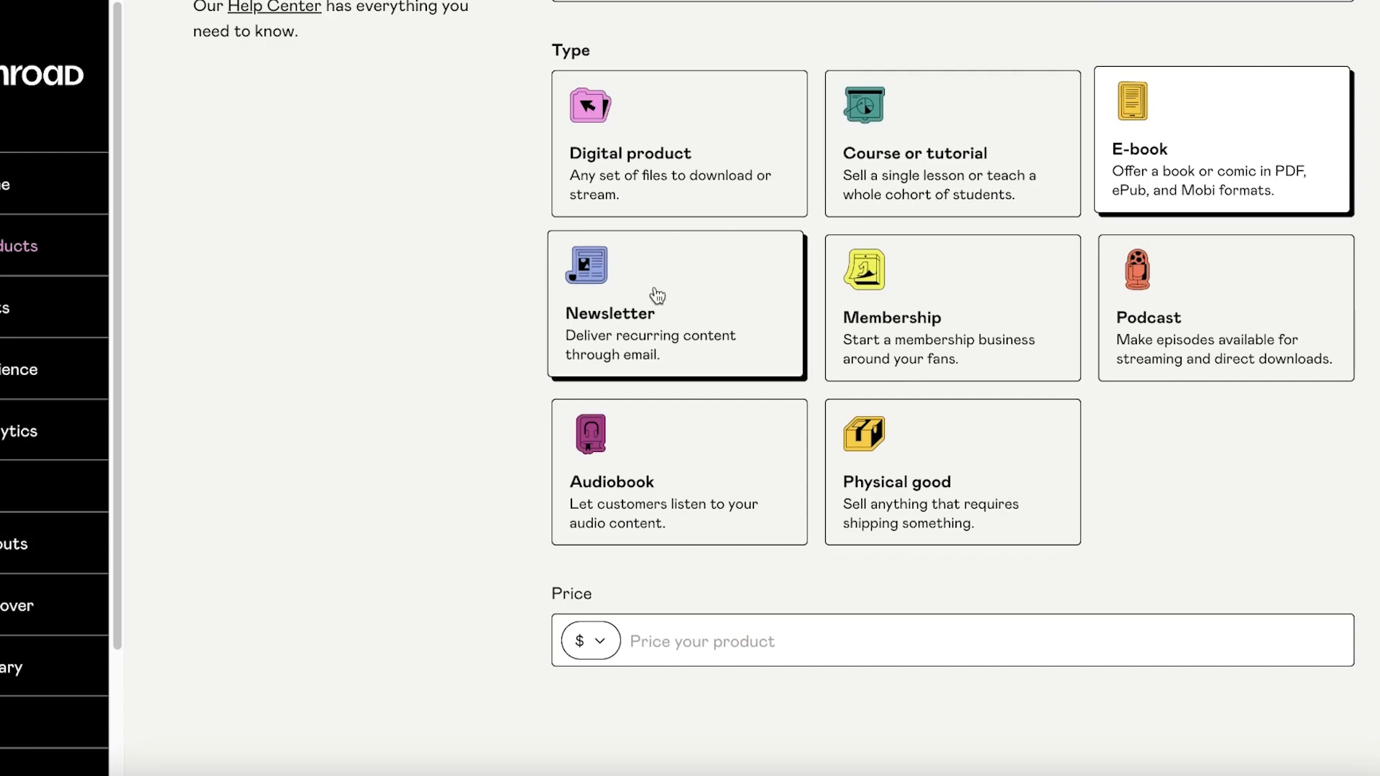
{"action": "mouse_move", "coordinate": [475, 304]}
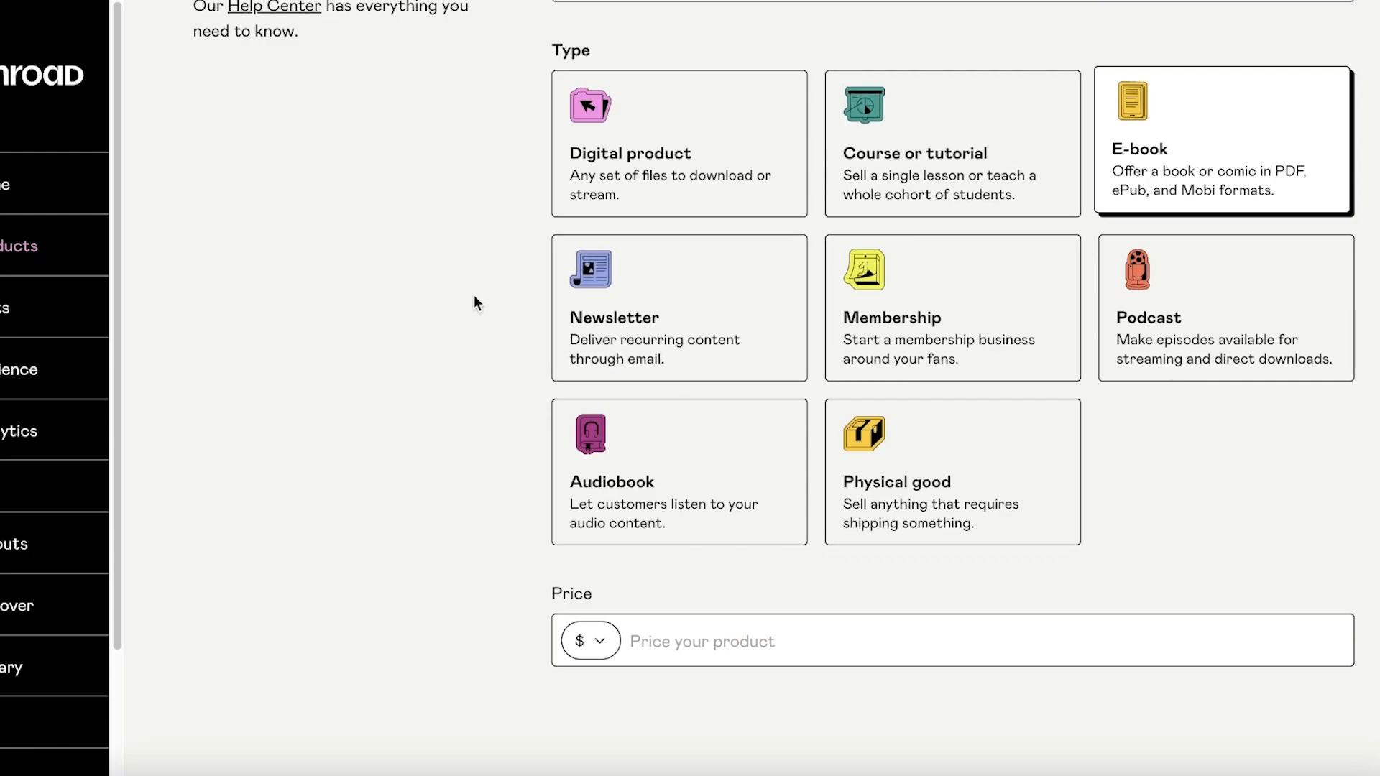
{"action": "mouse_move", "coordinate": [469, 308]}
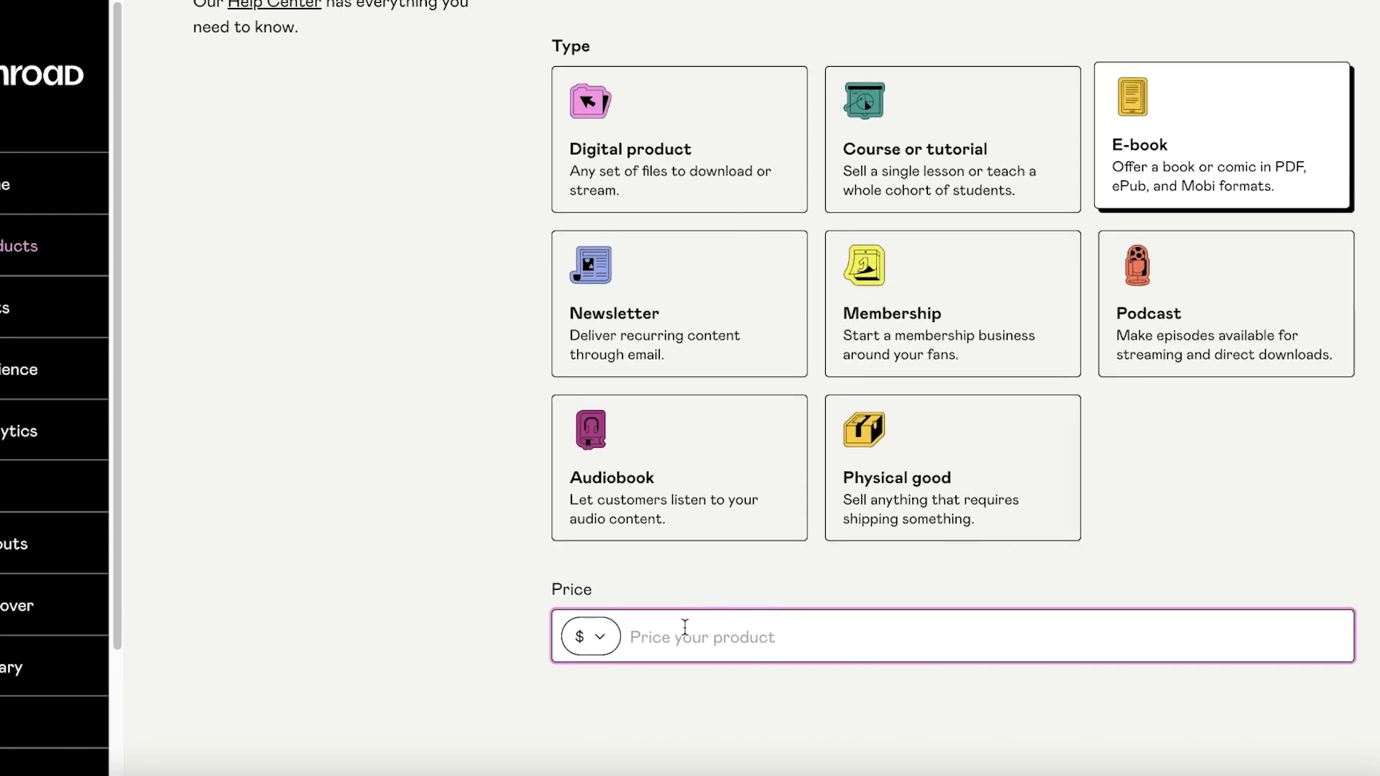
{"action": "mouse_move", "coordinate": [664, 627]}
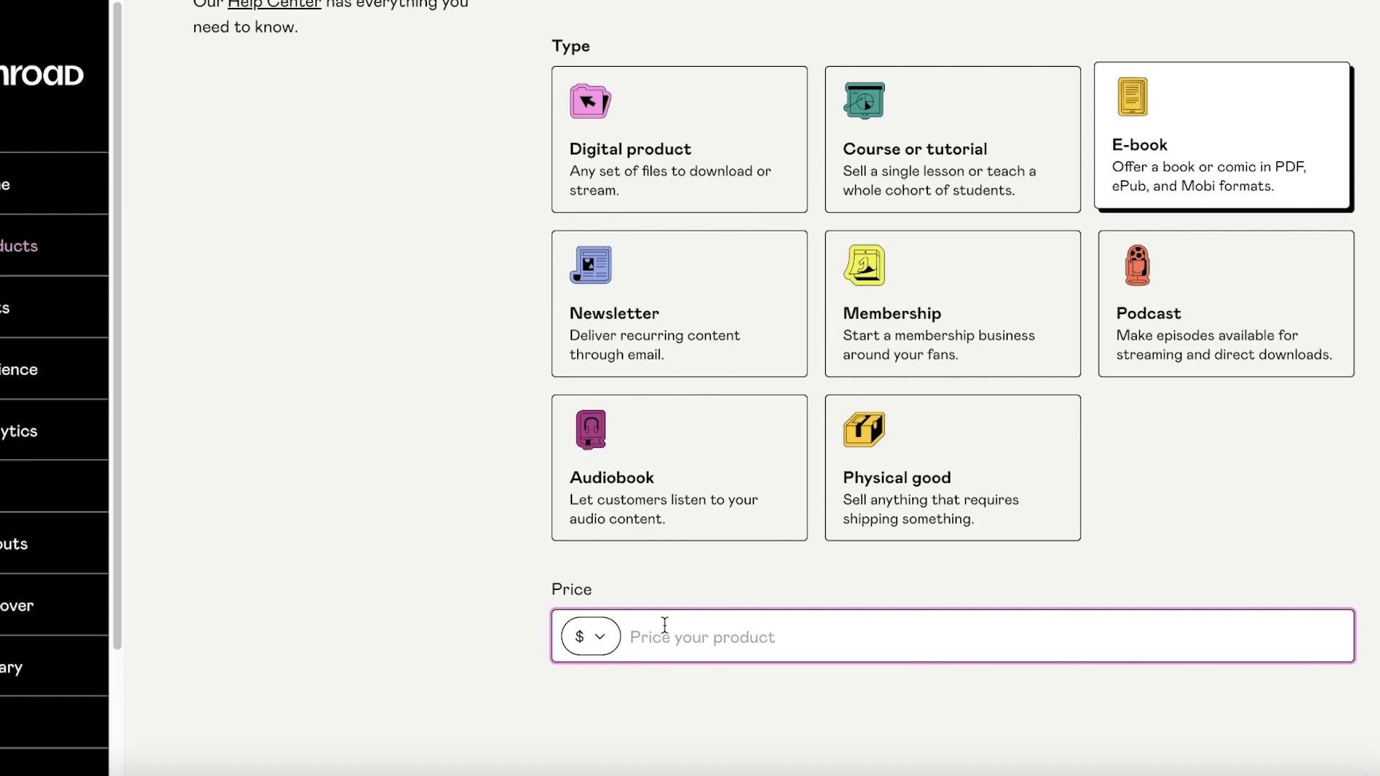
- Price the e-book at 32 and continue to Next: Customize
{"action": "type", "text": "32"}
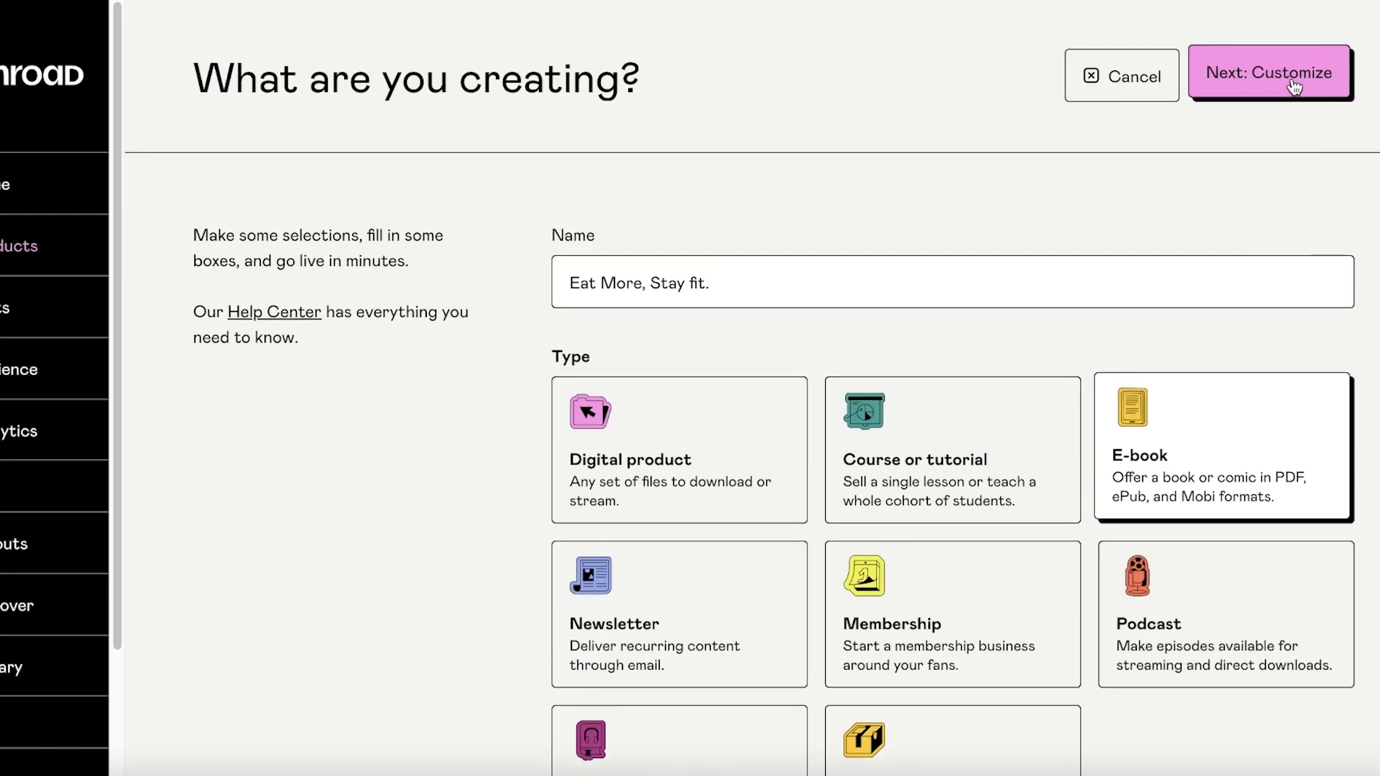
{"action": "left_click", "coordinate": [1267, 75]}
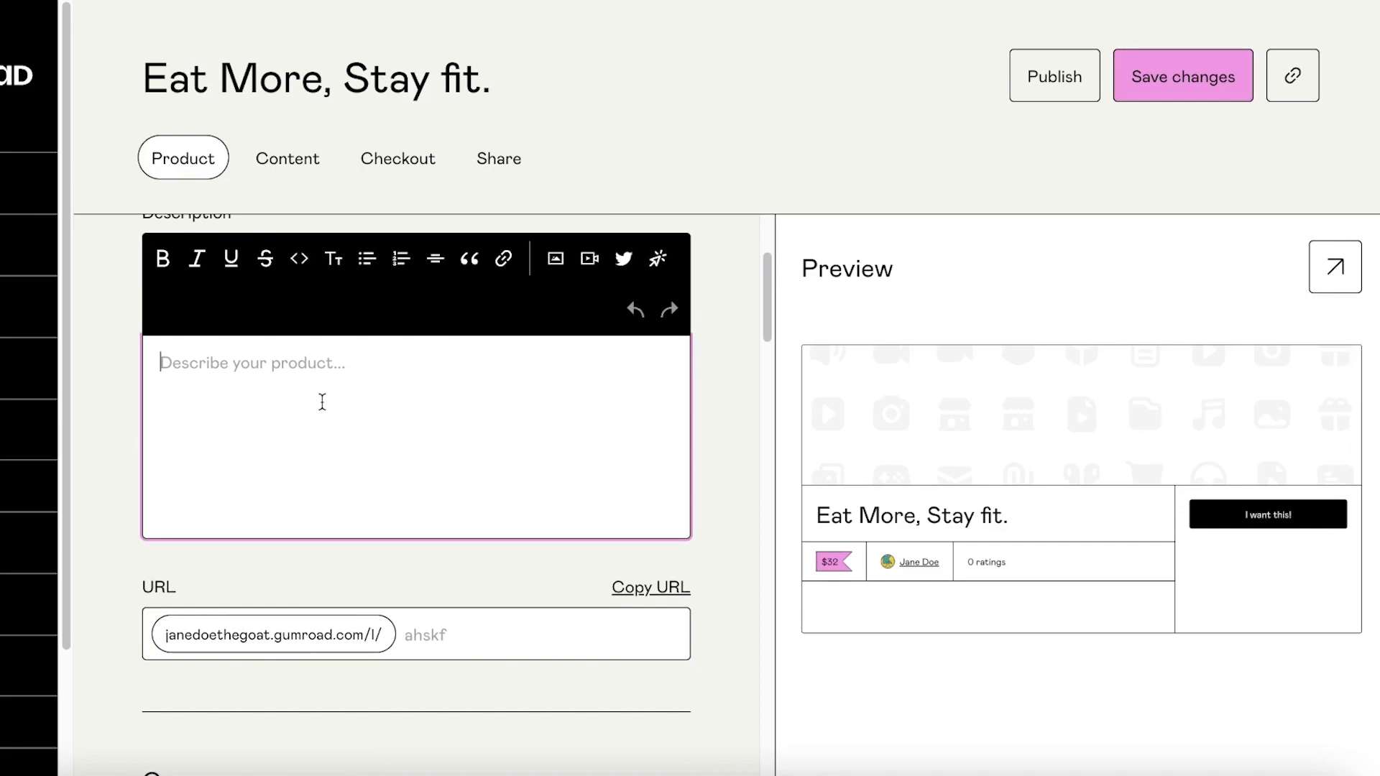
- Write the description about losing weight, staying lean and eating all you want whenever you want
{"action": "type", "text": "The ultimate guide to losing weight, staying lean and eating all you want whenever you want!"}
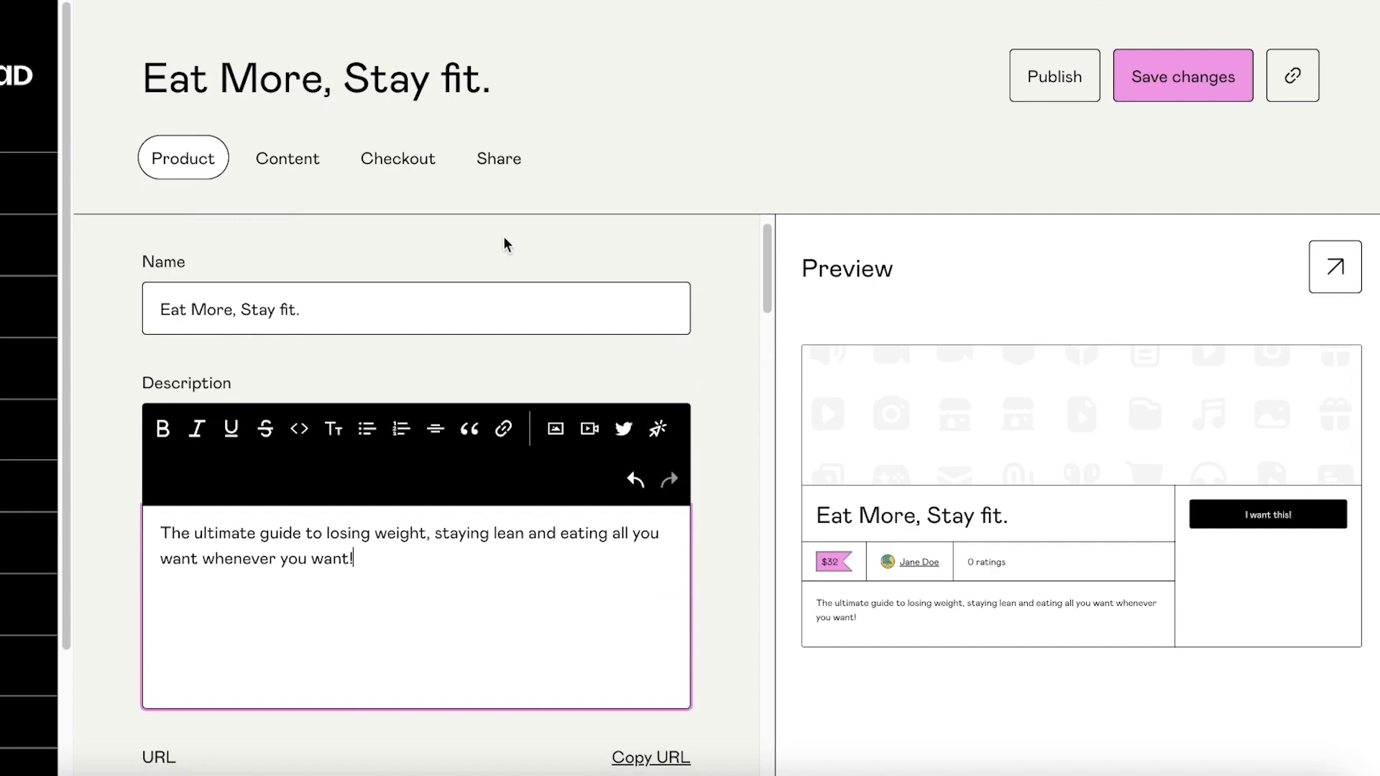
{"action": "mouse_move", "coordinate": [578, 471]}
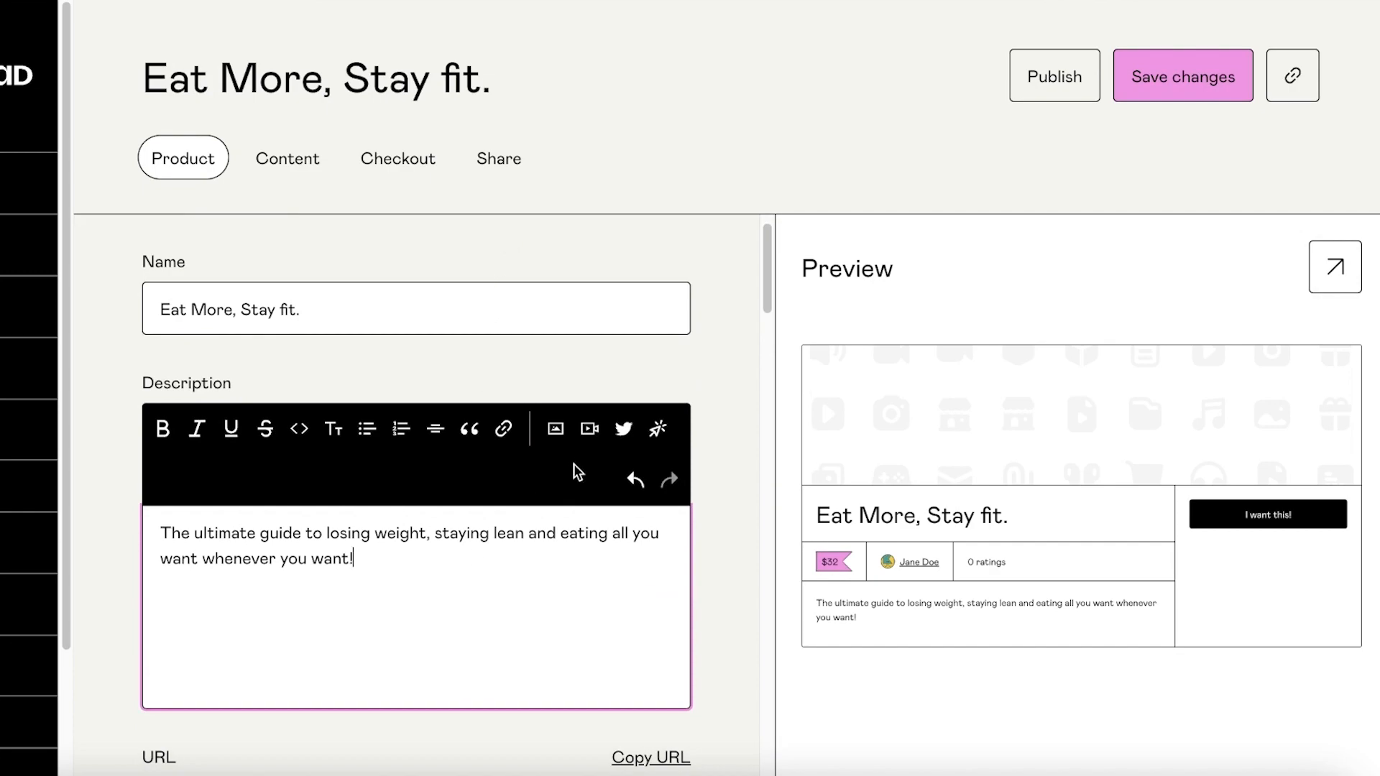
{"action": "mouse_move", "coordinate": [584, 428]}
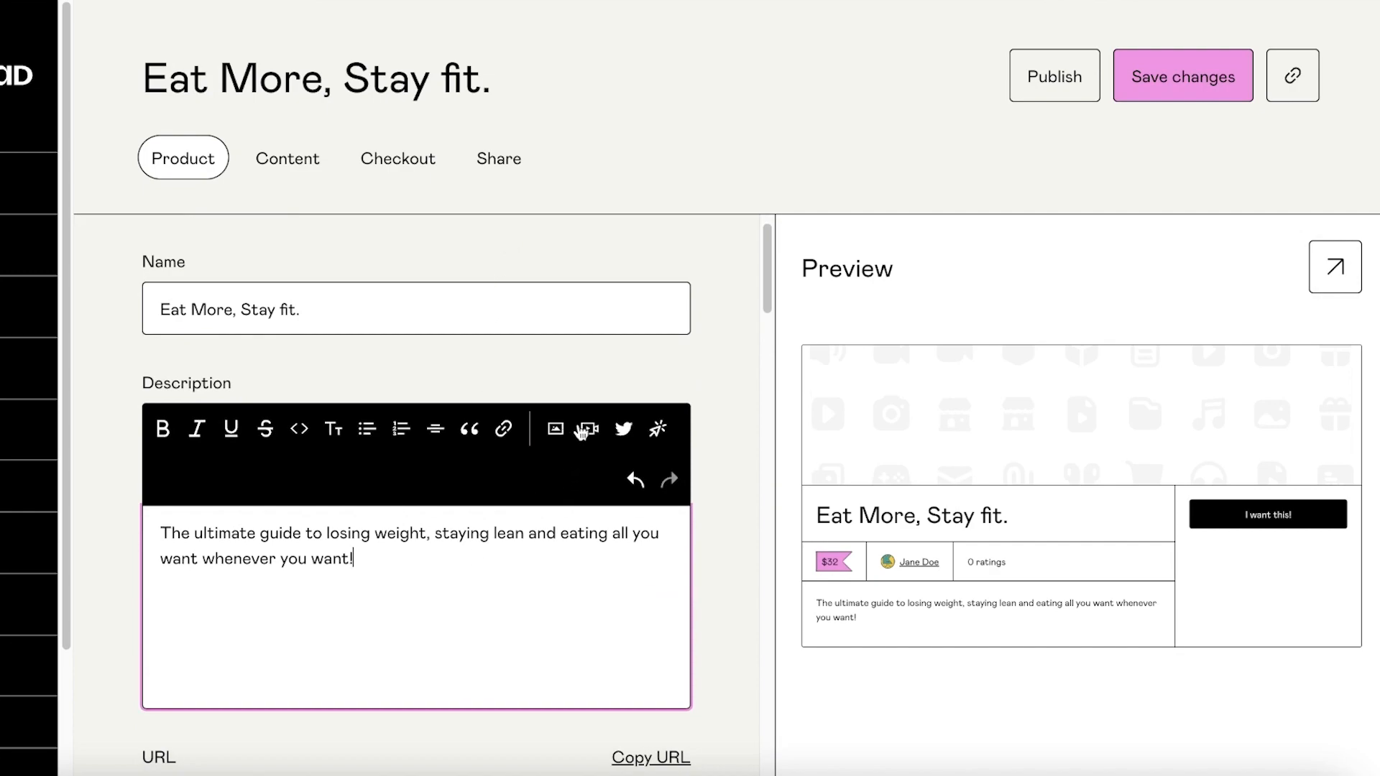
{"action": "mouse_move", "coordinate": [621, 437]}
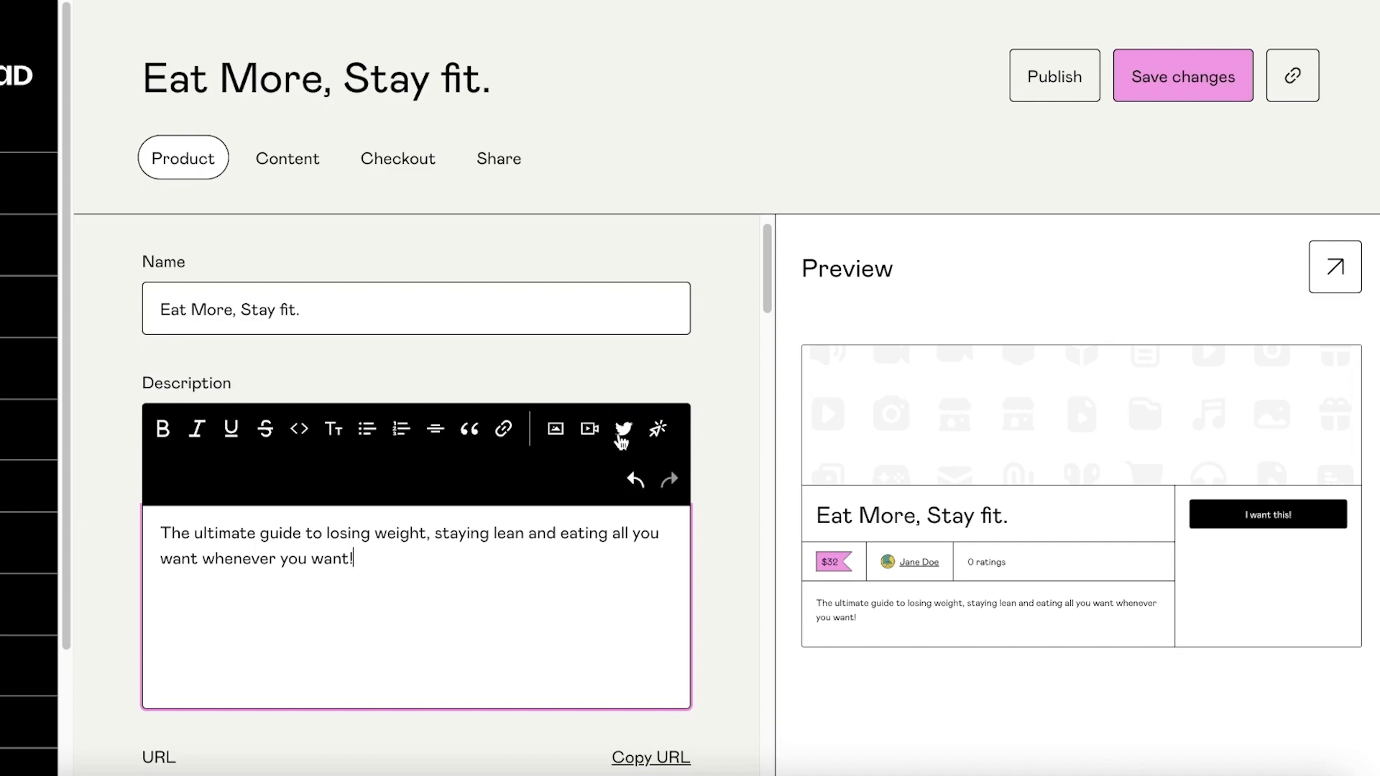
{"action": "scroll", "scroll_direction": "down", "scroll_amount": 3}
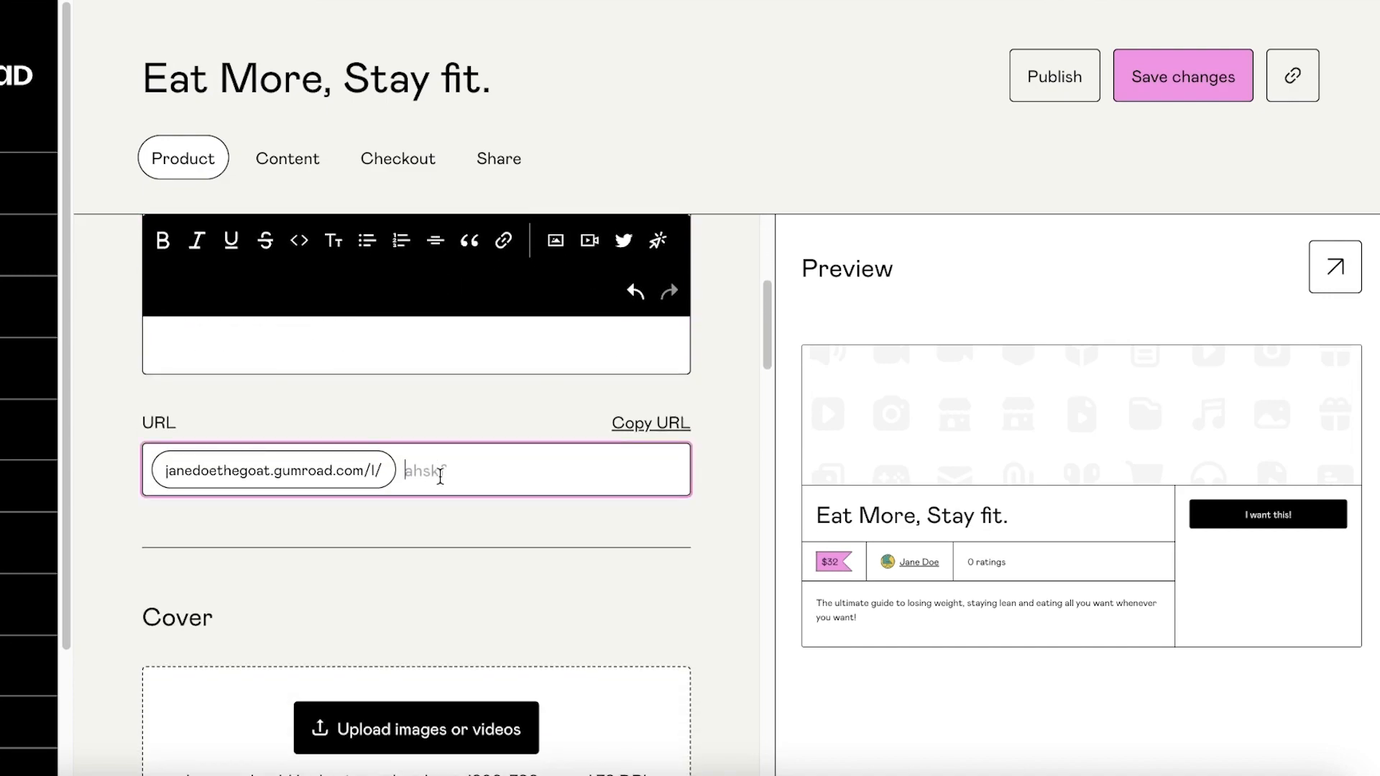
{"action": "mouse_move", "coordinate": [526, 462]}
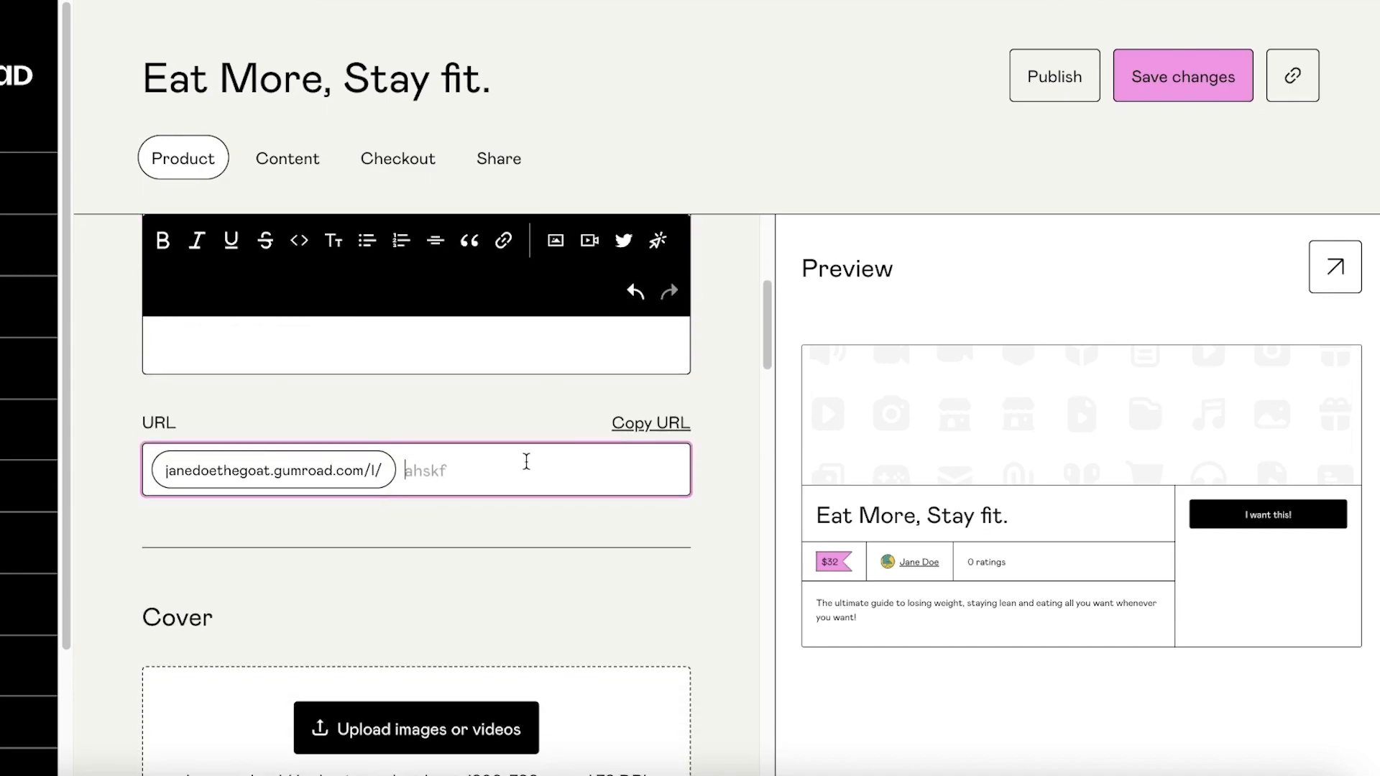
- Set the product's custom URL ending to EatMore-Stayfit
{"action": "triple_click", "coordinate": [314, 79]}
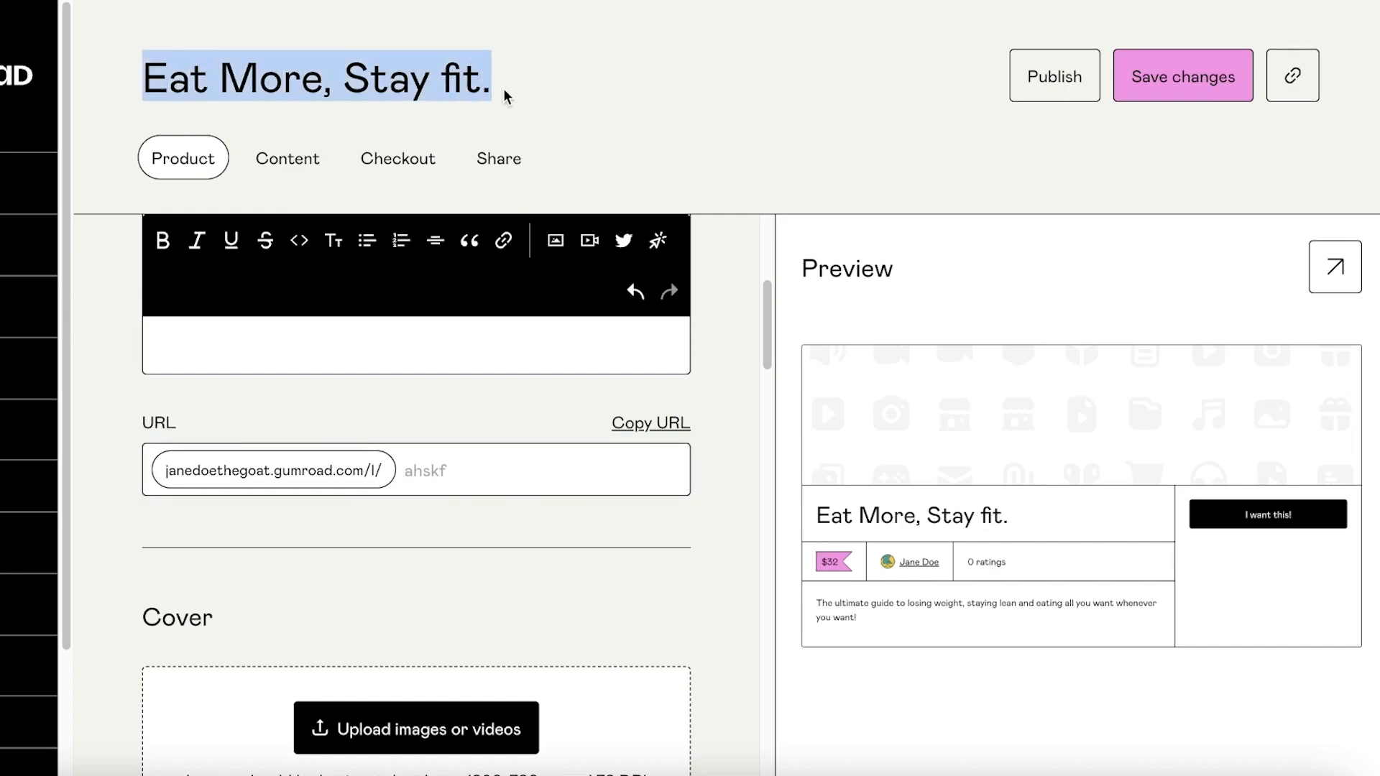
{"action": "left_click", "coordinate": [411, 468]}
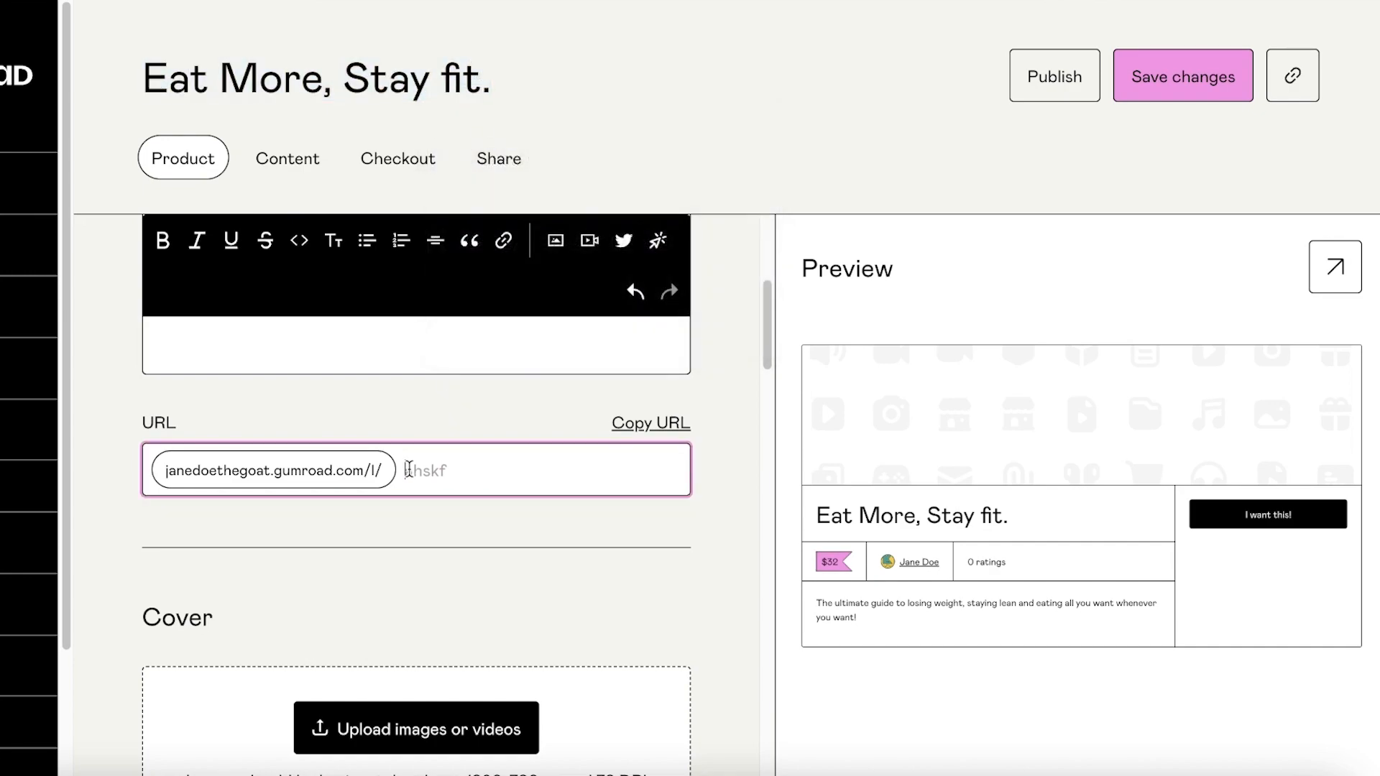
{"action": "type", "text": "EatMore.Stayfit."}
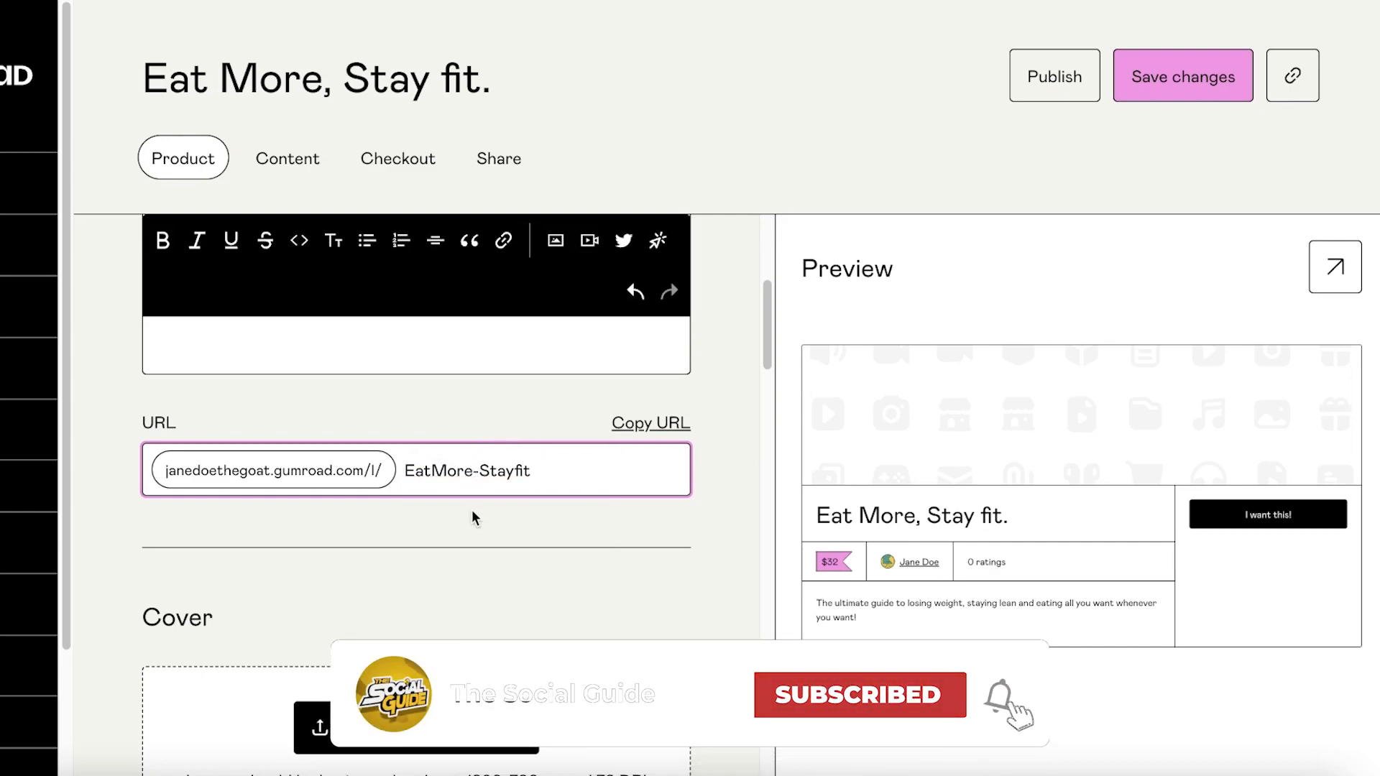
{"action": "scroll", "scroll_direction": "down", "scroll_amount": 3}
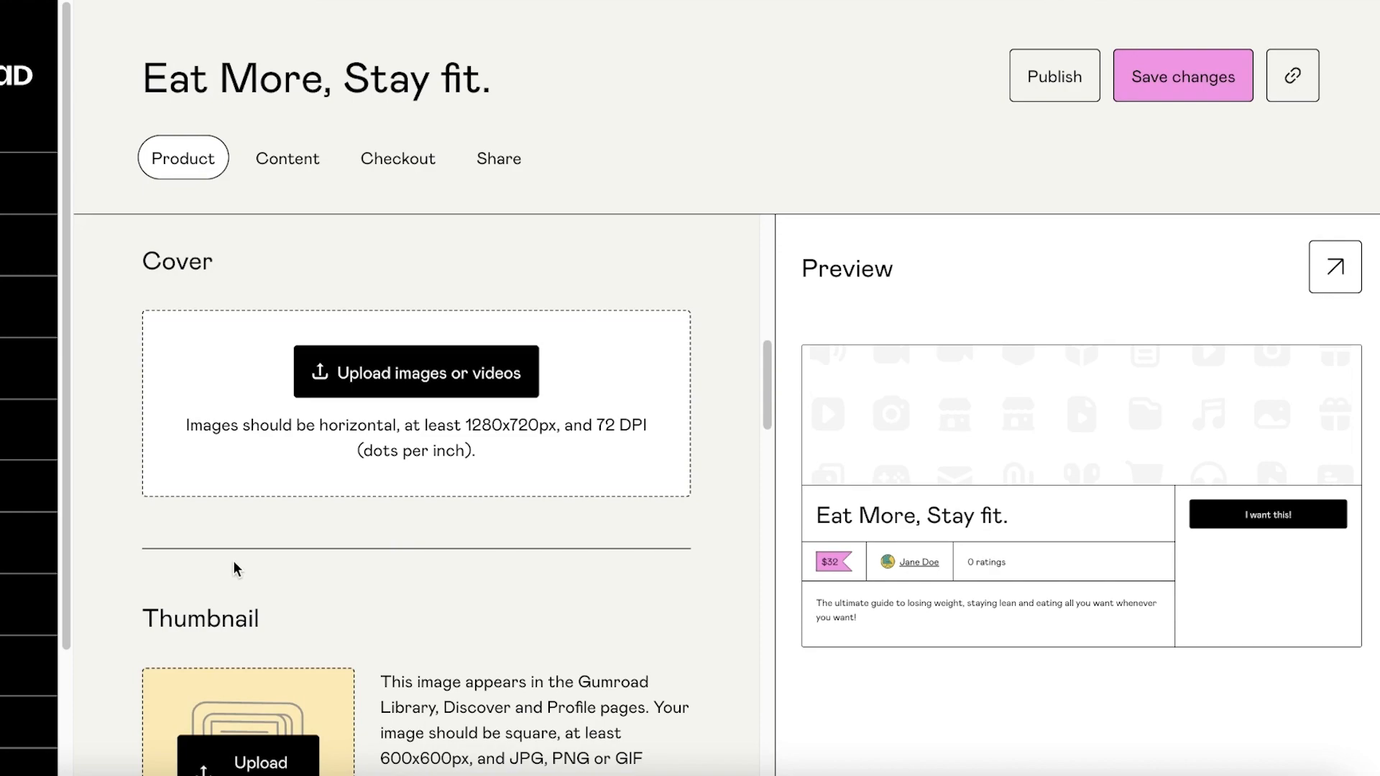
- Upload the first mp4 from Desktop > Voiceovers as the product's cover video
{"action": "left_click", "coordinate": [416, 371]}
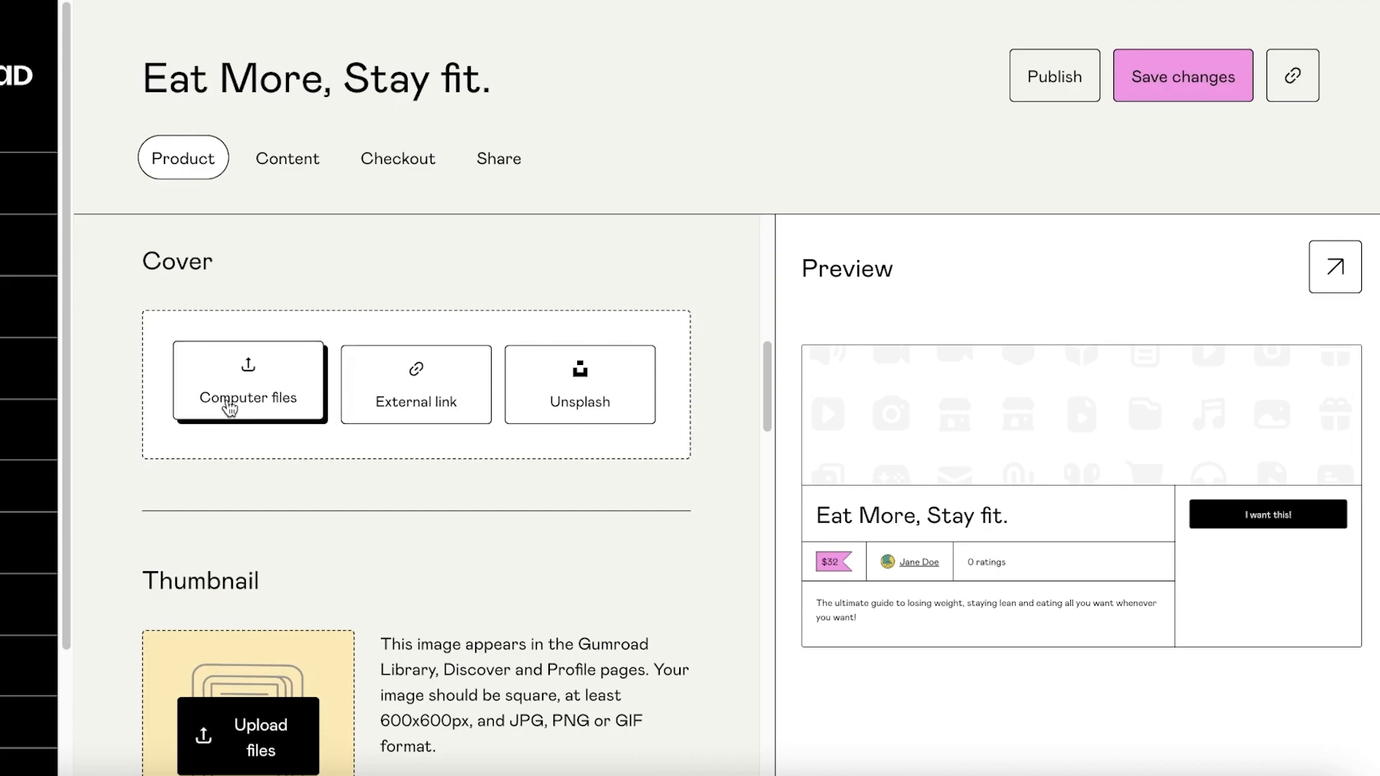
{"action": "left_click", "coordinate": [247, 398]}
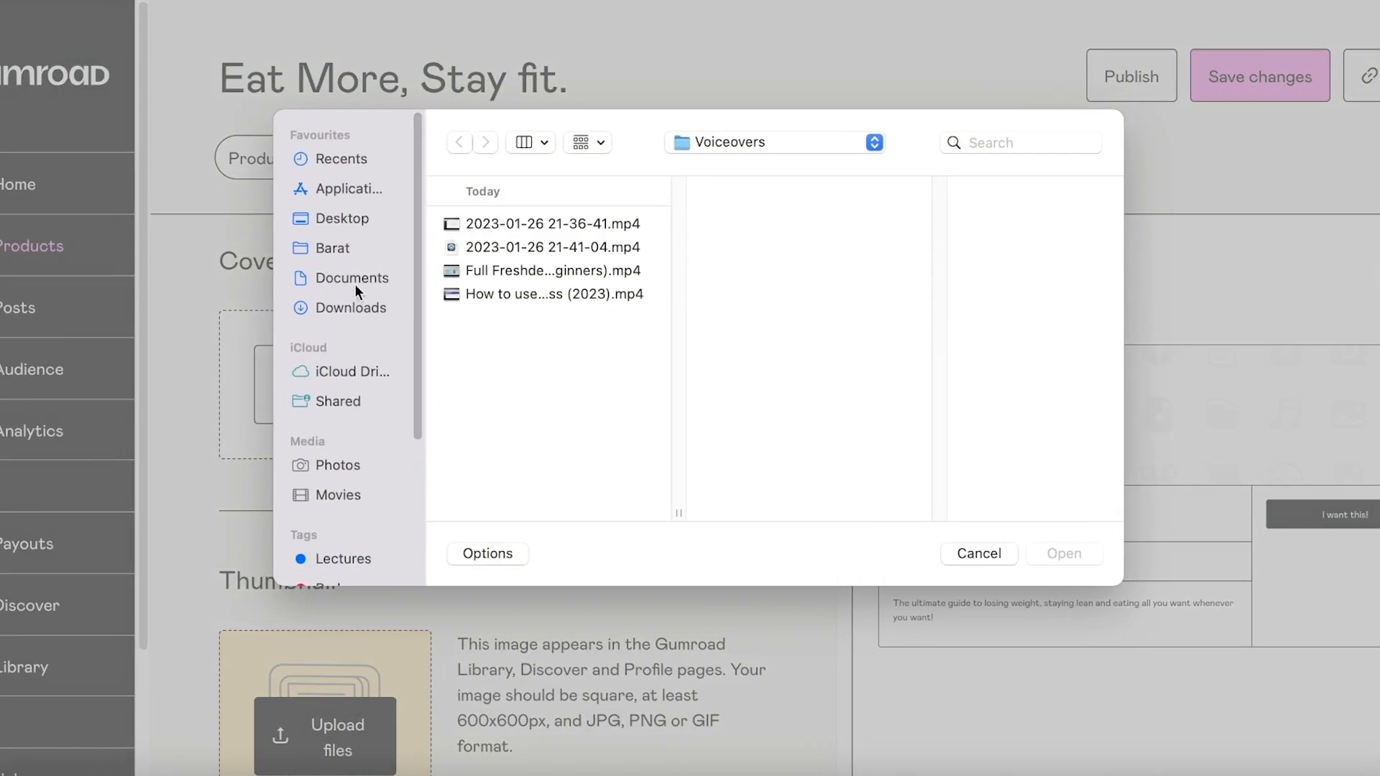
{"action": "left_click", "coordinate": [341, 219]}
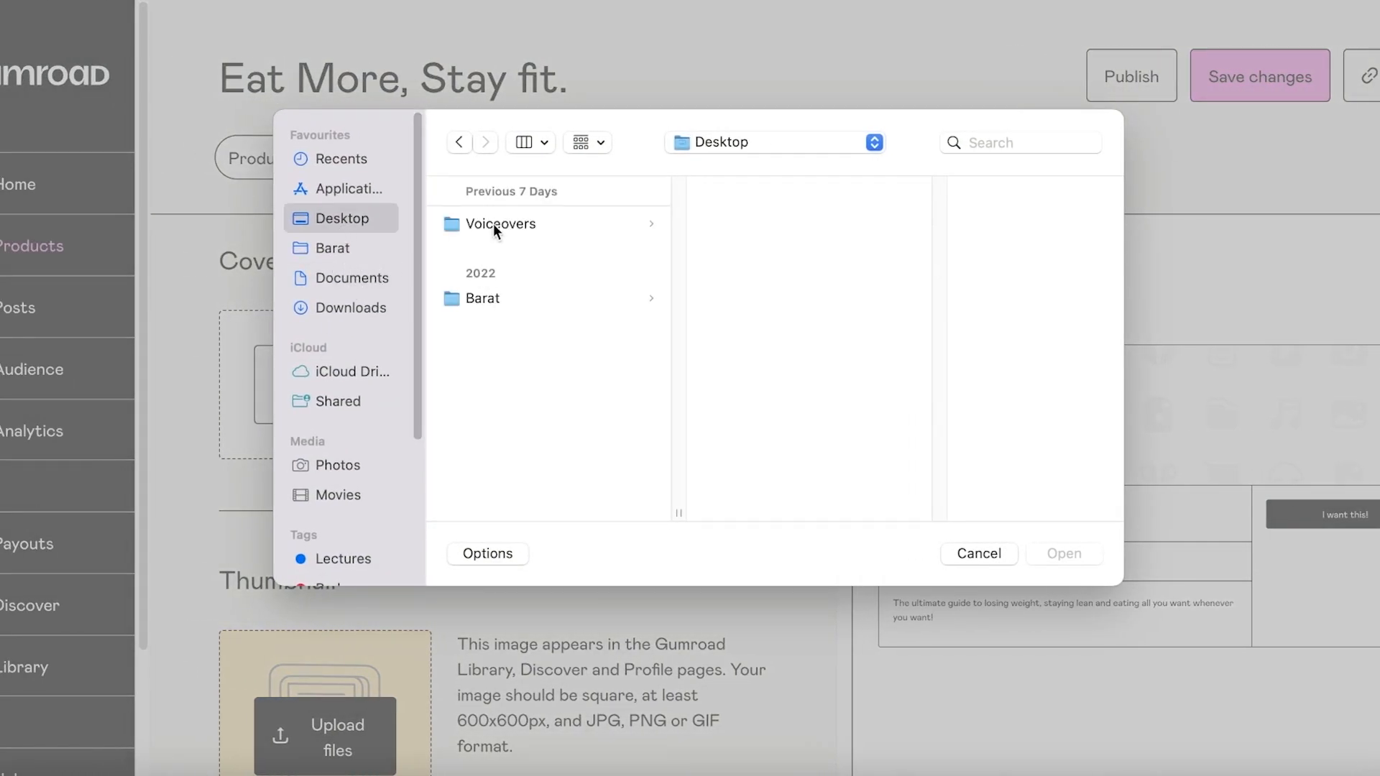
{"action": "left_click", "coordinate": [500, 223]}
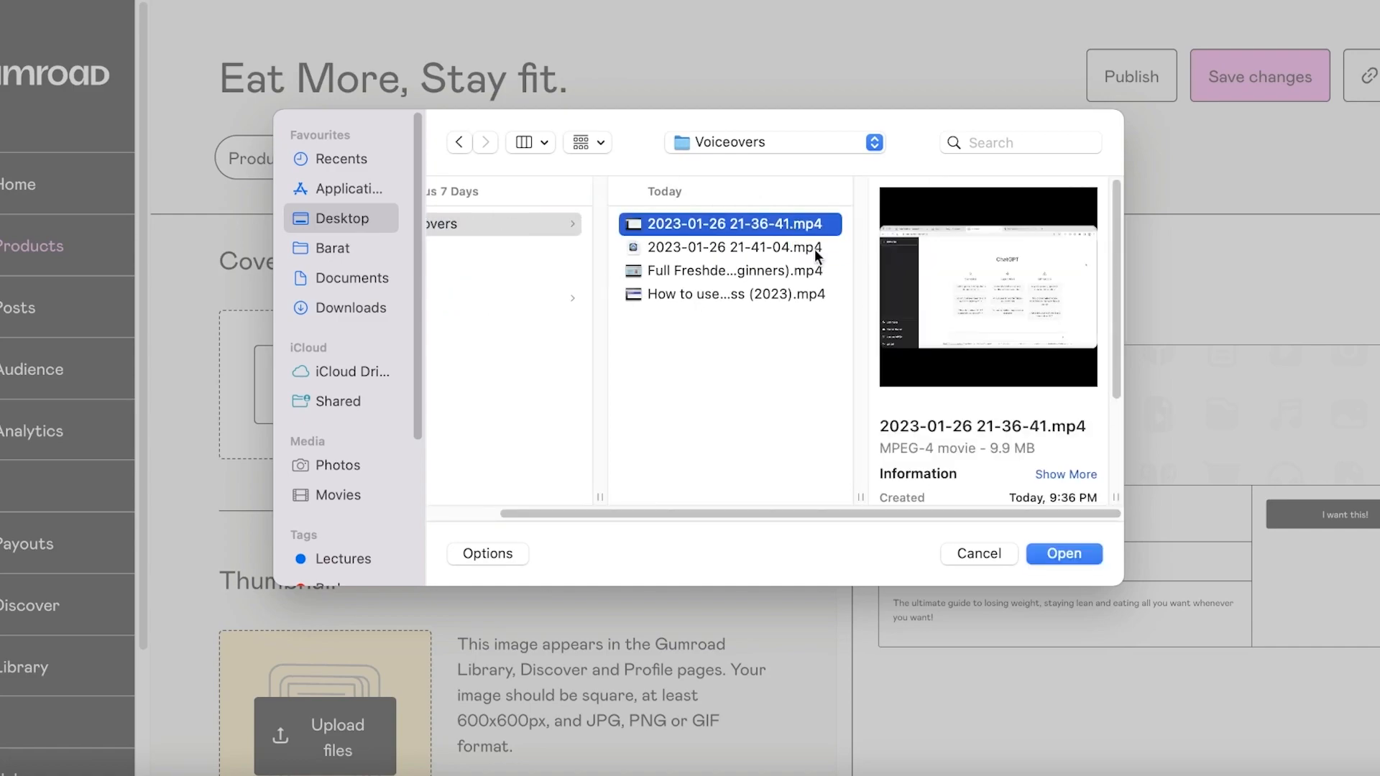
{"action": "left_click", "coordinate": [978, 553]}
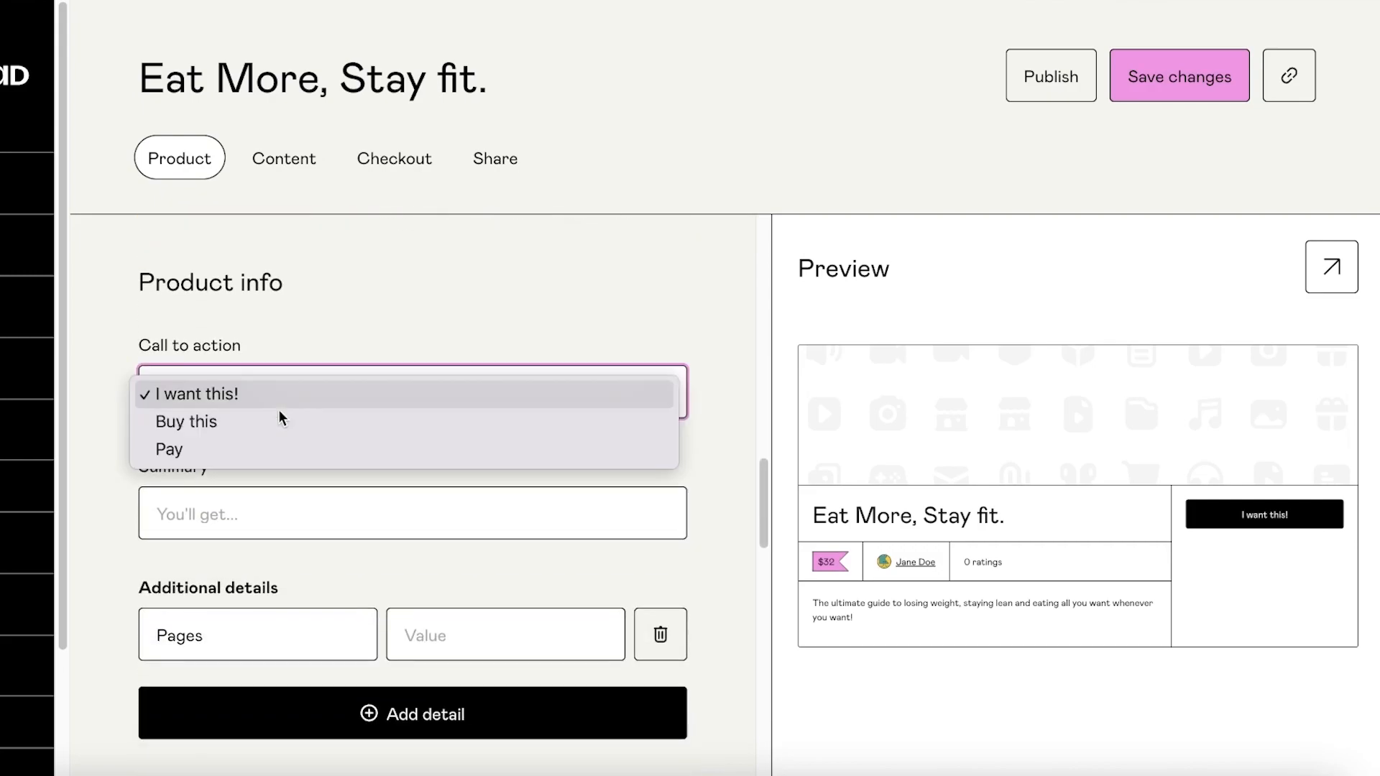
- Set the call to action to Buy this and the summary to '1 PDF + 1 Free Digital Photo Gift'
{"action": "left_click", "coordinate": [194, 394]}
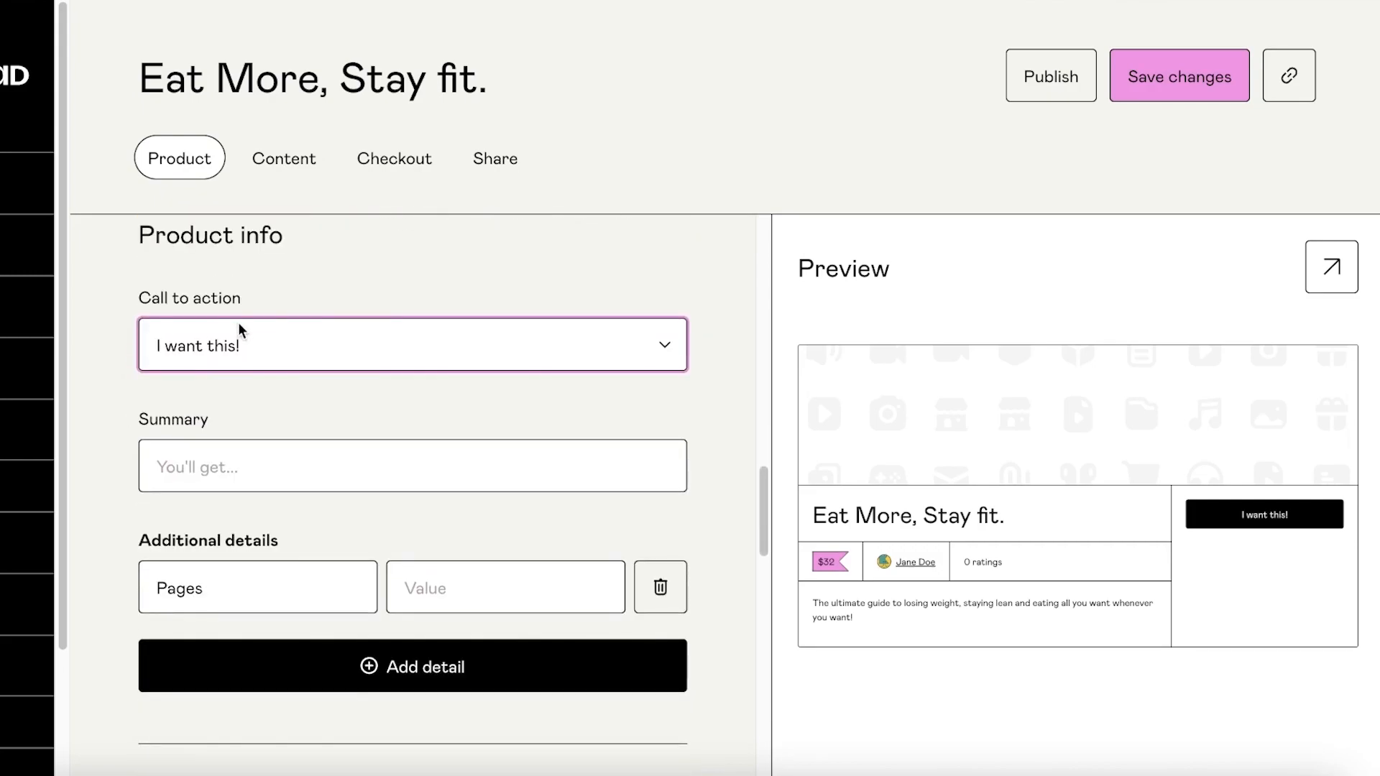
{"action": "left_click", "coordinate": [411, 345]}
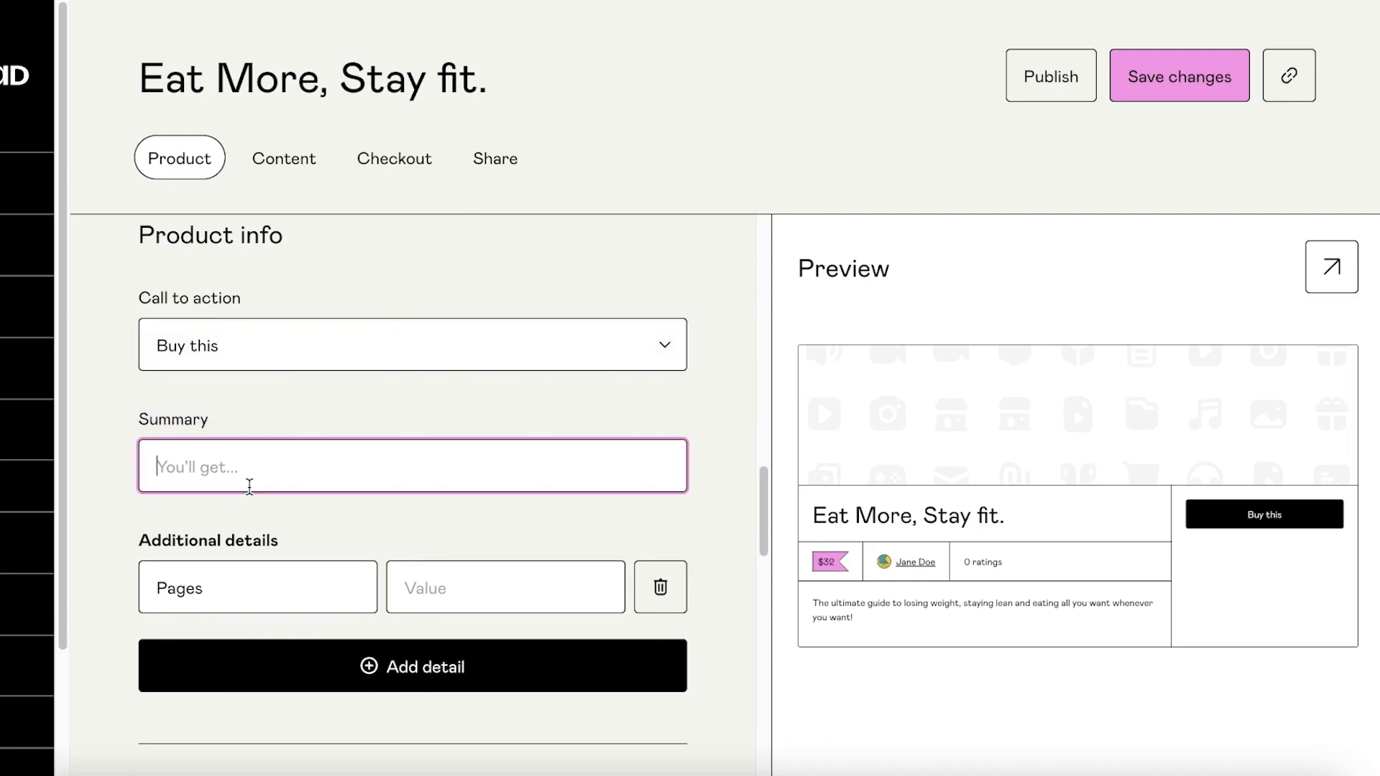
{"action": "type", "text": "1 PDF + 1 Free Digital Photo"}
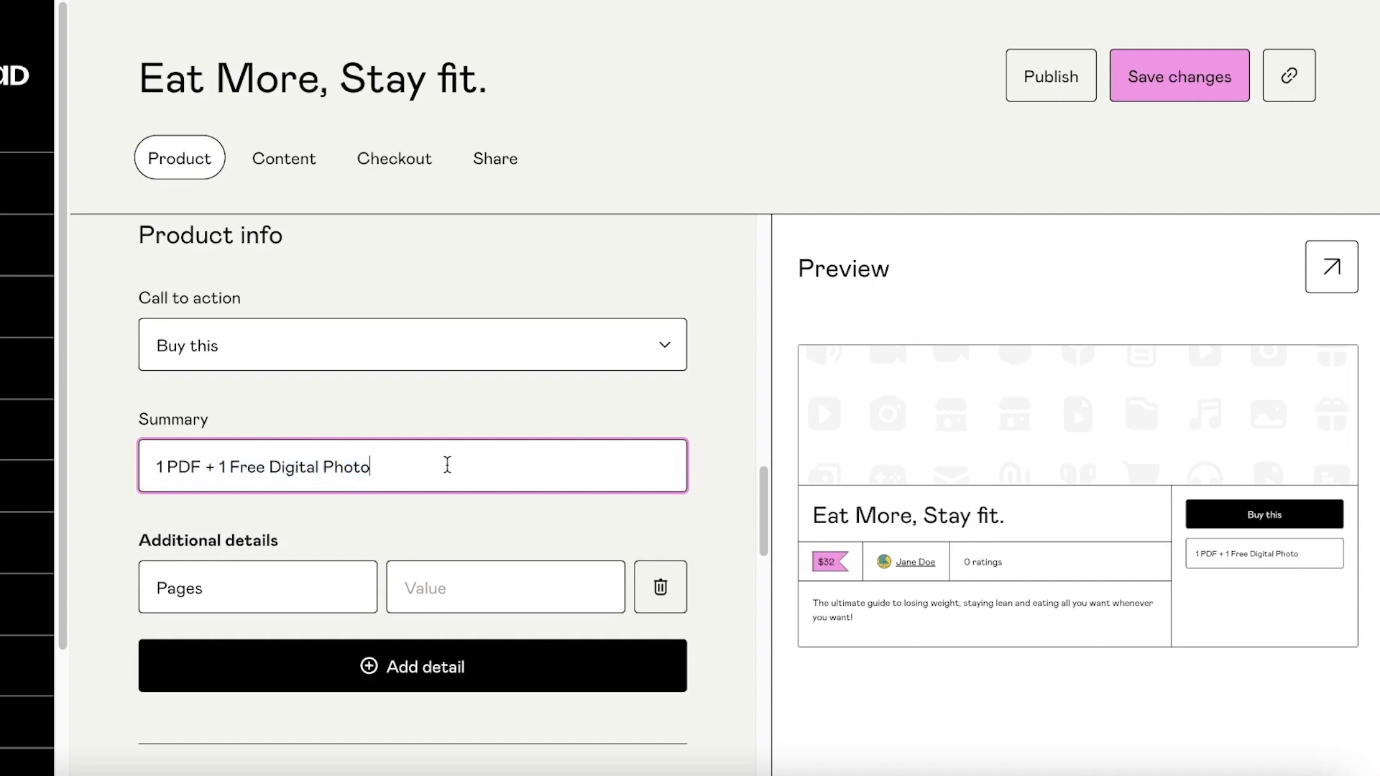
{"action": "type", "text": "Gift"}
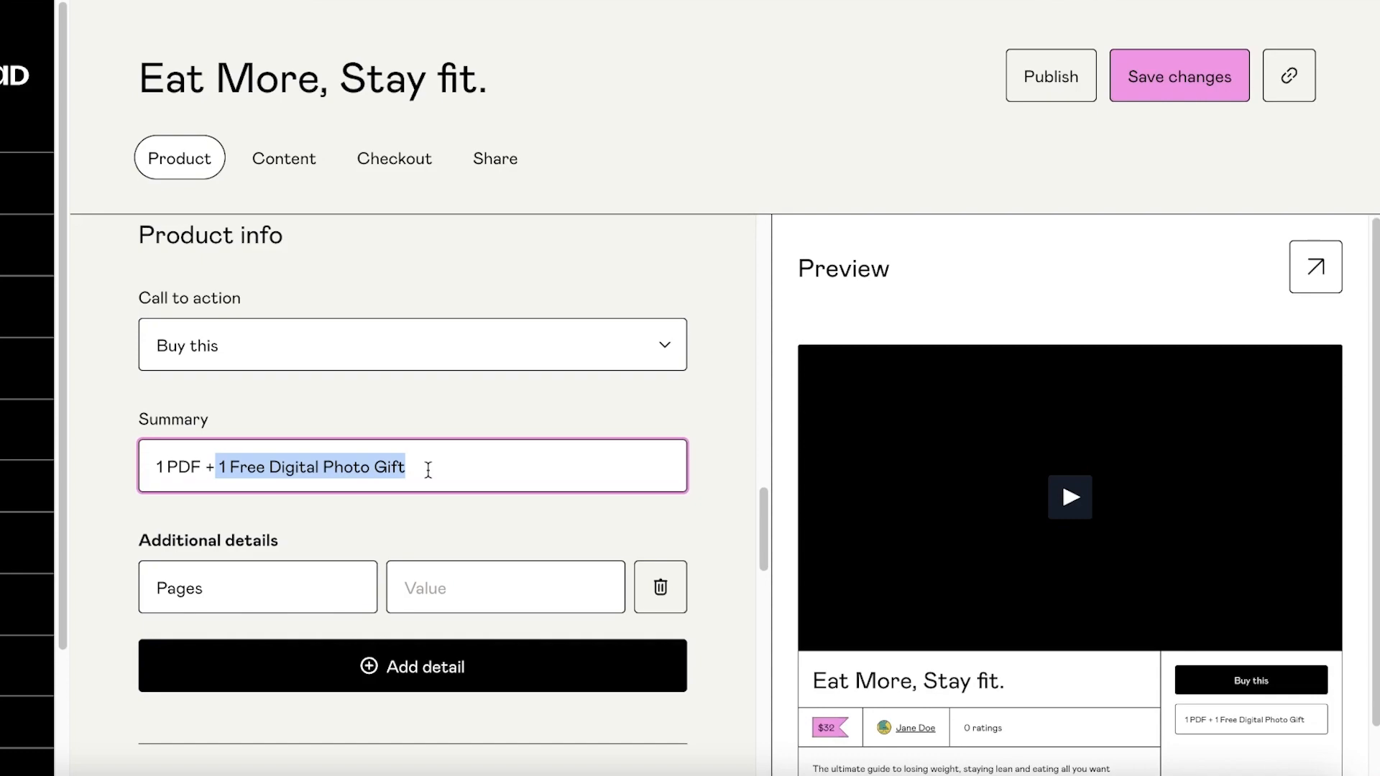
{"action": "scroll", "scroll_direction": "down", "scroll_amount": 3}
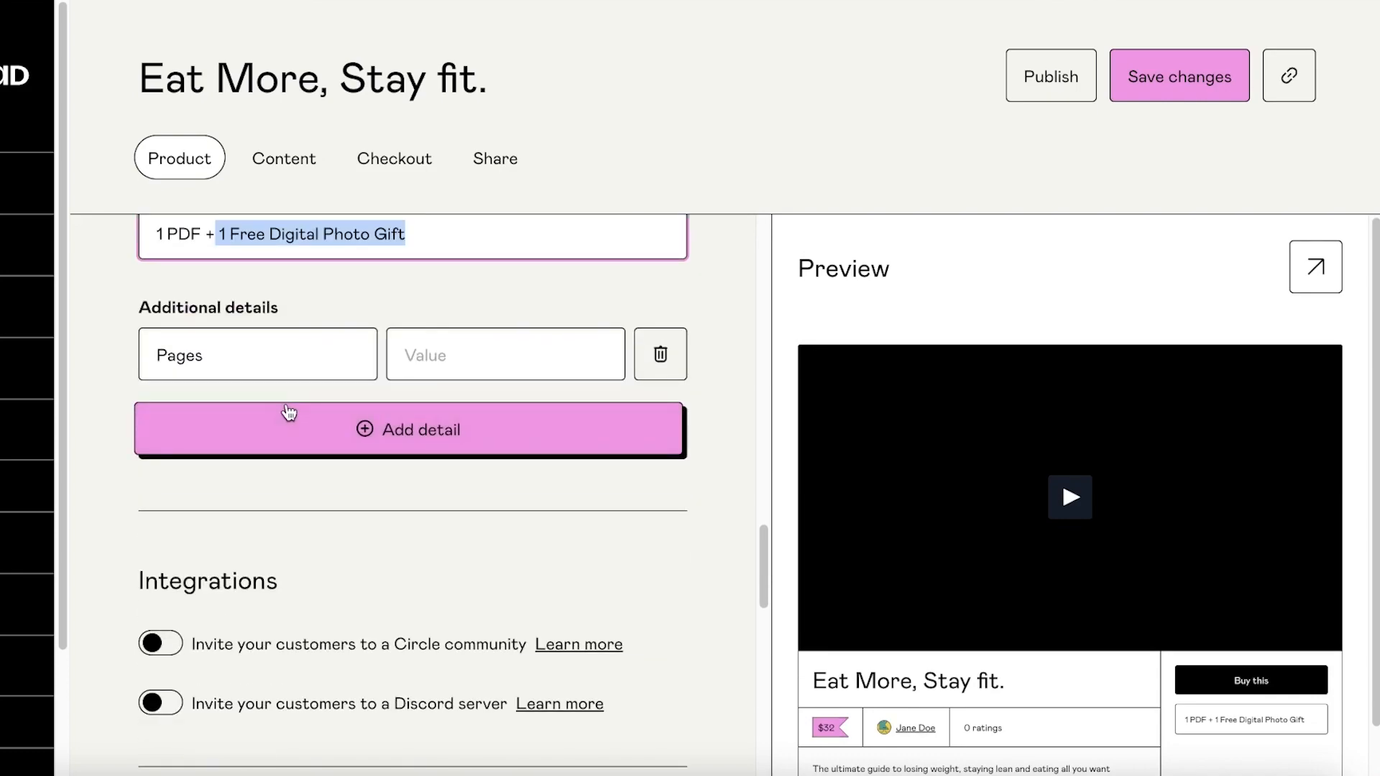
- Fill the additional details with Pages as 460 and Format as PDF
{"action": "left_click", "coordinate": [248, 353]}
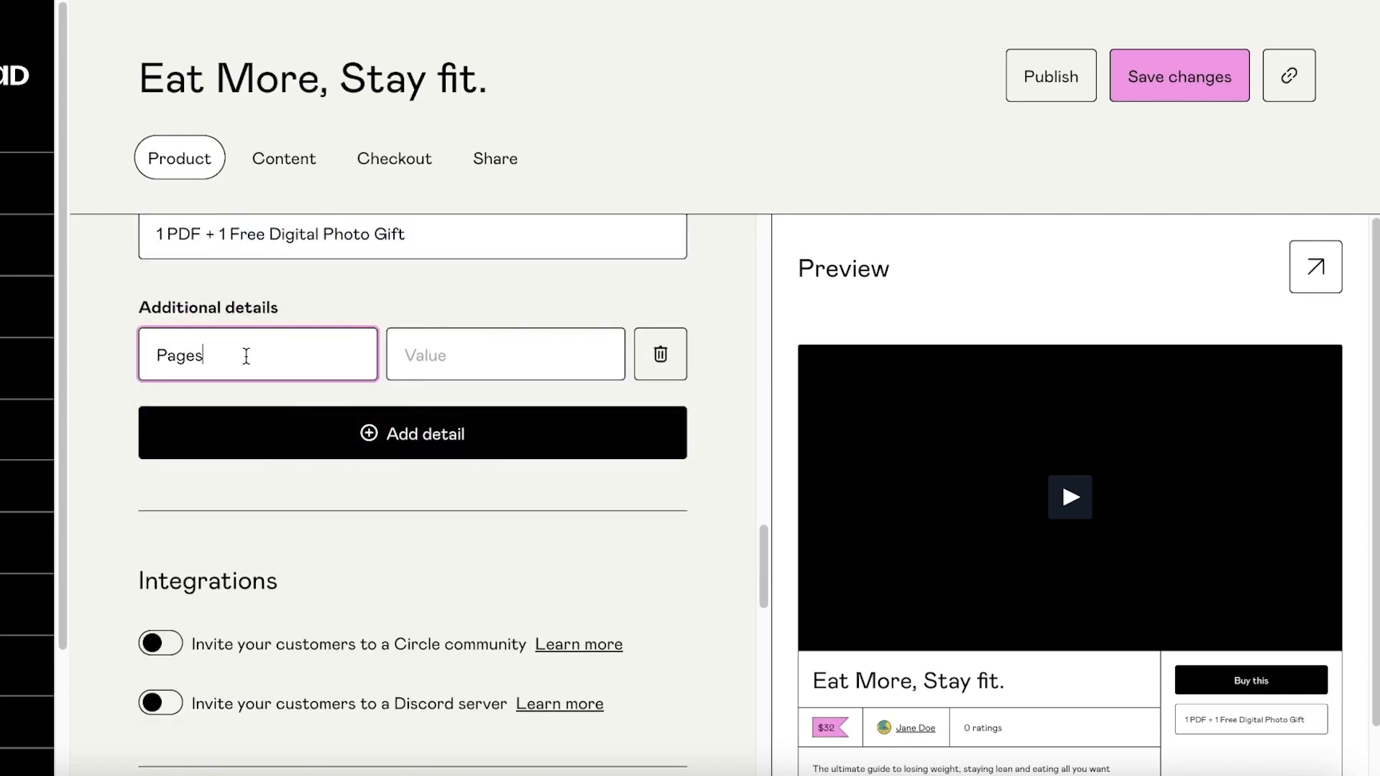
{"action": "left_click", "coordinate": [505, 354]}
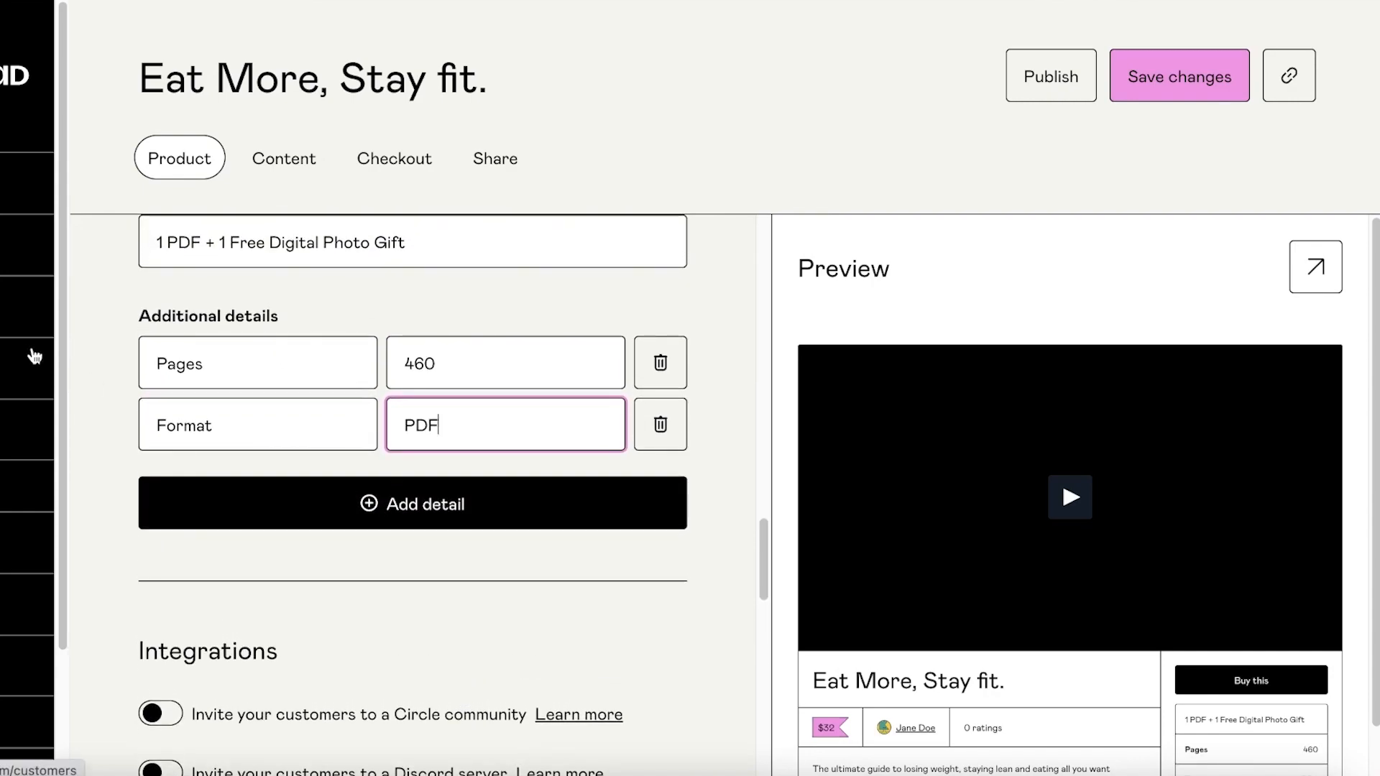
{"action": "mouse_move", "coordinate": [33, 354]}
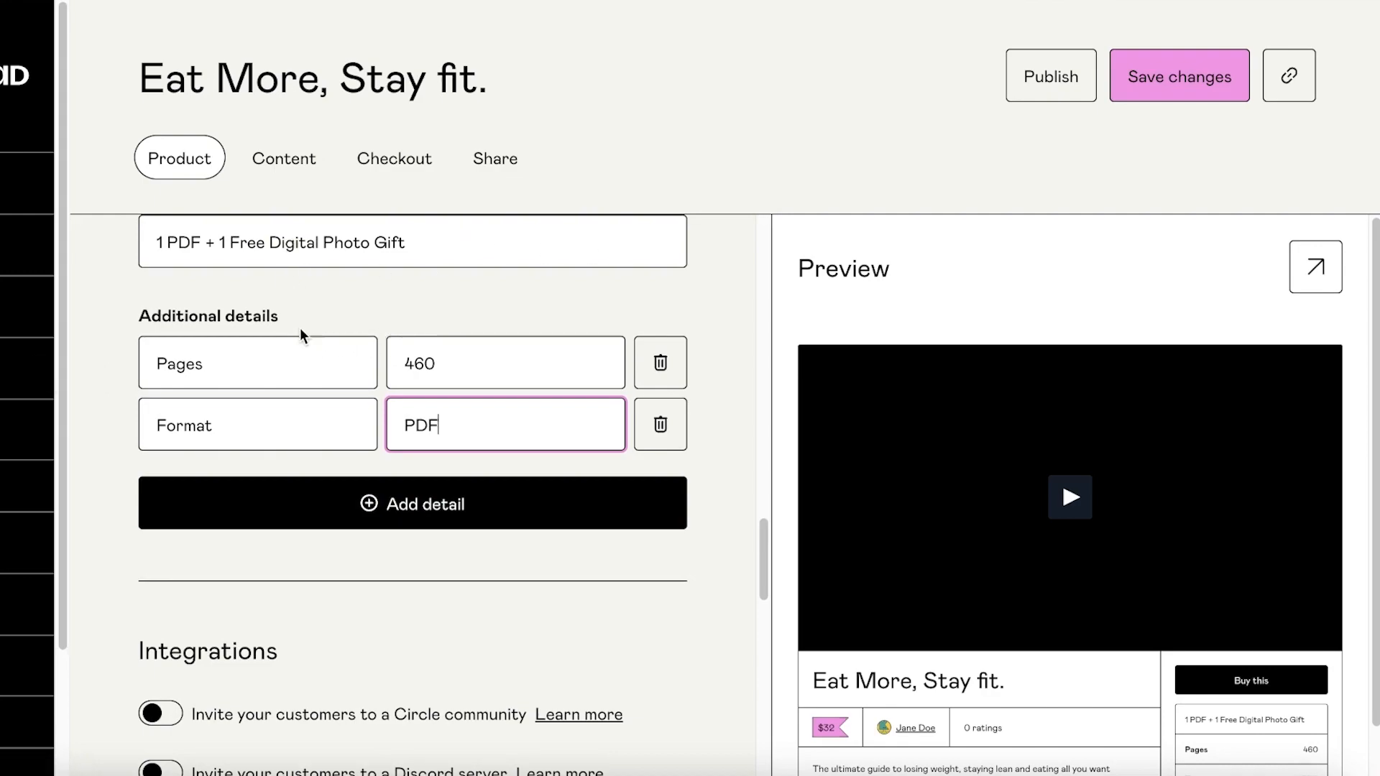
{"action": "scroll", "scroll_direction": "down", "scroll_amount": 3}
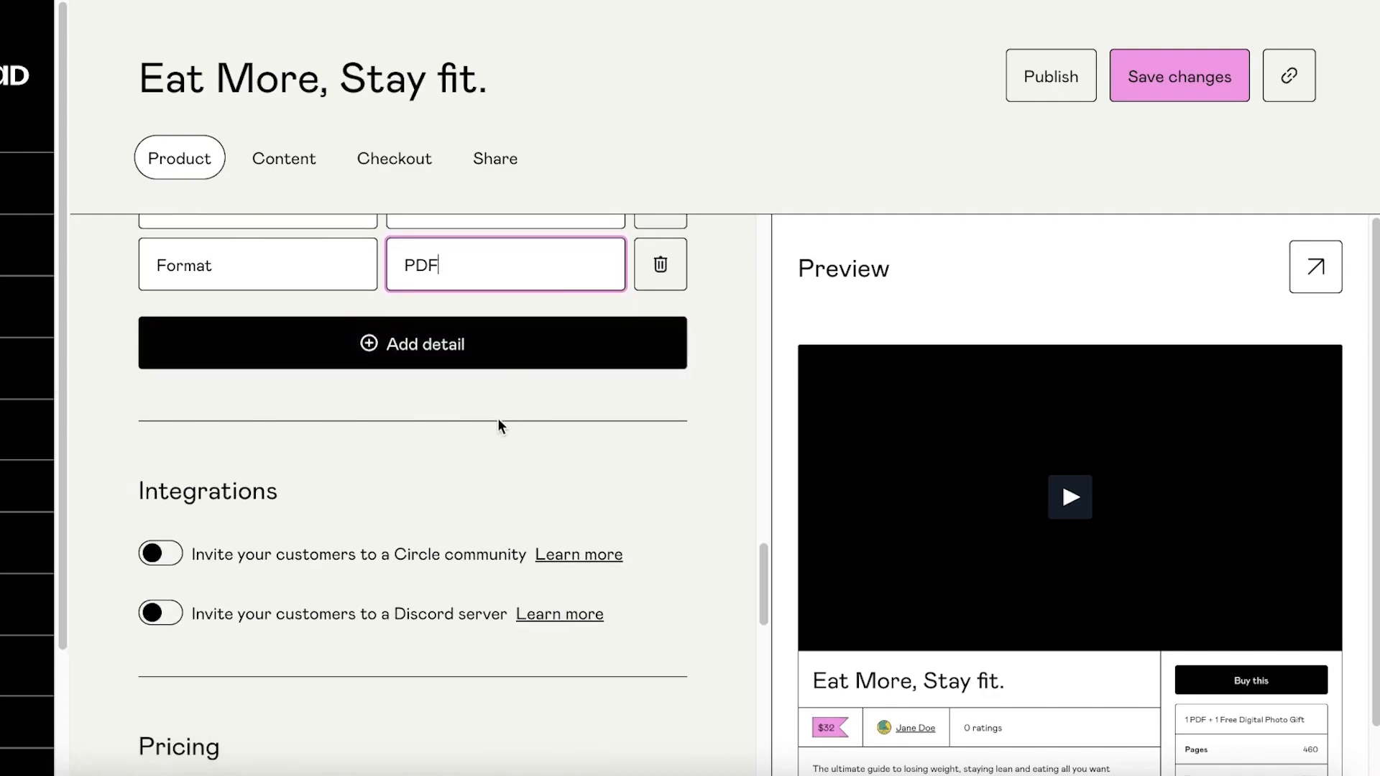
{"action": "scroll", "scroll_direction": "down", "scroll_amount": 3}
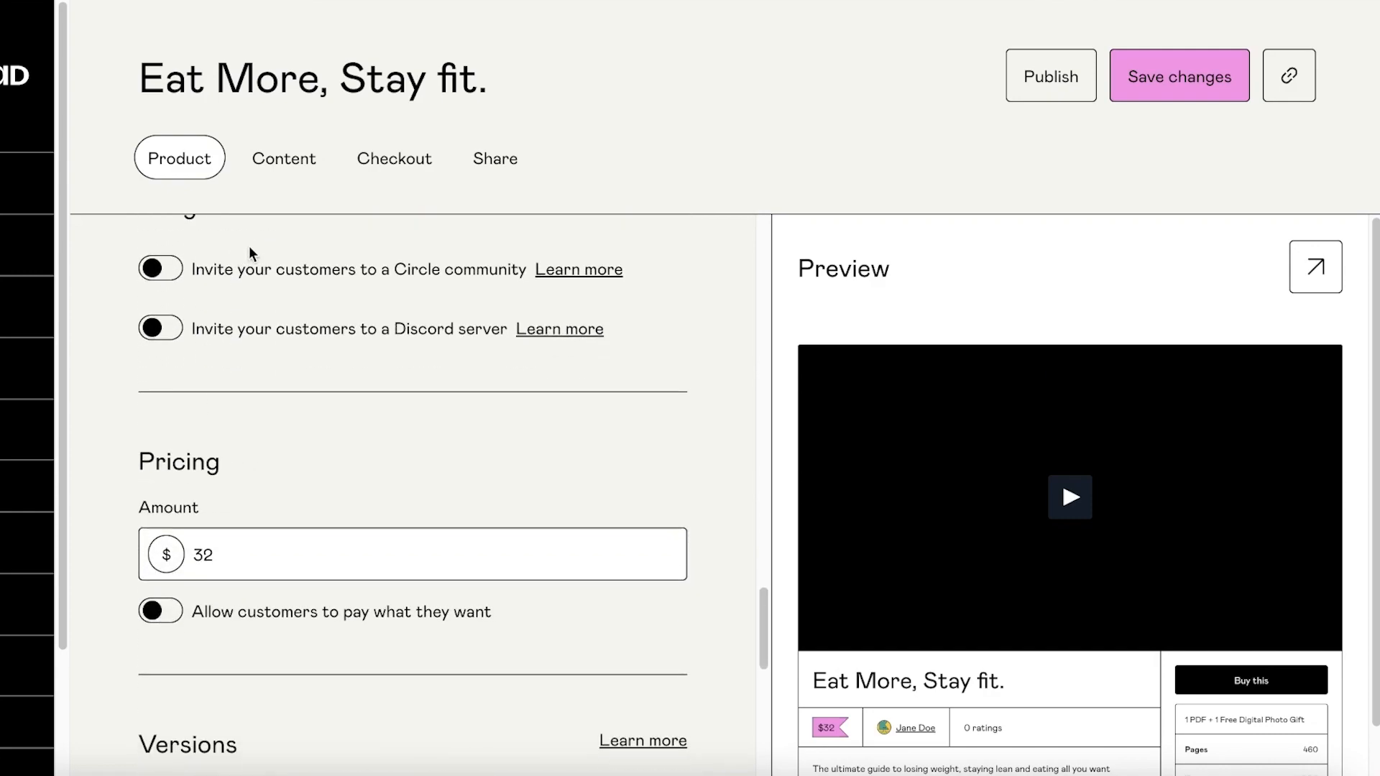
{"action": "mouse_move", "coordinate": [432, 365]}
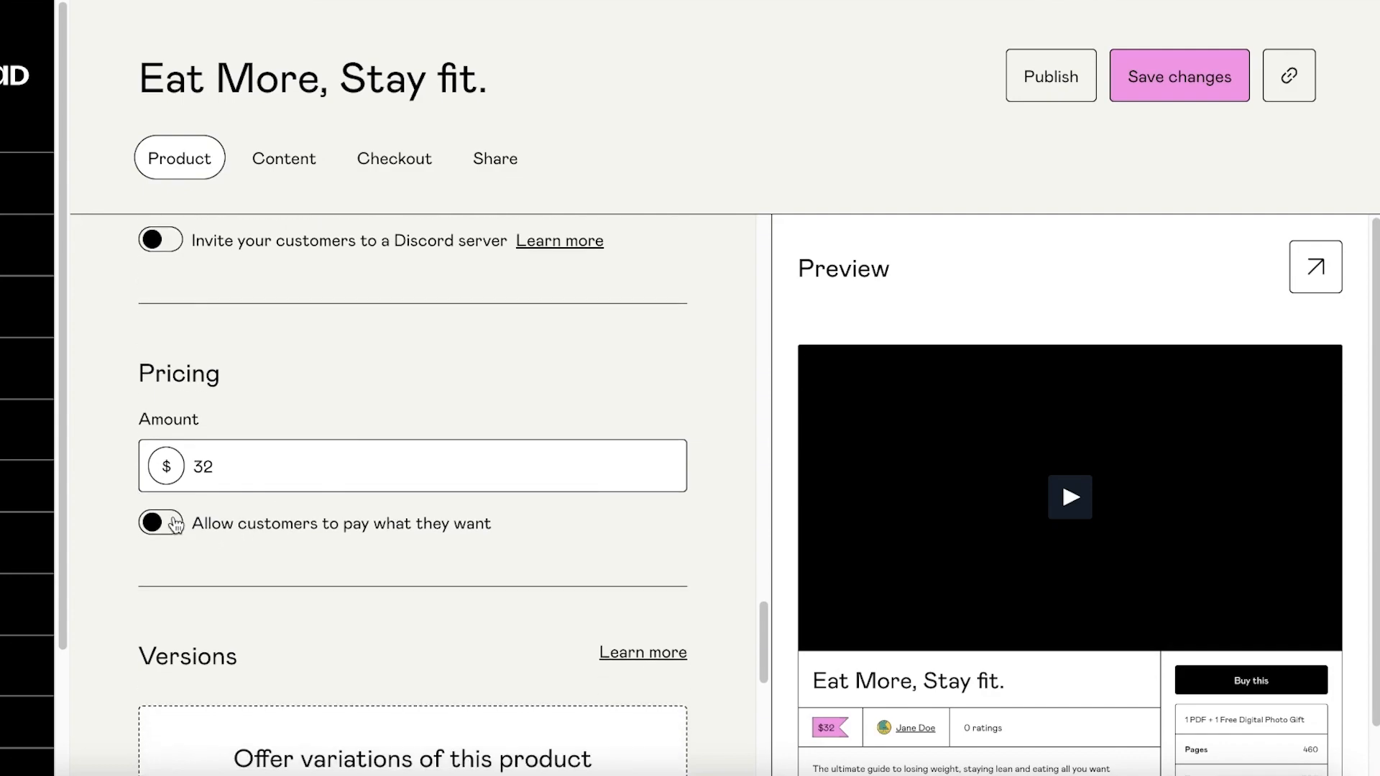
{"action": "left_click", "coordinate": [159, 523]}
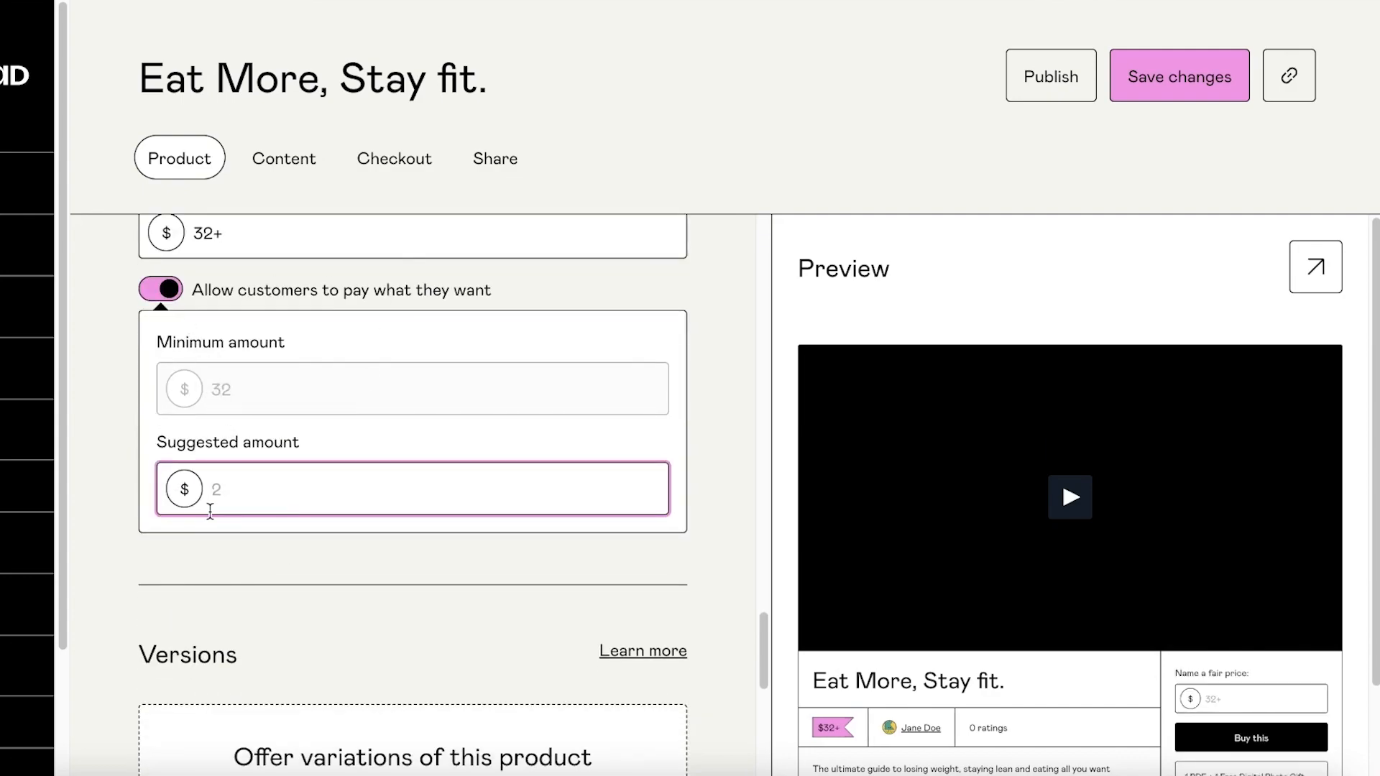
{"action": "scroll", "scroll_direction": "up", "scroll_amount": 3}
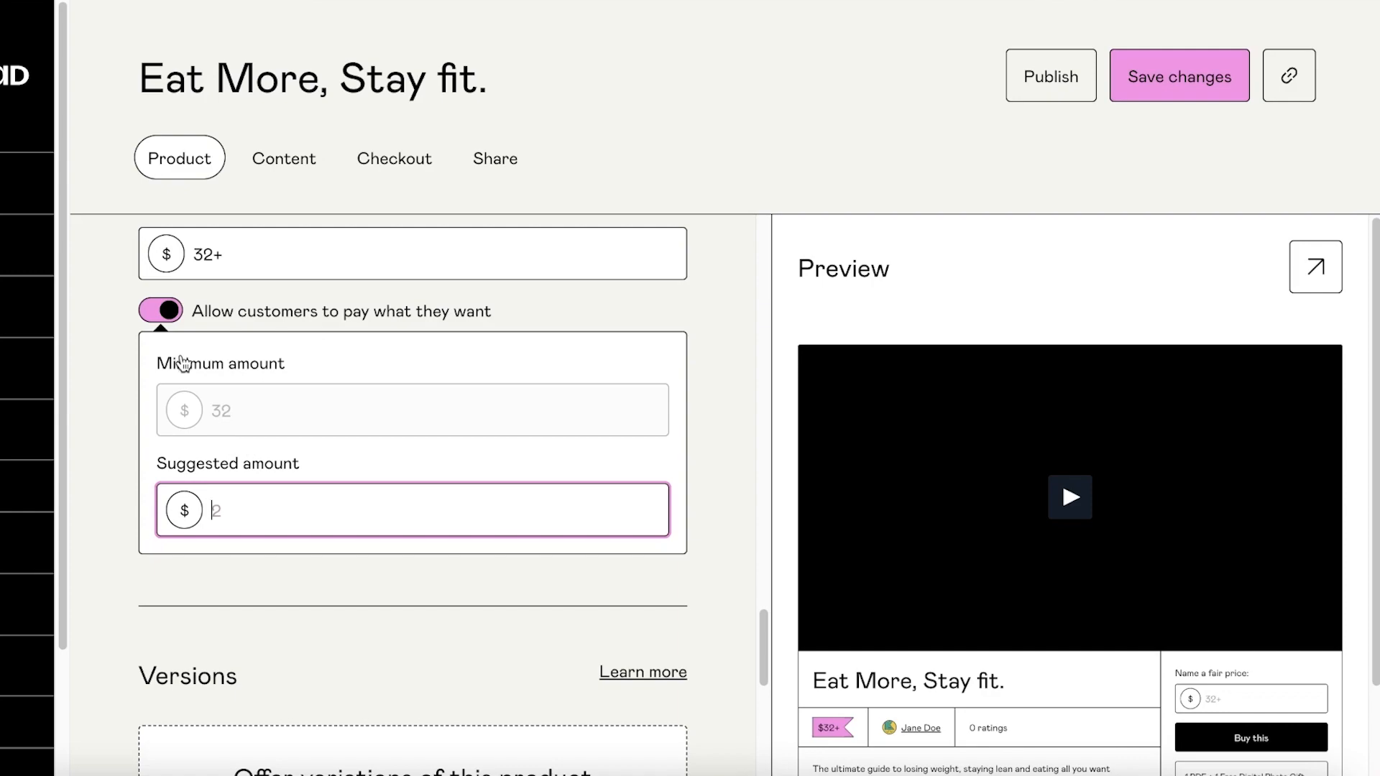
{"action": "mouse_move", "coordinate": [198, 486]}
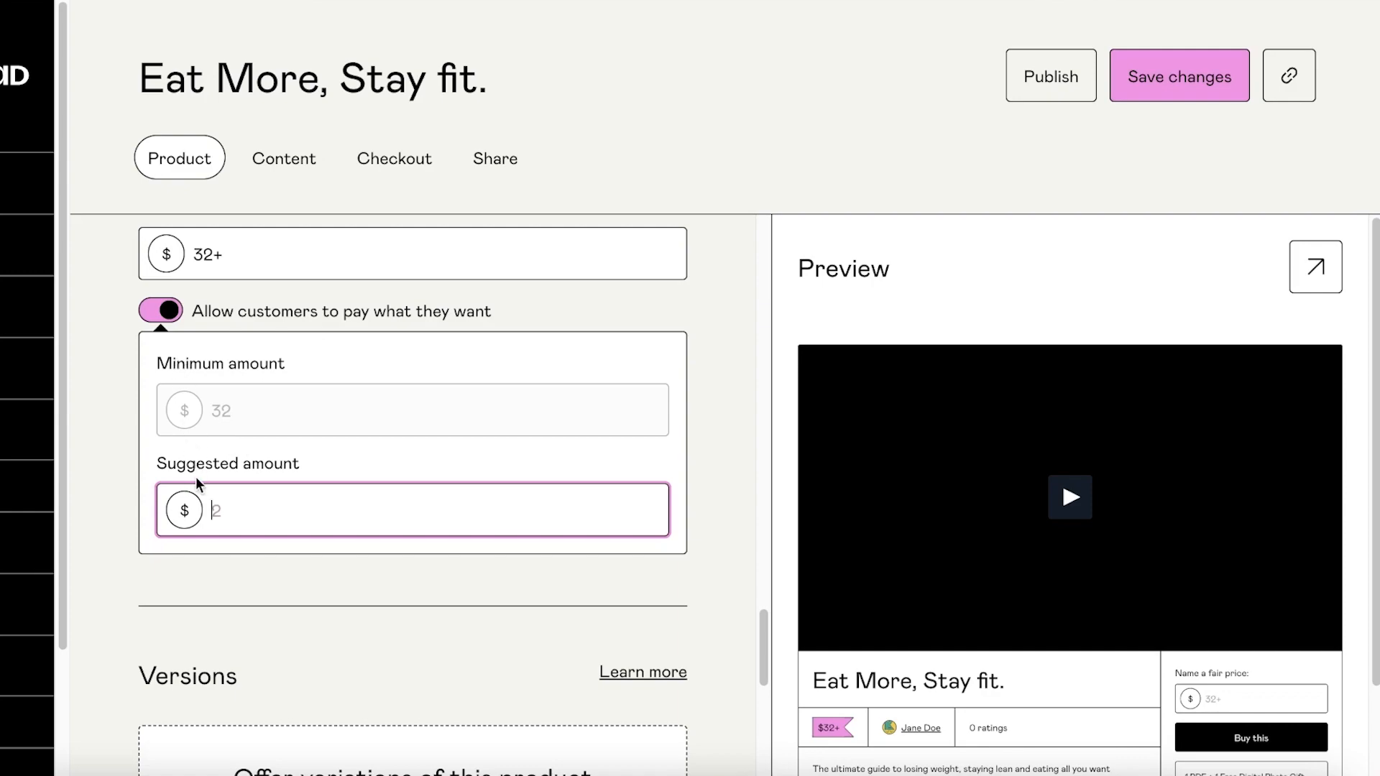
{"action": "scroll", "scroll_direction": "down", "scroll_amount": 3}
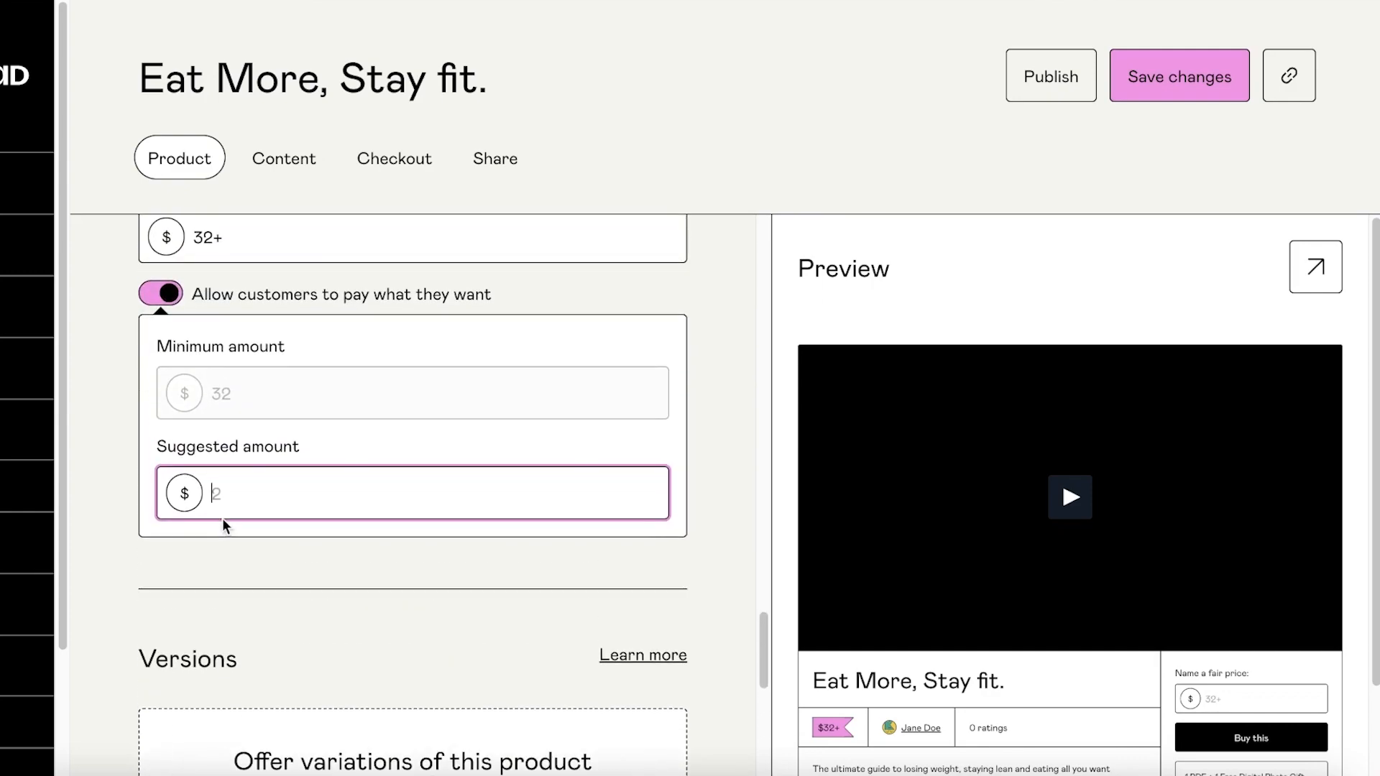
{"action": "type", "text": "5"}
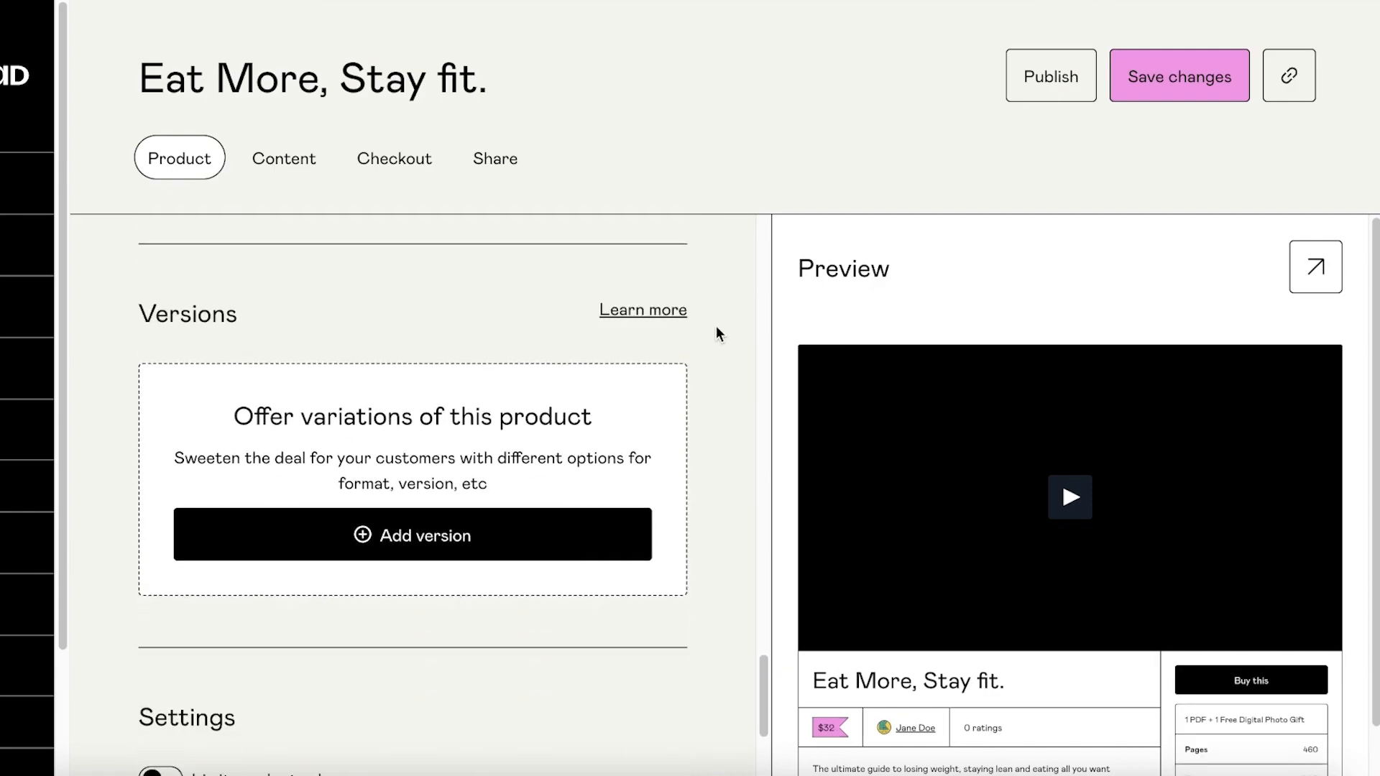
{"action": "scroll", "scroll_direction": "down", "scroll_amount": 3}
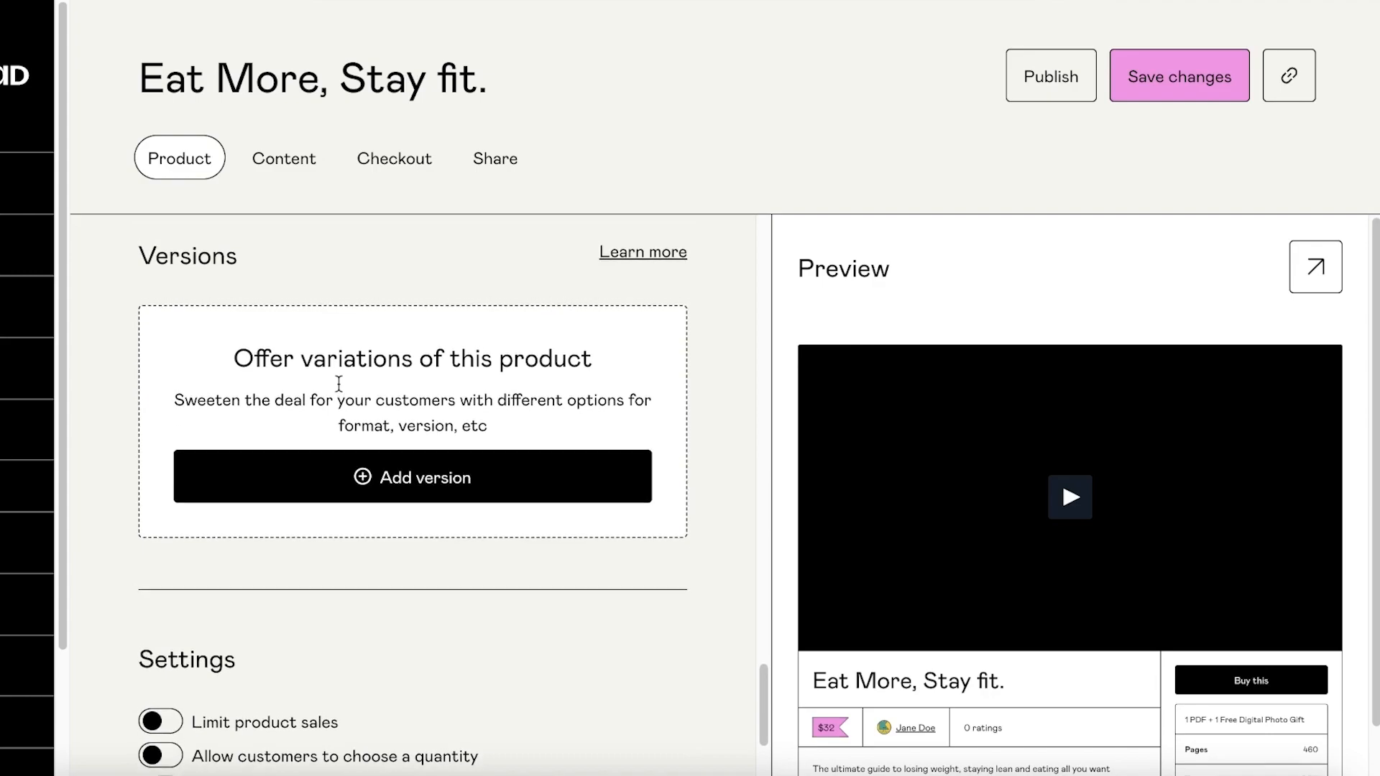
{"action": "mouse_move", "coordinate": [318, 402]}
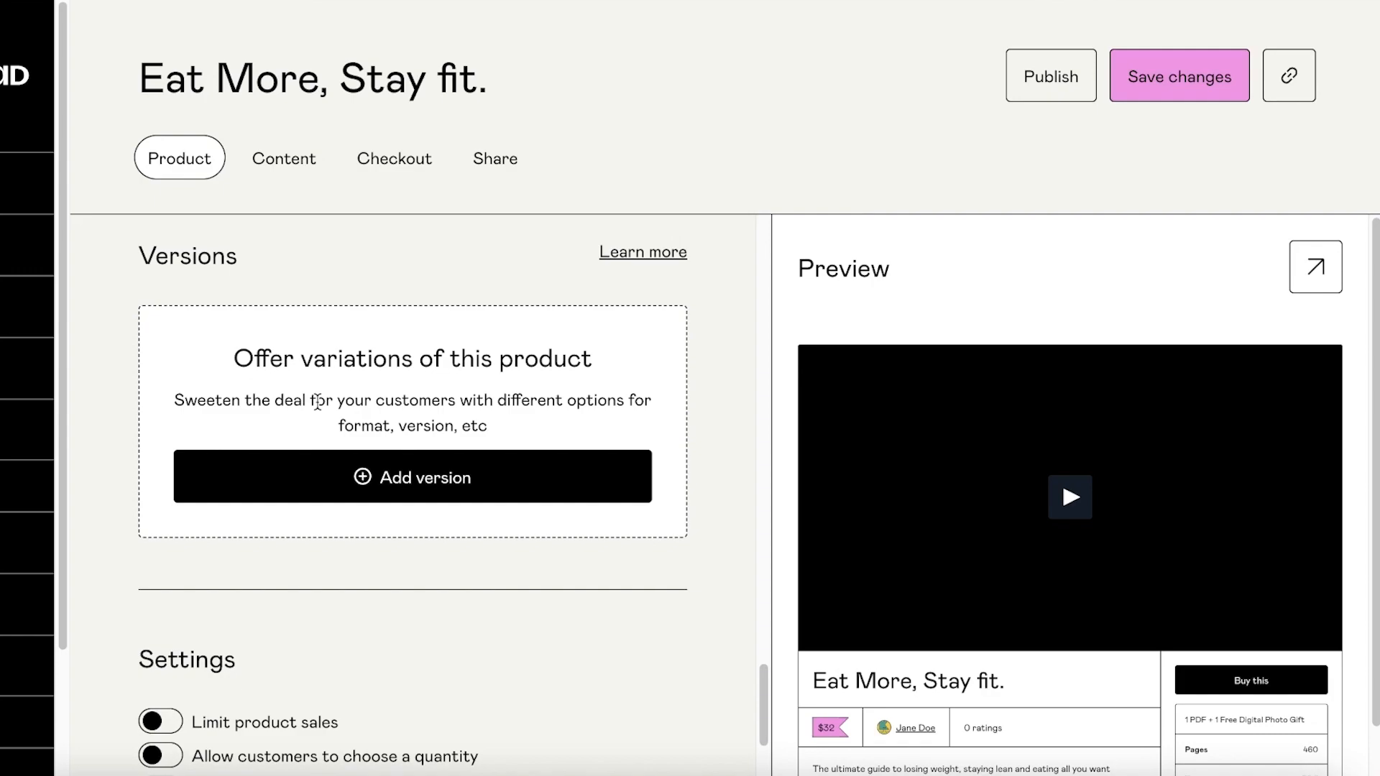
{"action": "scroll", "scroll_direction": "down", "scroll_amount": 3}
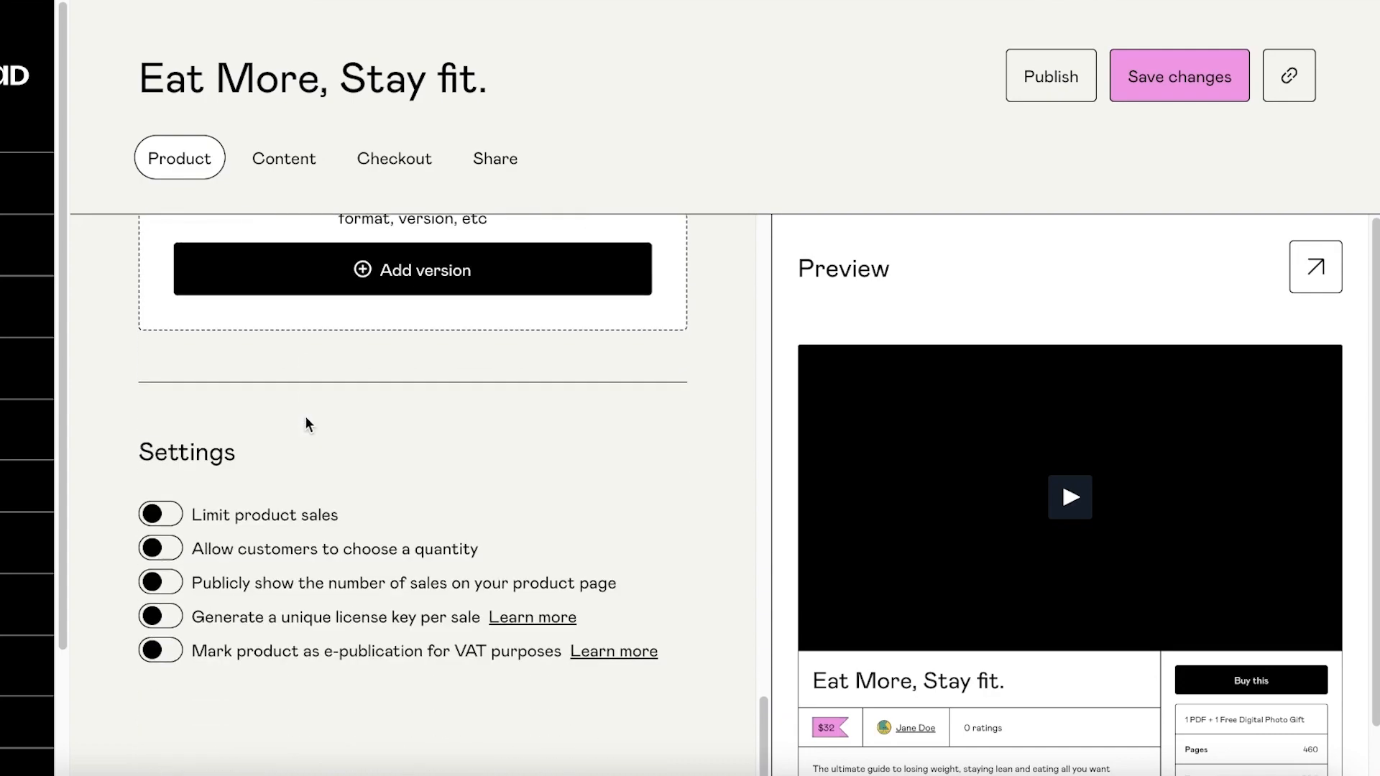
{"action": "mouse_move", "coordinate": [182, 658]}
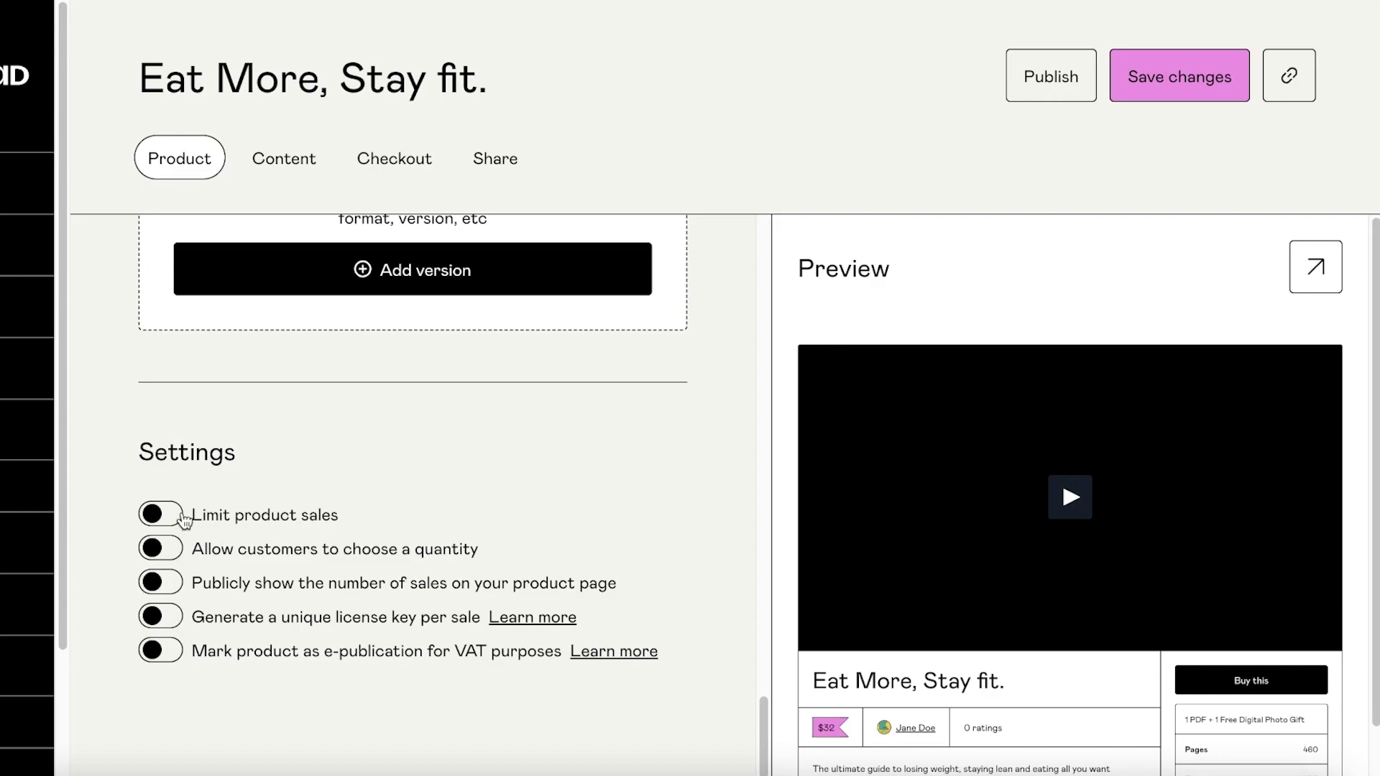
{"action": "mouse_move", "coordinate": [380, 500]}
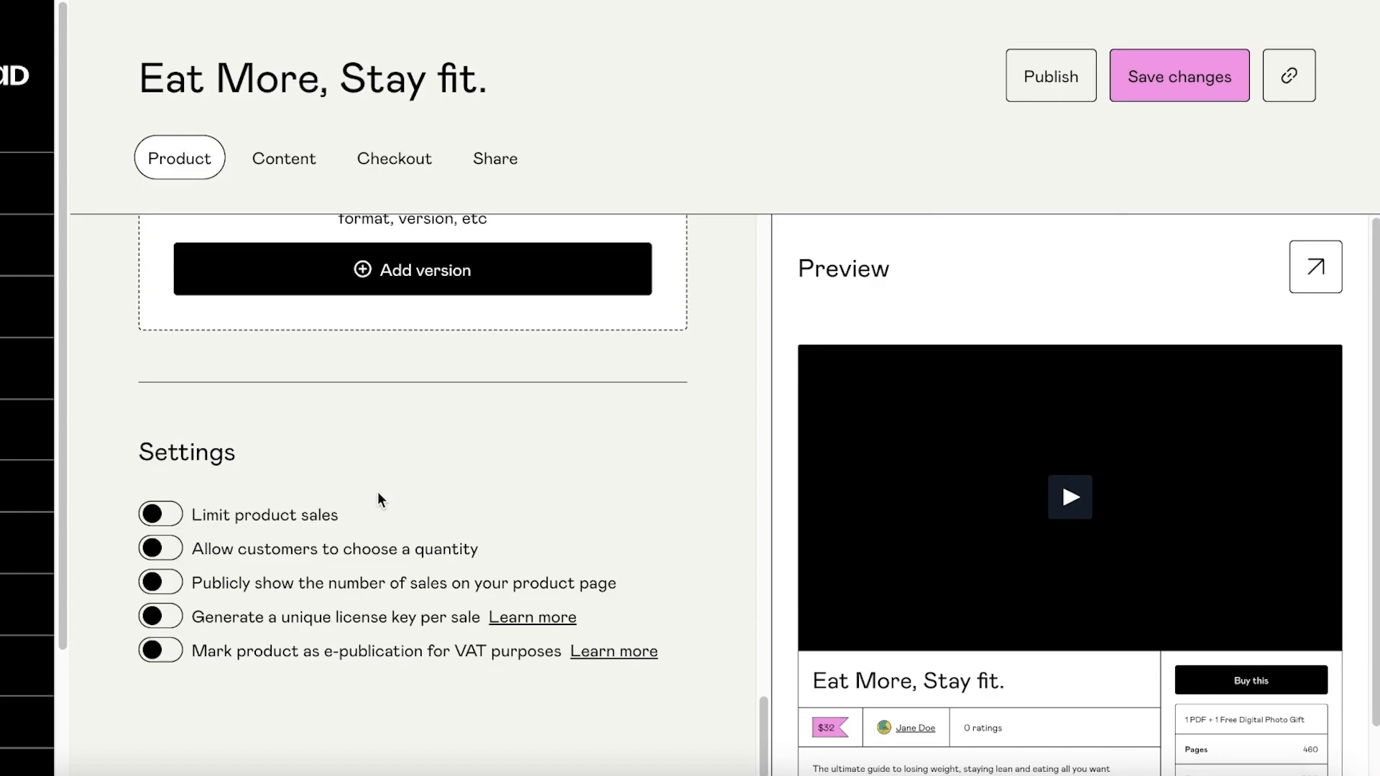
{"action": "mouse_move", "coordinate": [173, 557]}
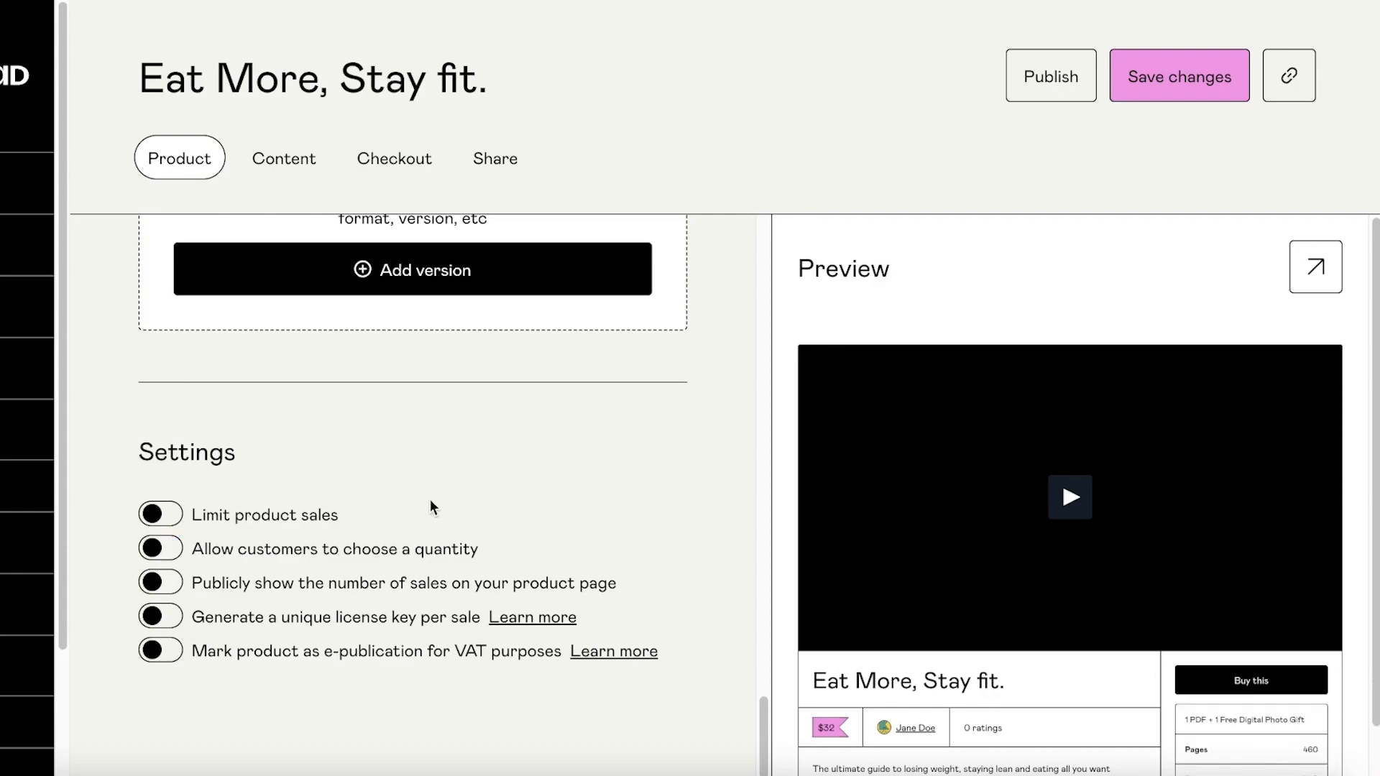
{"action": "mouse_move", "coordinate": [1198, 701]}
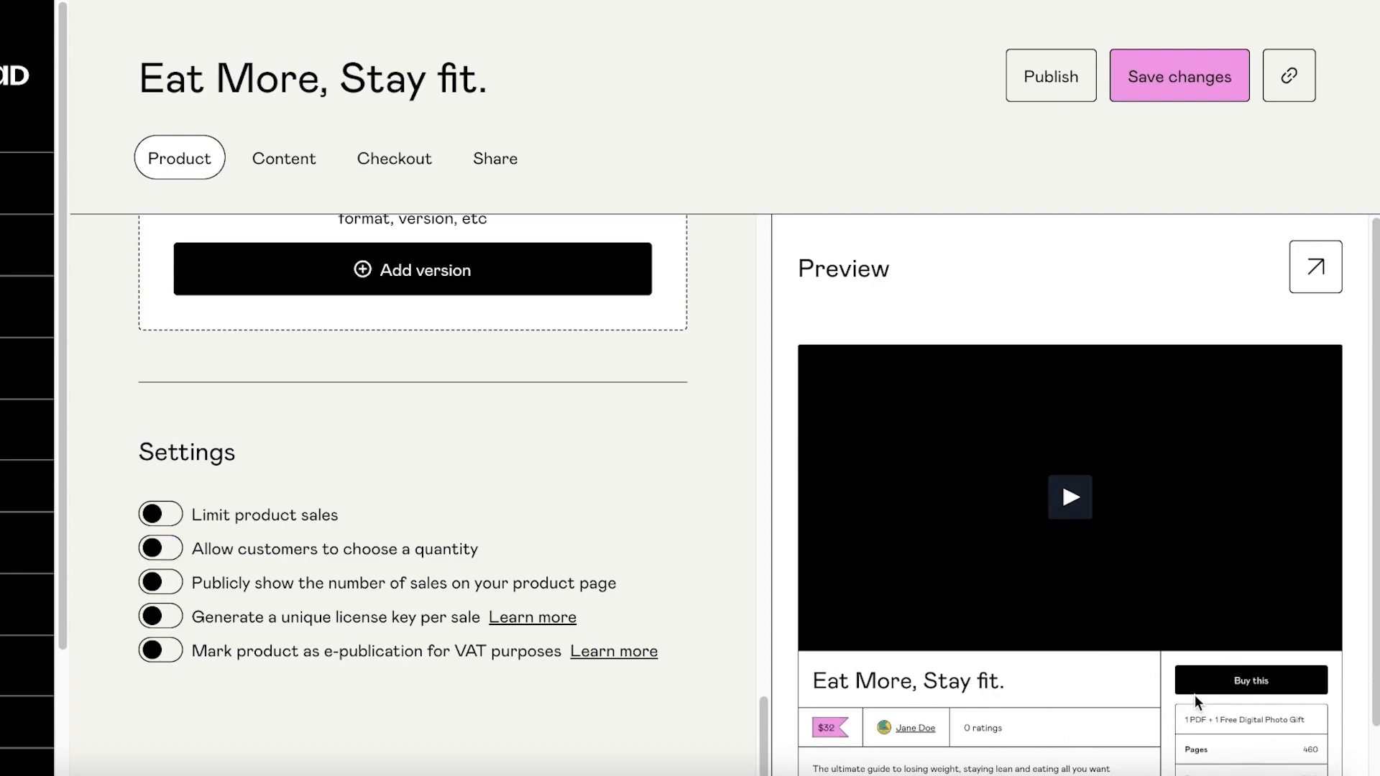
{"action": "left_click", "coordinate": [160, 549]}
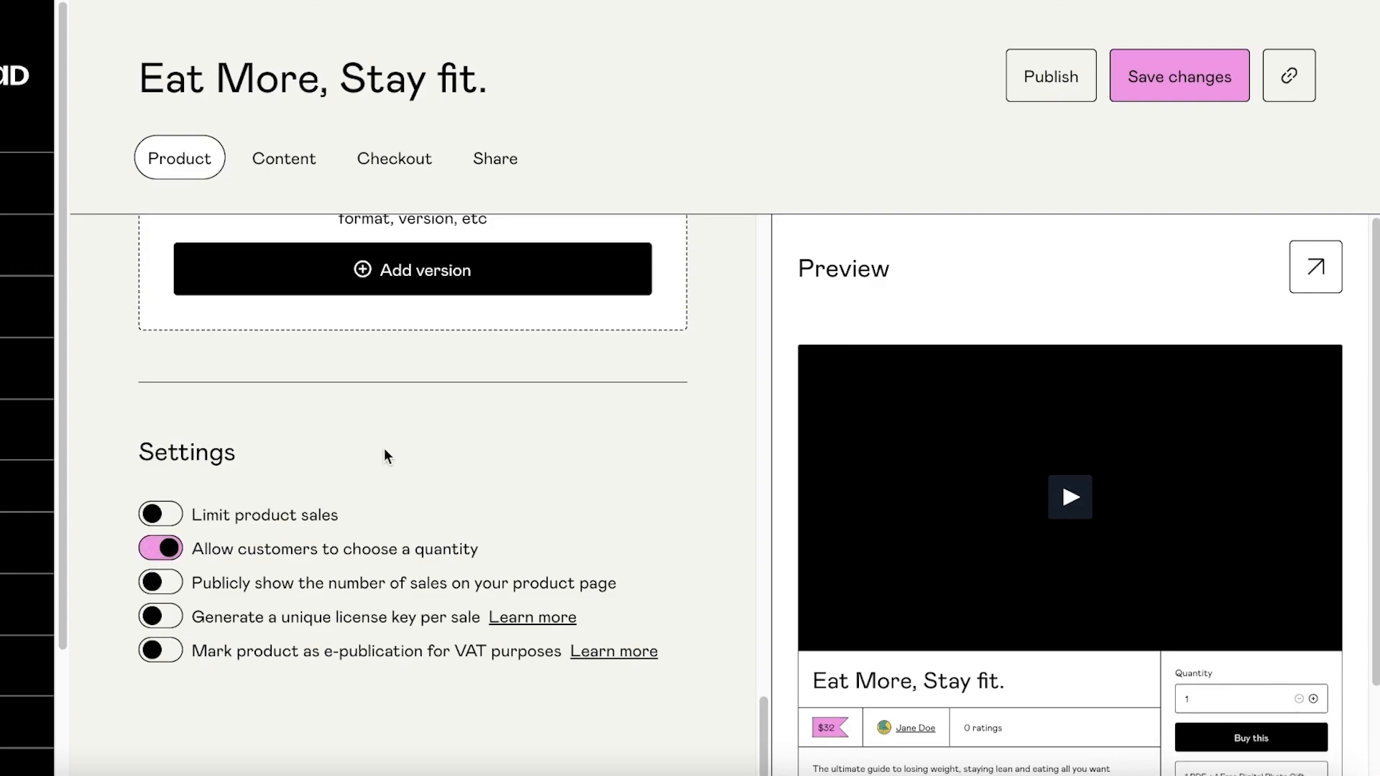
{"action": "mouse_move", "coordinate": [251, 509]}
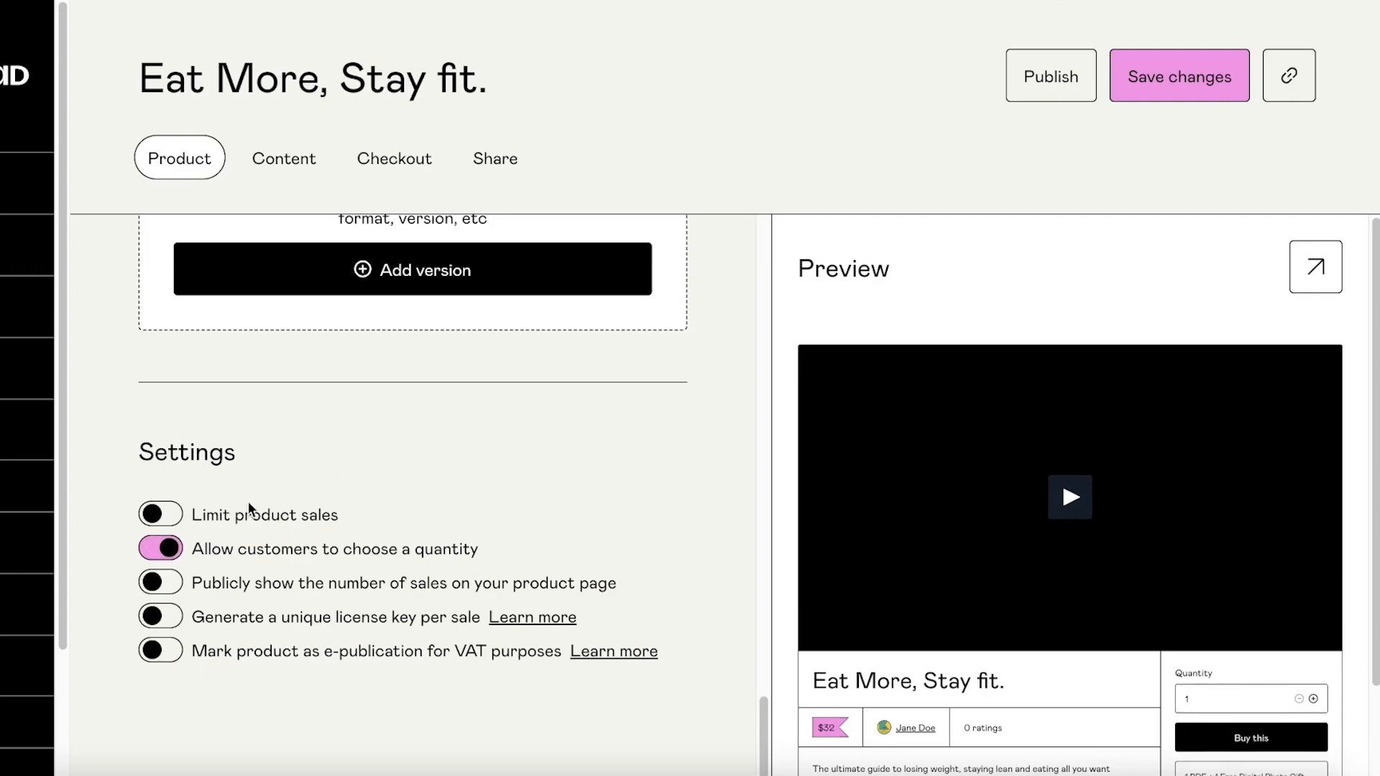
{"action": "left_click", "coordinate": [161, 548]}
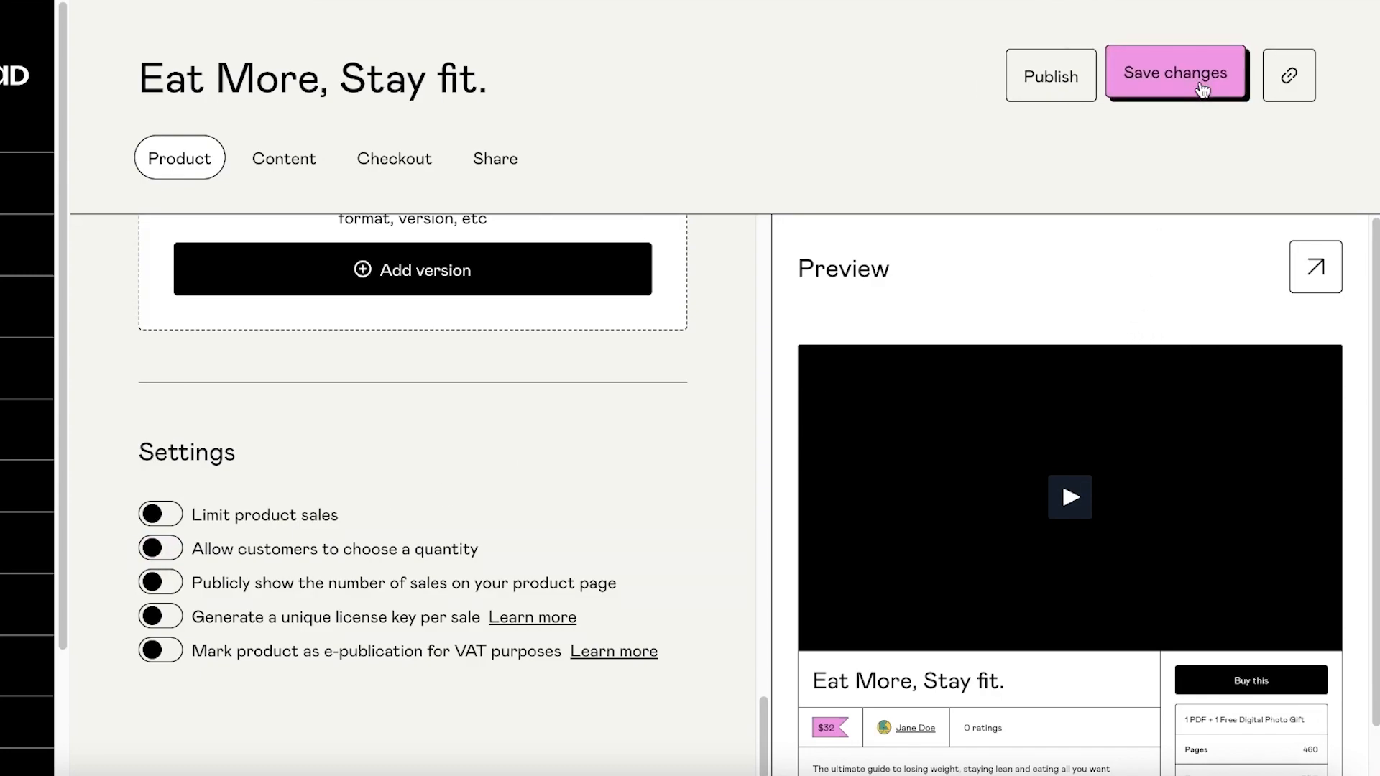
- Save the product changes and view Jane Doe's public profile with its product card
{"action": "left_click", "coordinate": [1176, 74]}
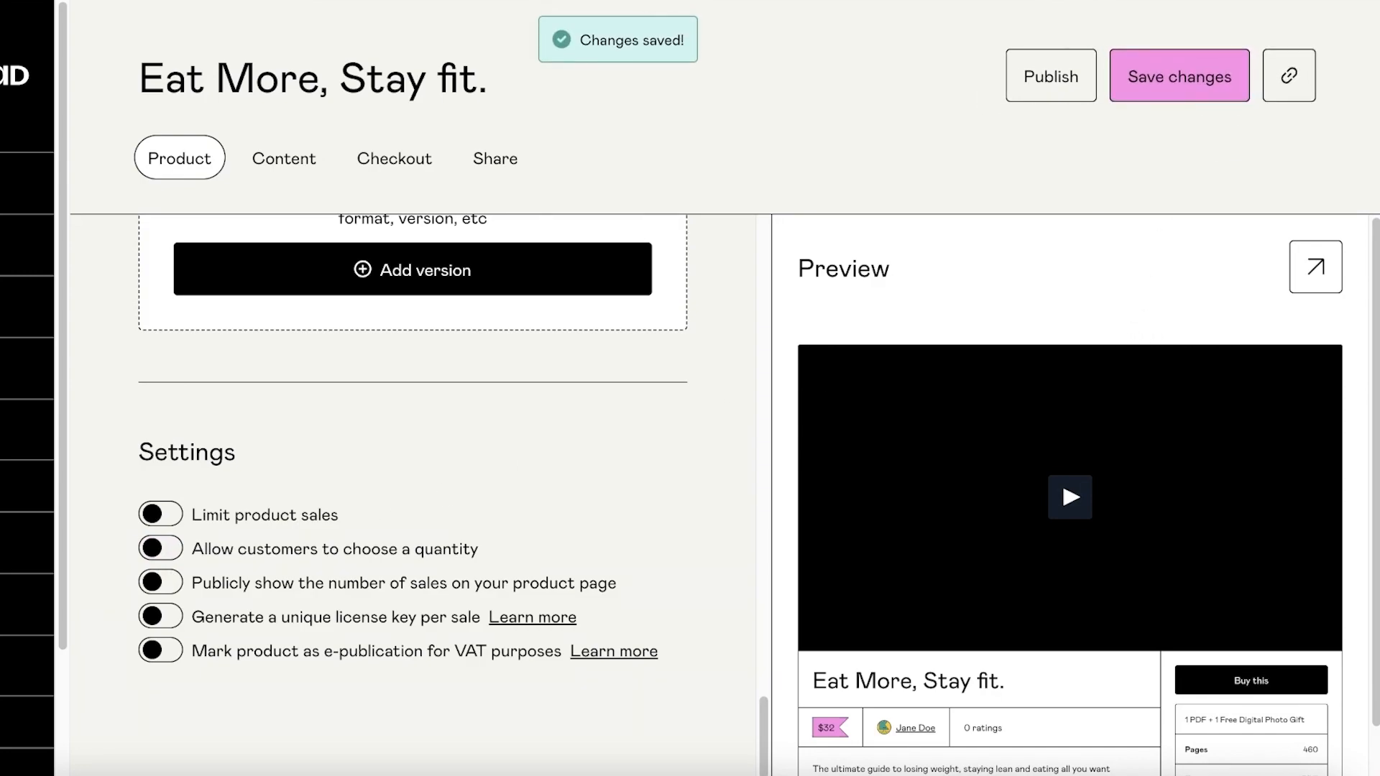
{"action": "mouse_move", "coordinate": [9, 255]}
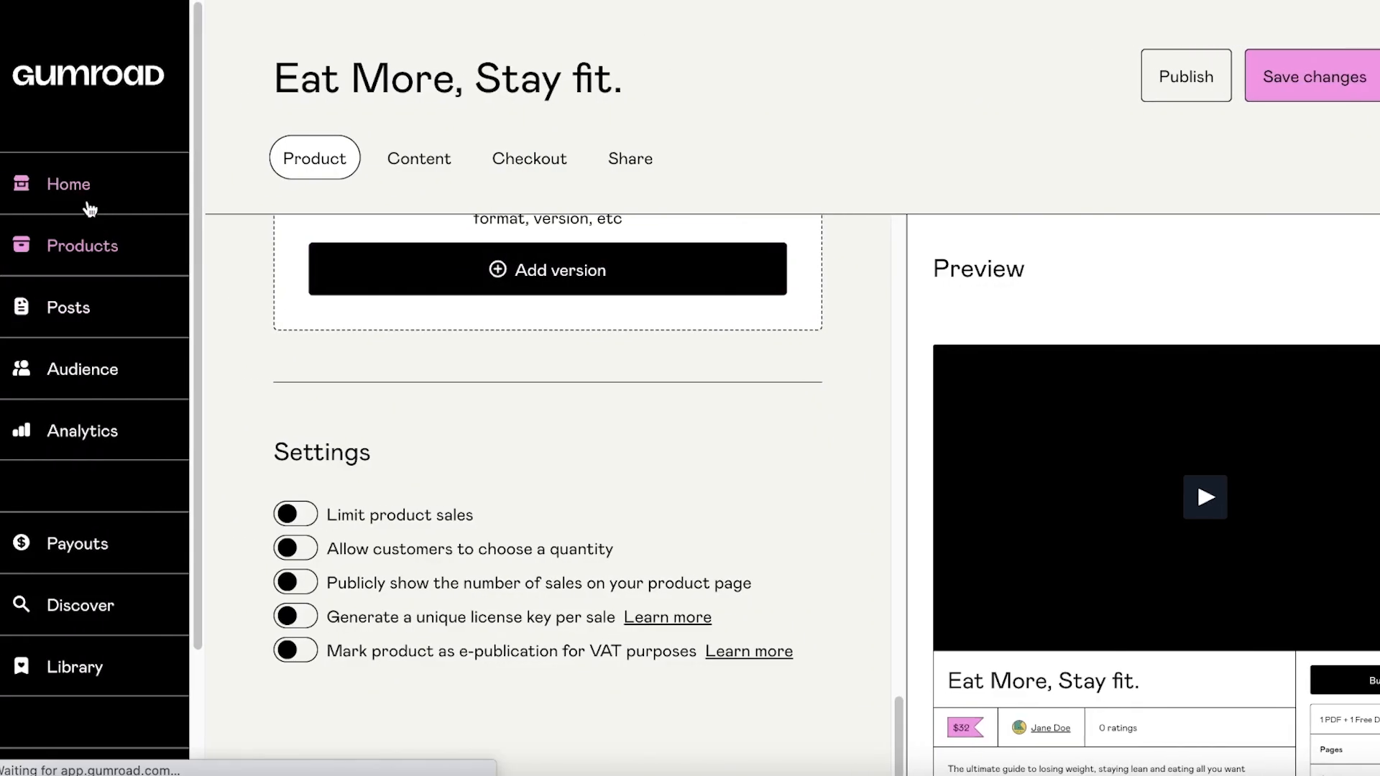
{"action": "left_click", "coordinate": [68, 184]}
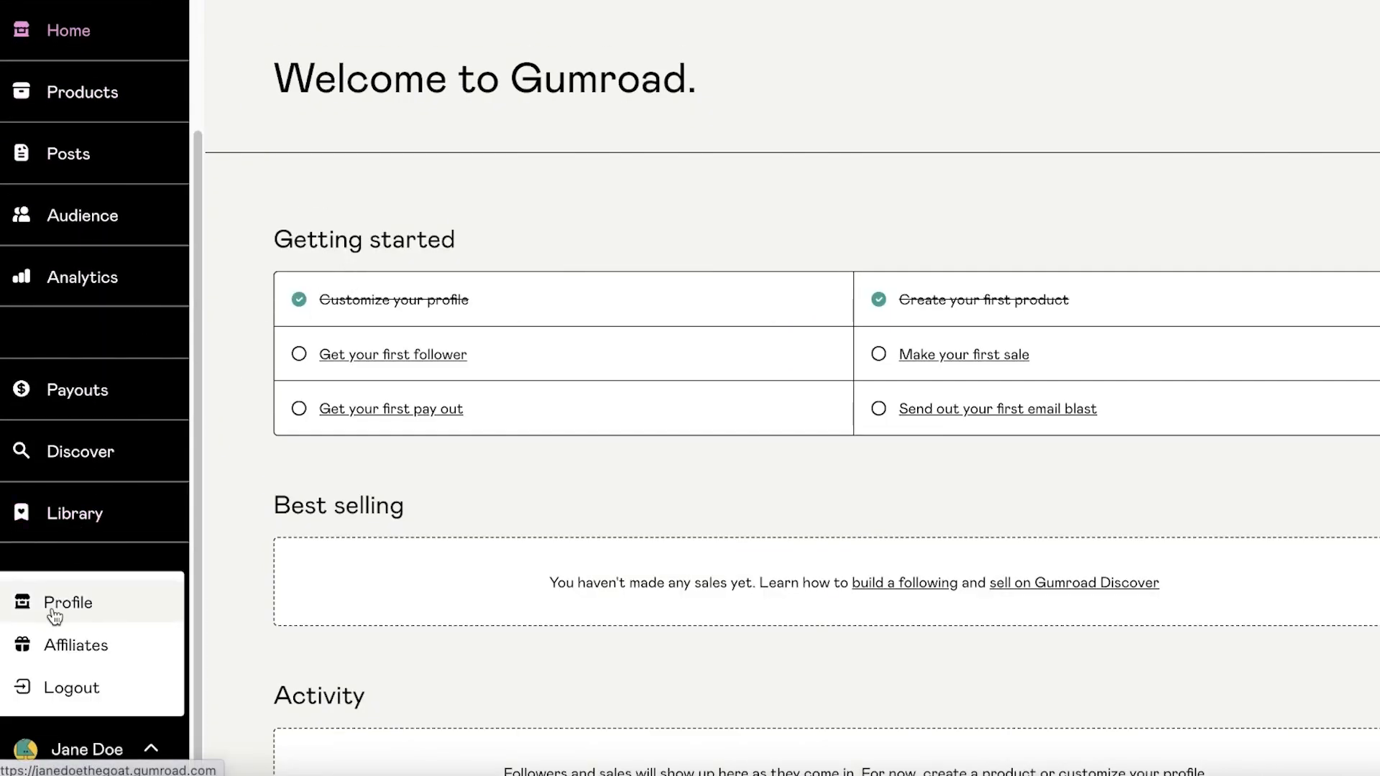
{"action": "left_click", "coordinate": [66, 603]}
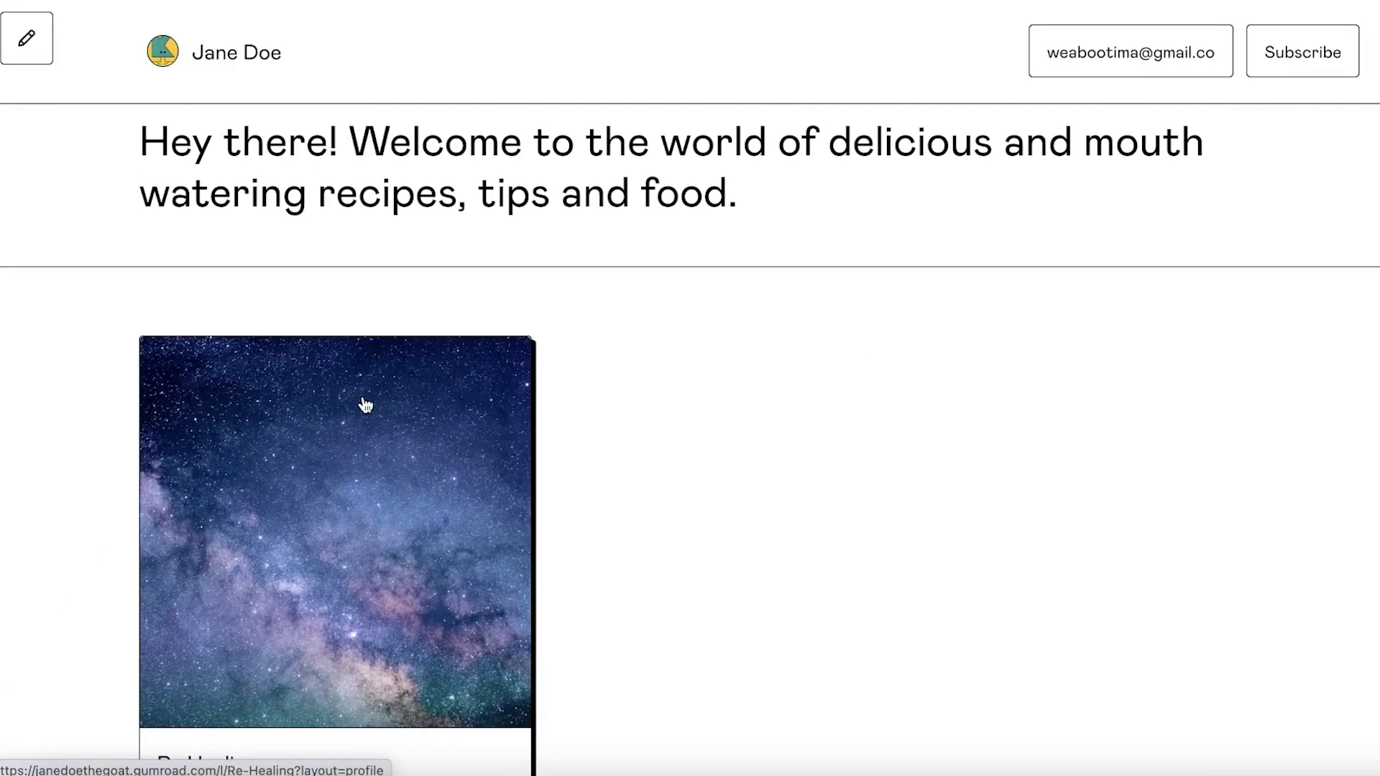